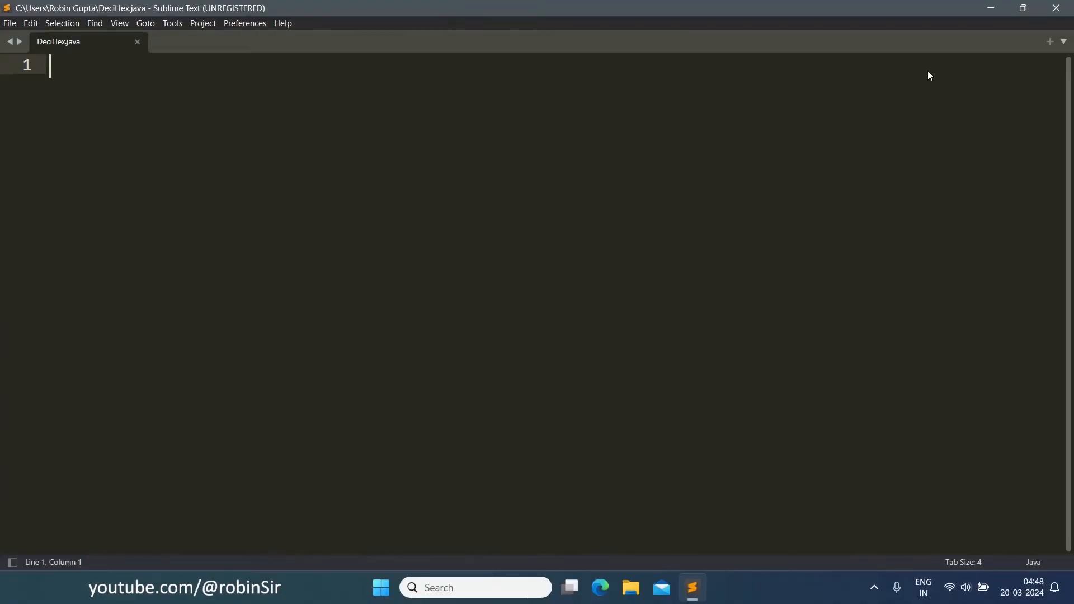
Add the import java.util.Scanner; statement at the top of DeciHex.java
text(import)
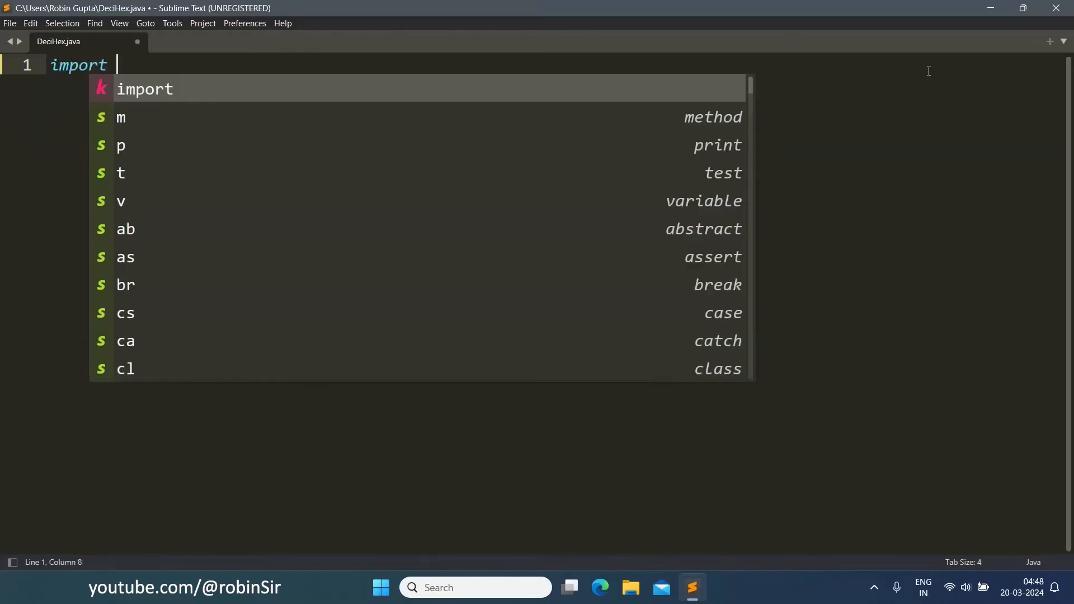
text(java.util)
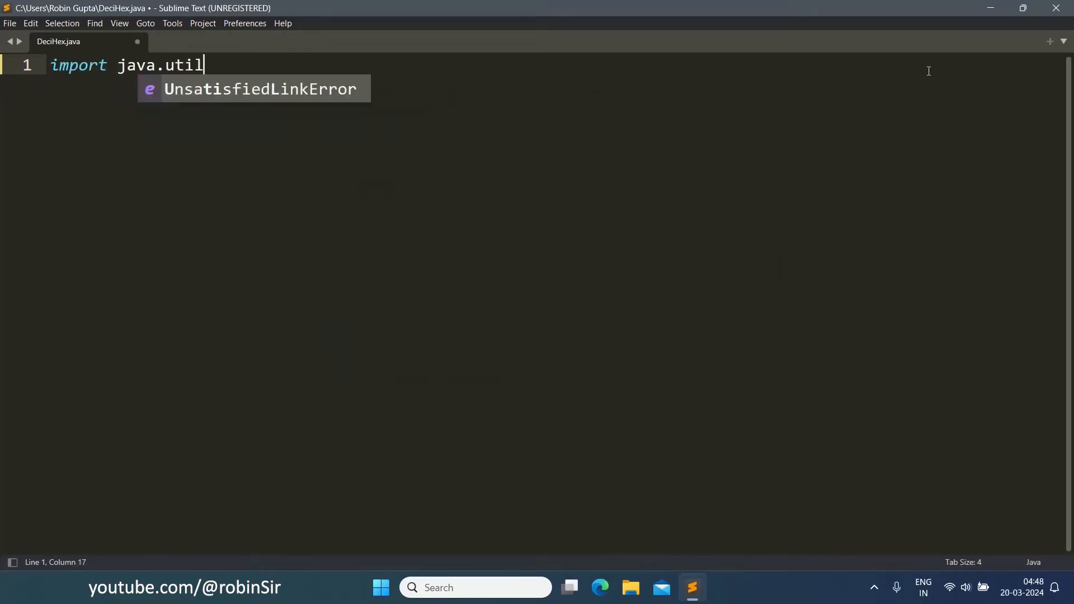
text(.Scanner;)
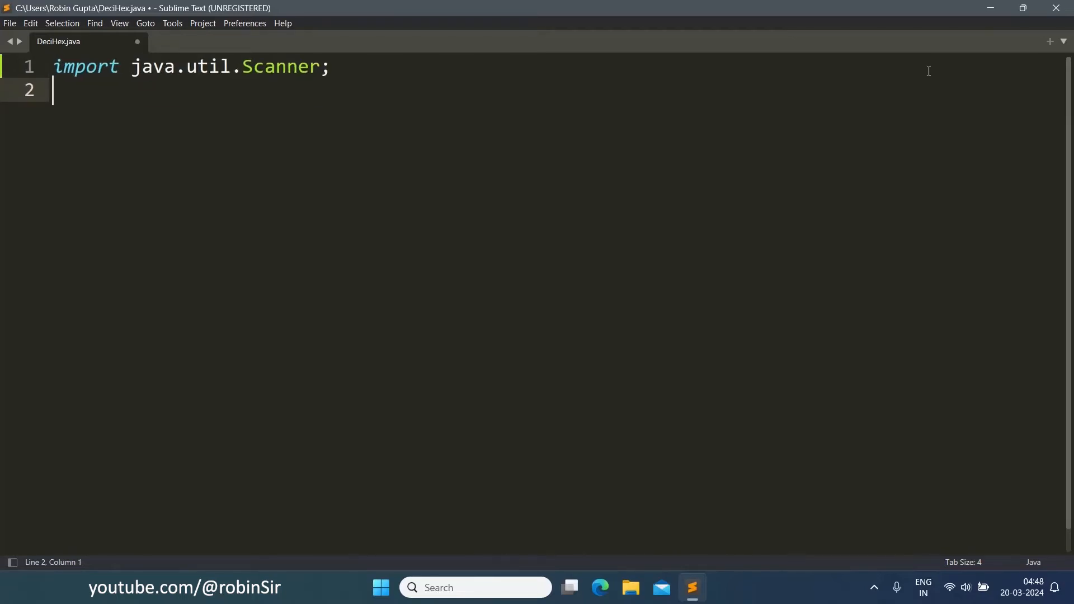
Declare class DeciHex with fields int num and String hexa
text(class)
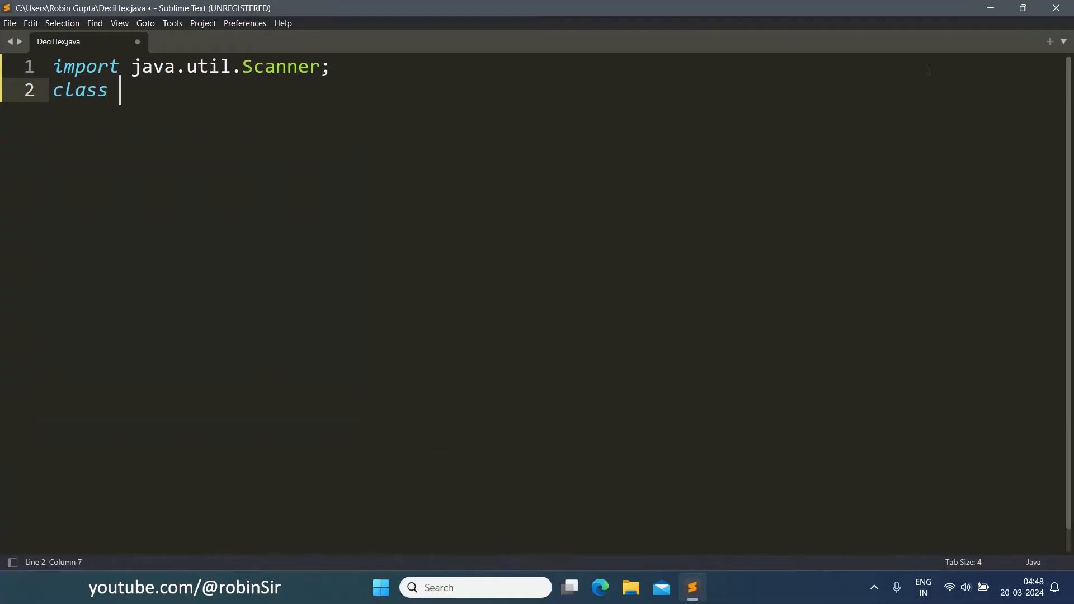
text(DeciHex)
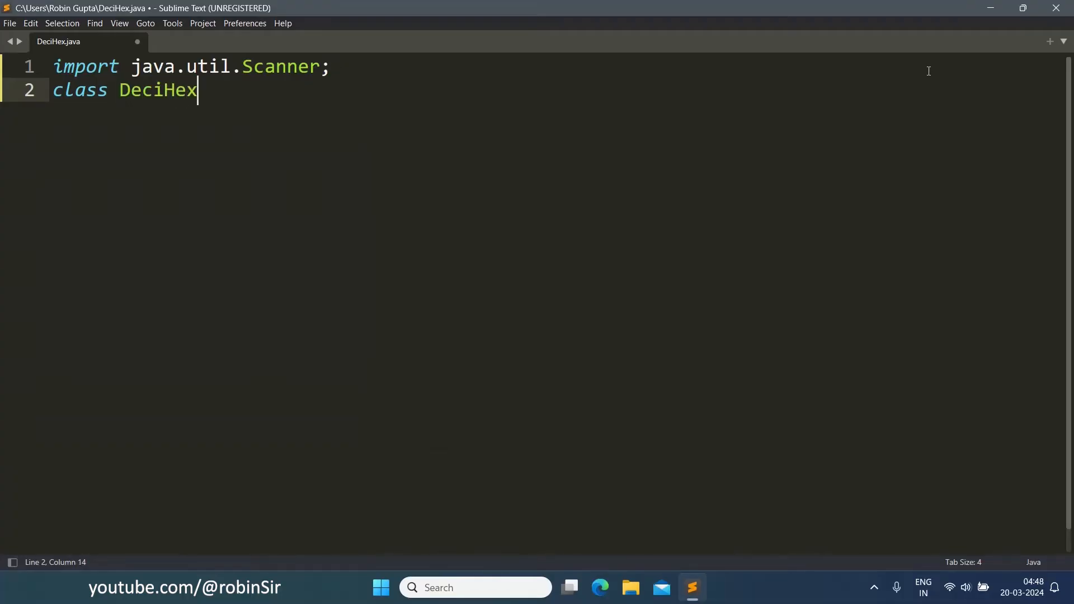
text({)
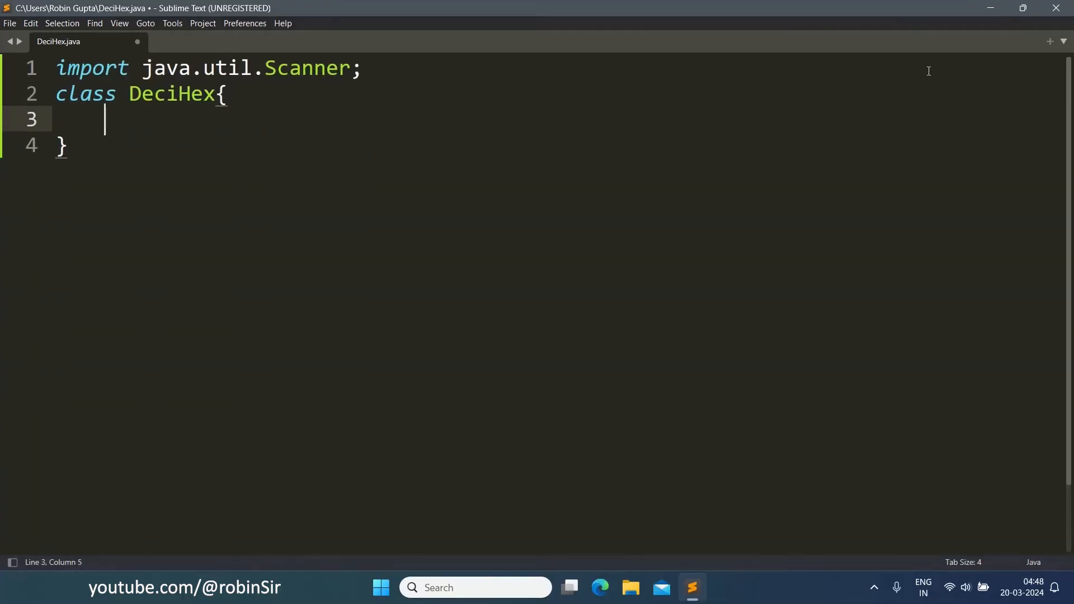
text(int num;)
text(String hexa;)
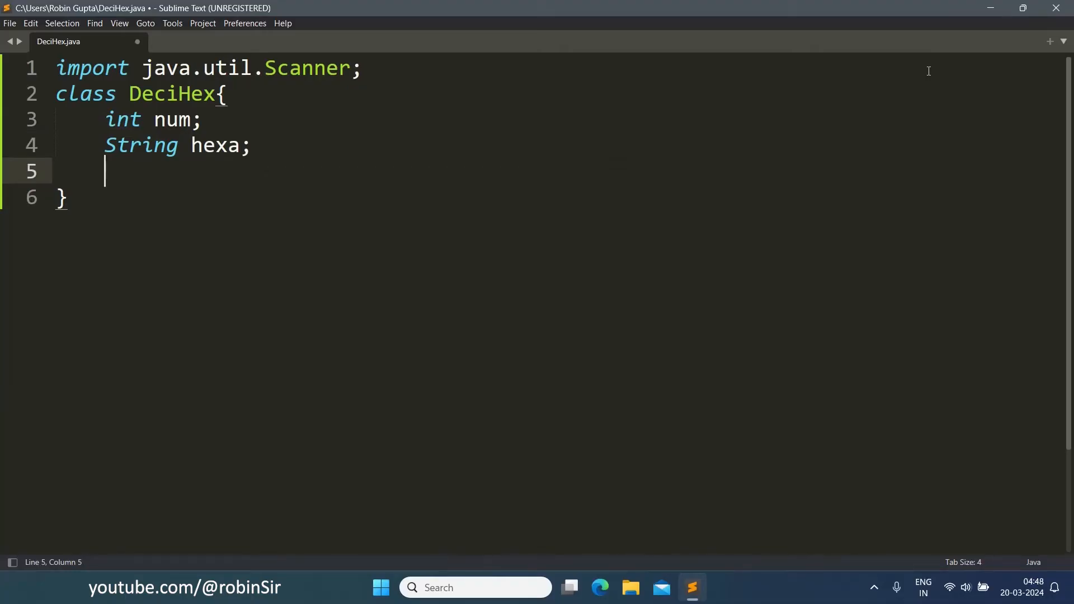
Write a public DeciHex() constructor setting num = 0 and hexa = ""
text(publi)
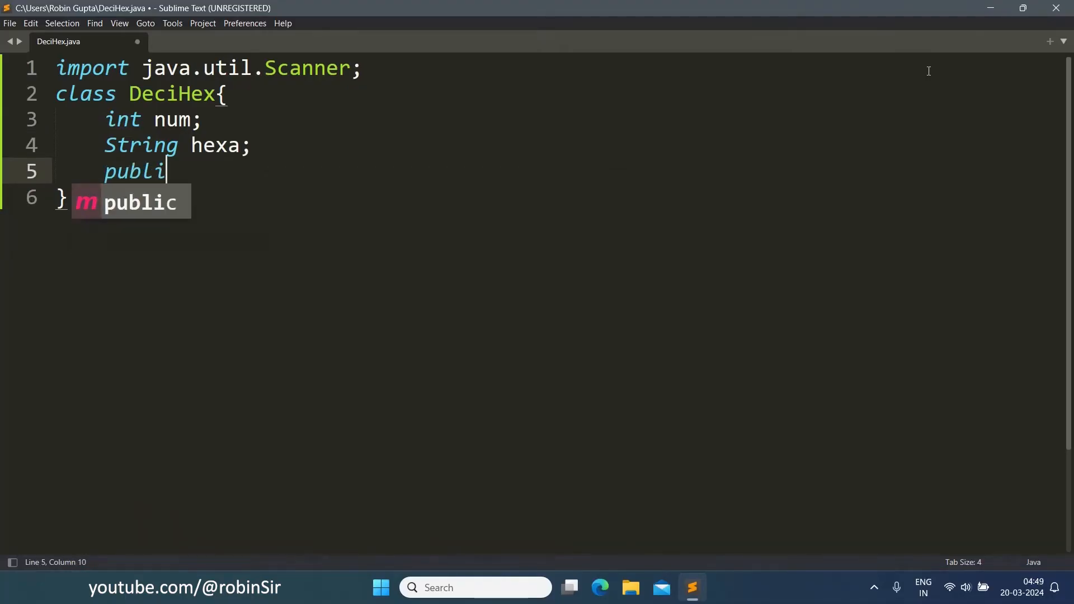
key(Tab)
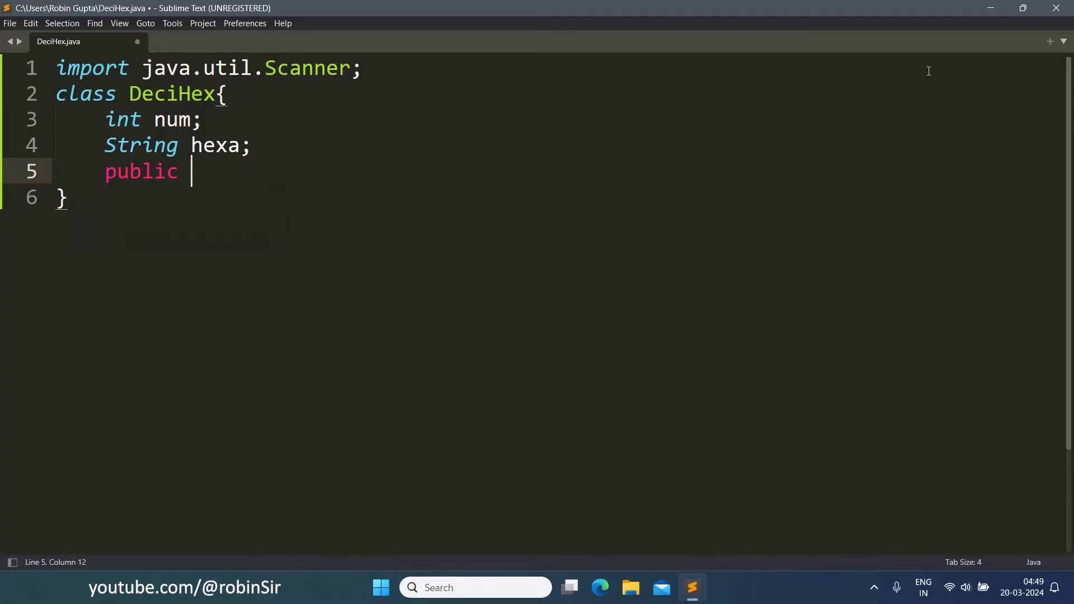
text(DeciHex())
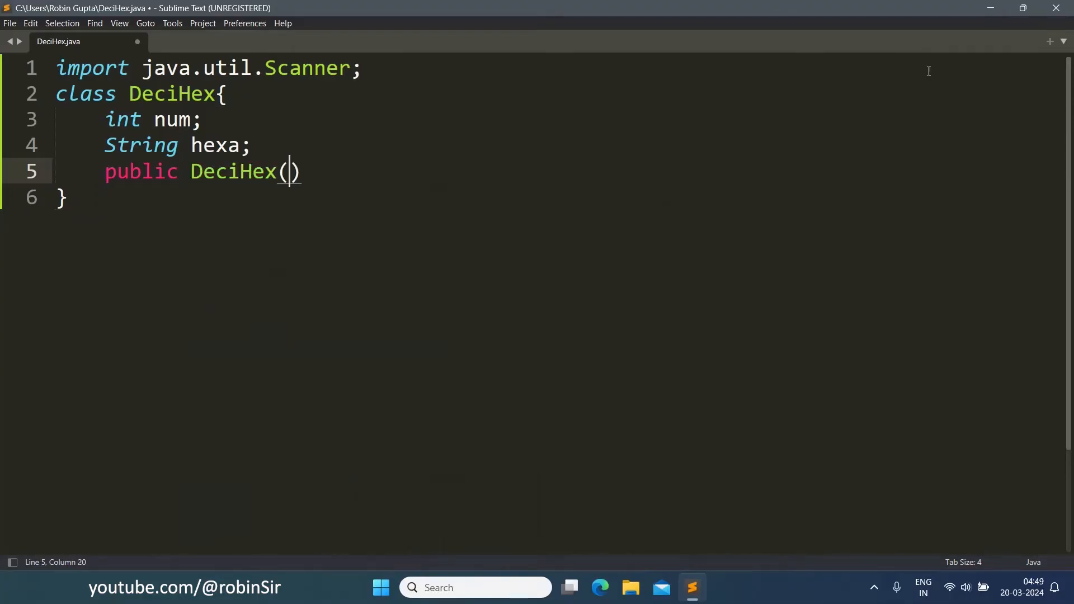
text({)
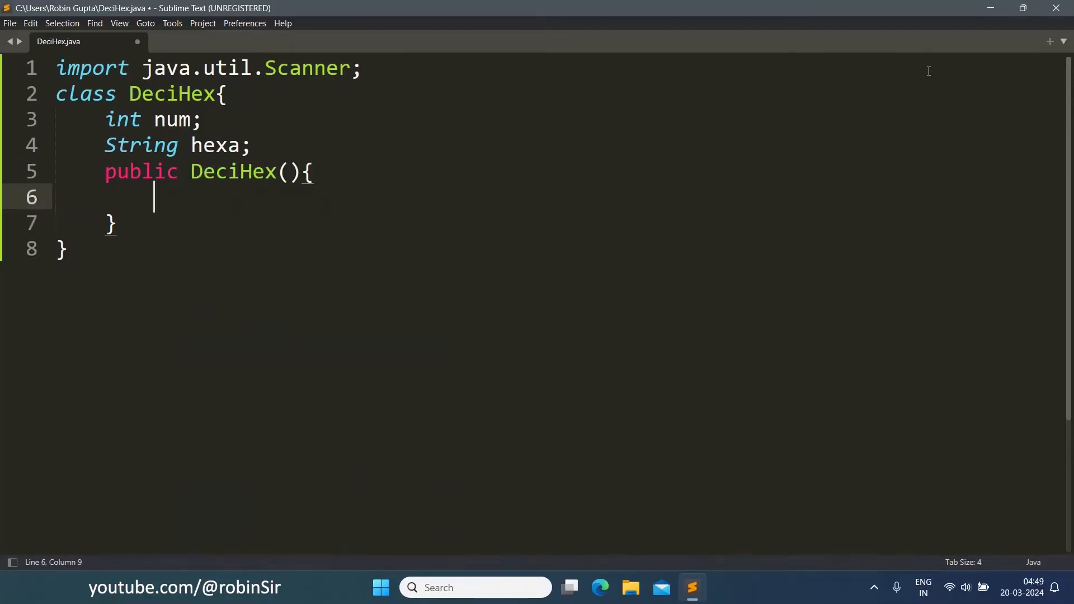
text(n)
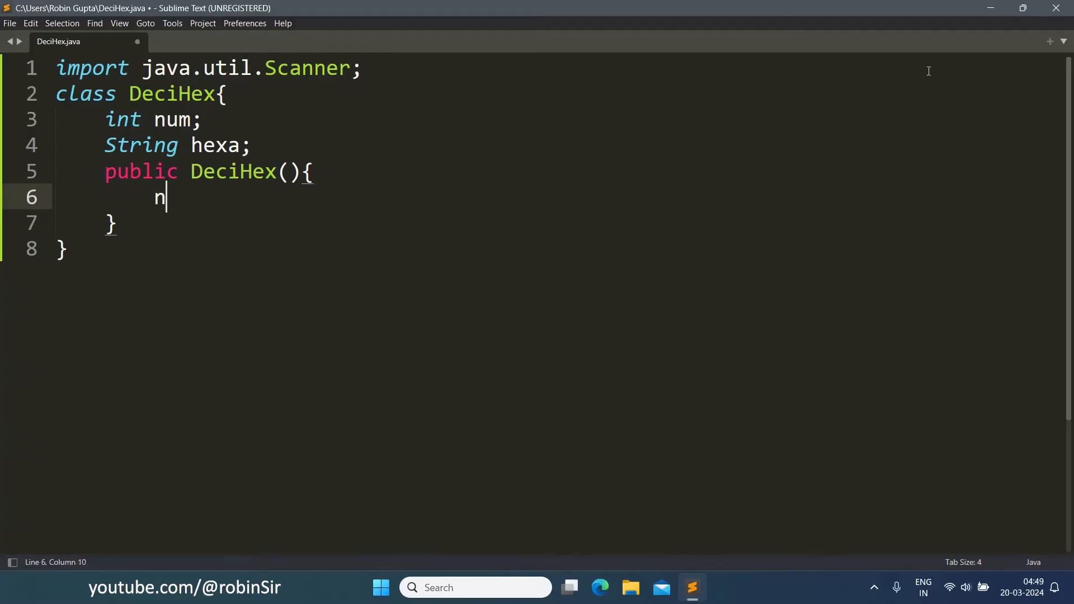
text(um = 0)
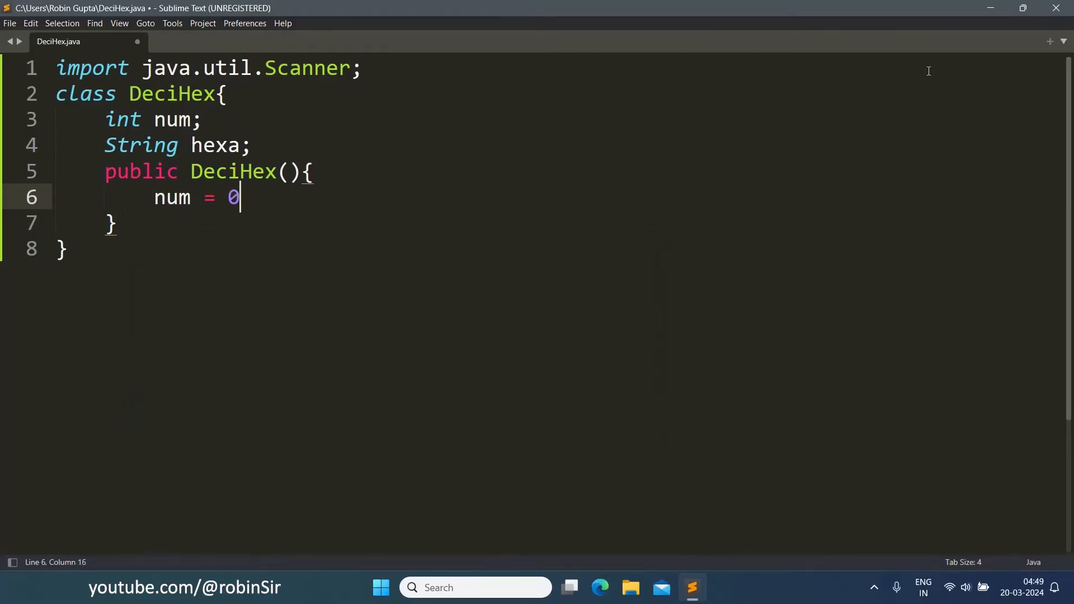
text(;)
text(hexa = "";)
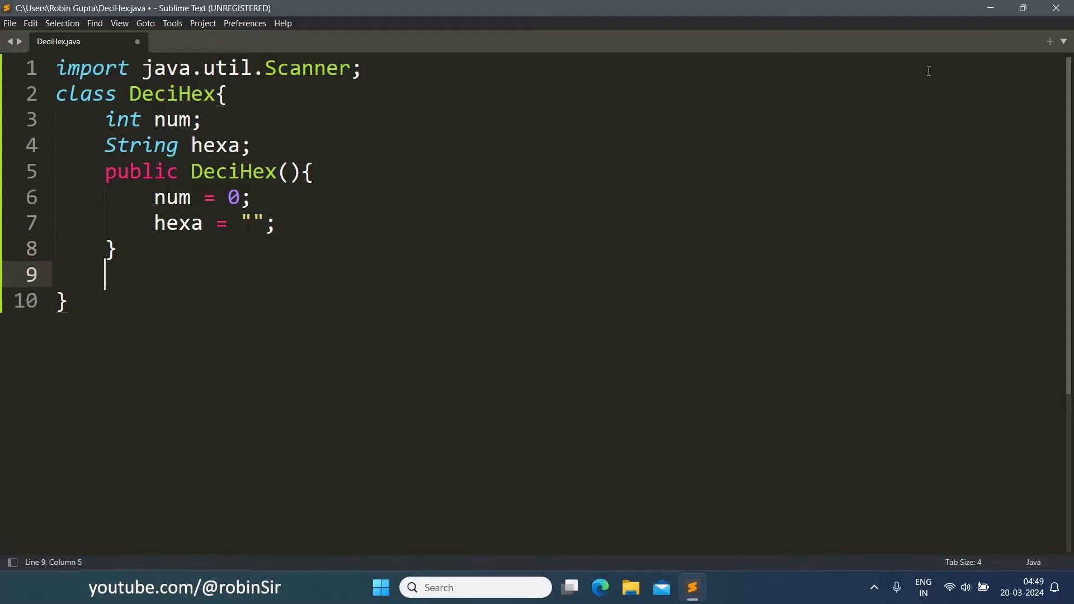
Start getNum() with a Scanner on System.in and the prompt "Decimal number = "
text(public void getNum)
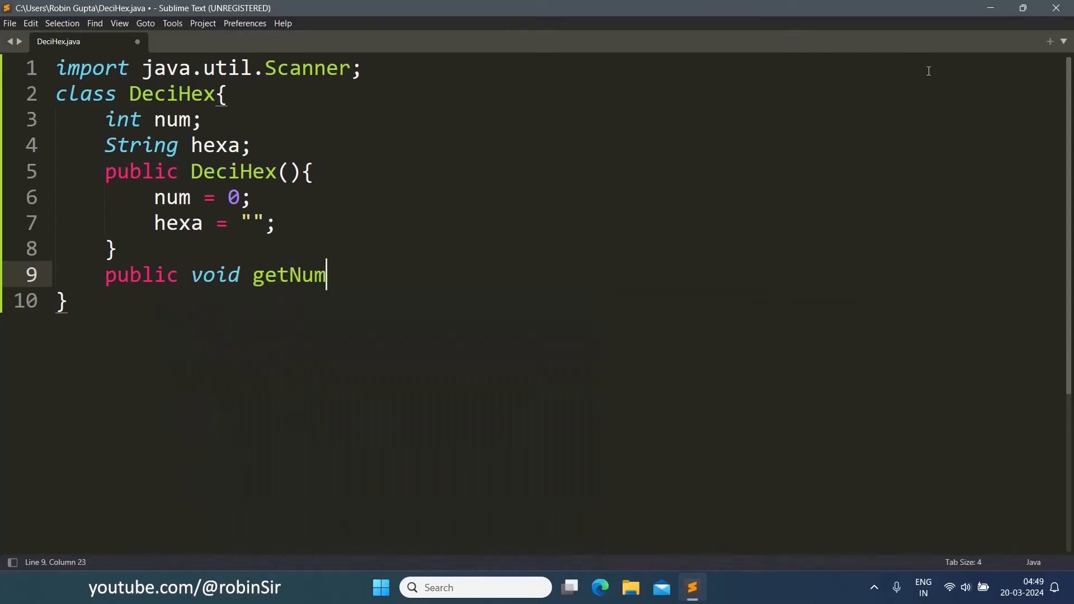
text((){)
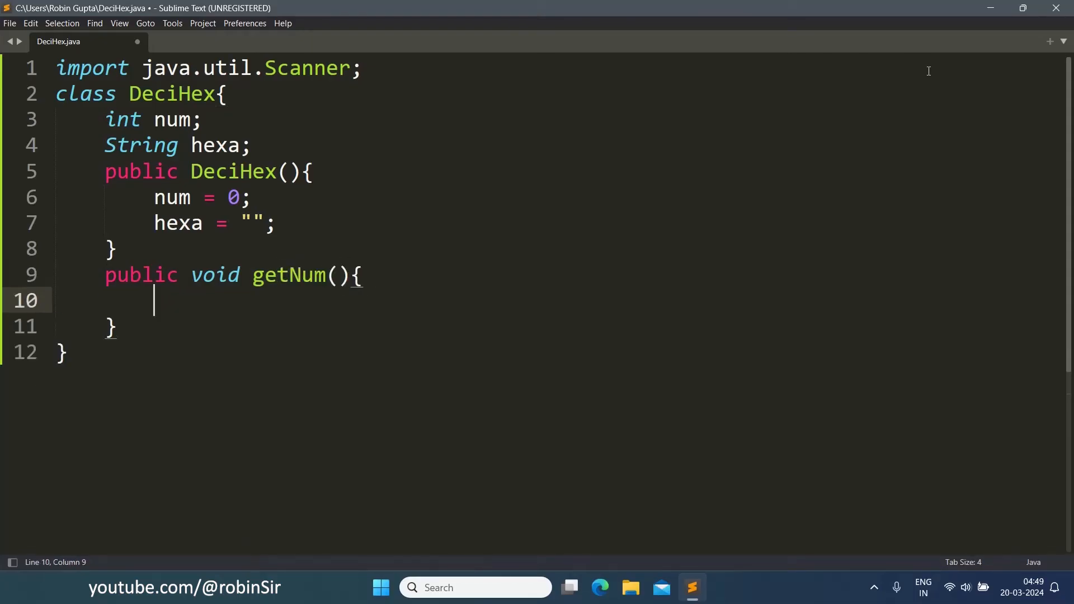
text(Sca)
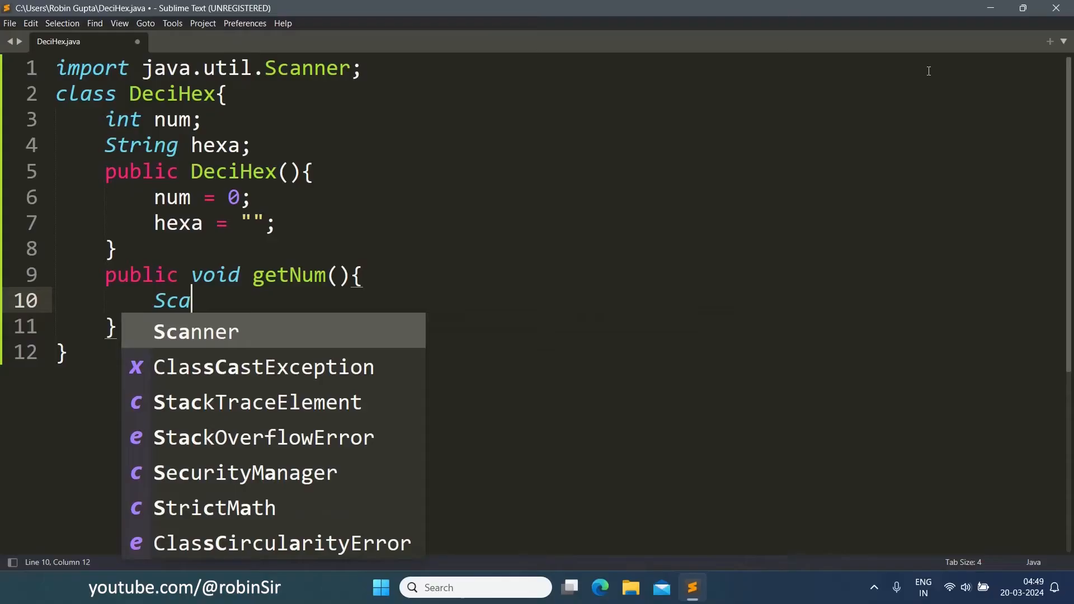
text(Scanner in)
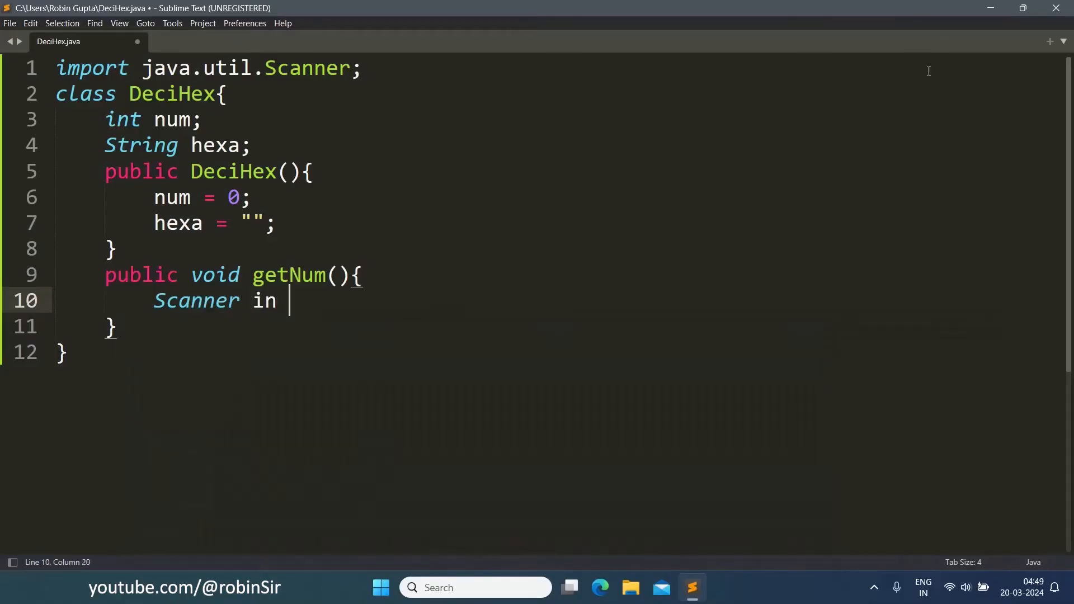
text(= new)
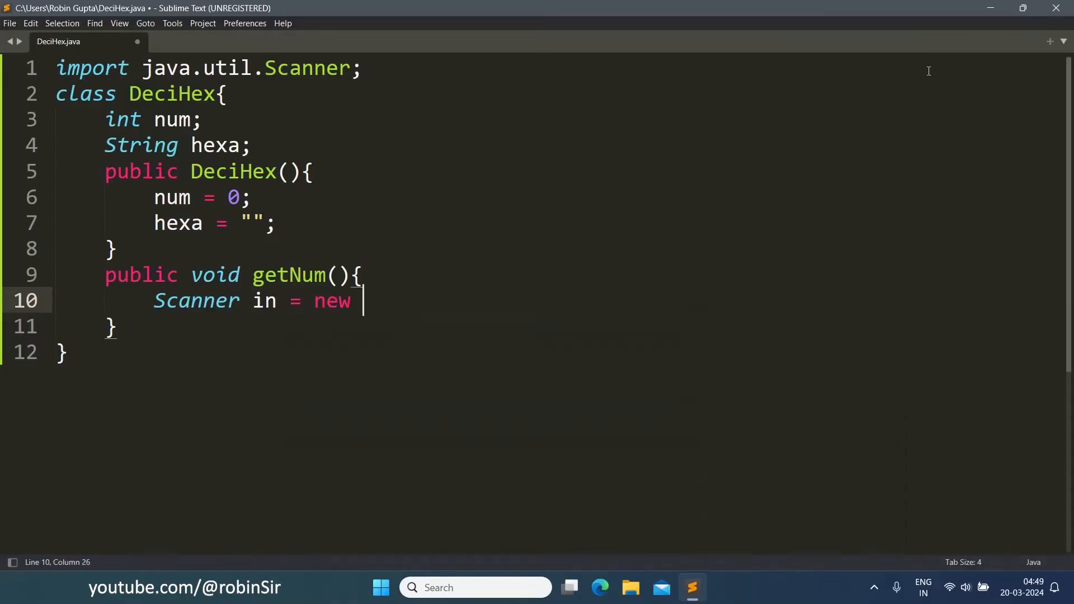
text(Scanner(System.in);)
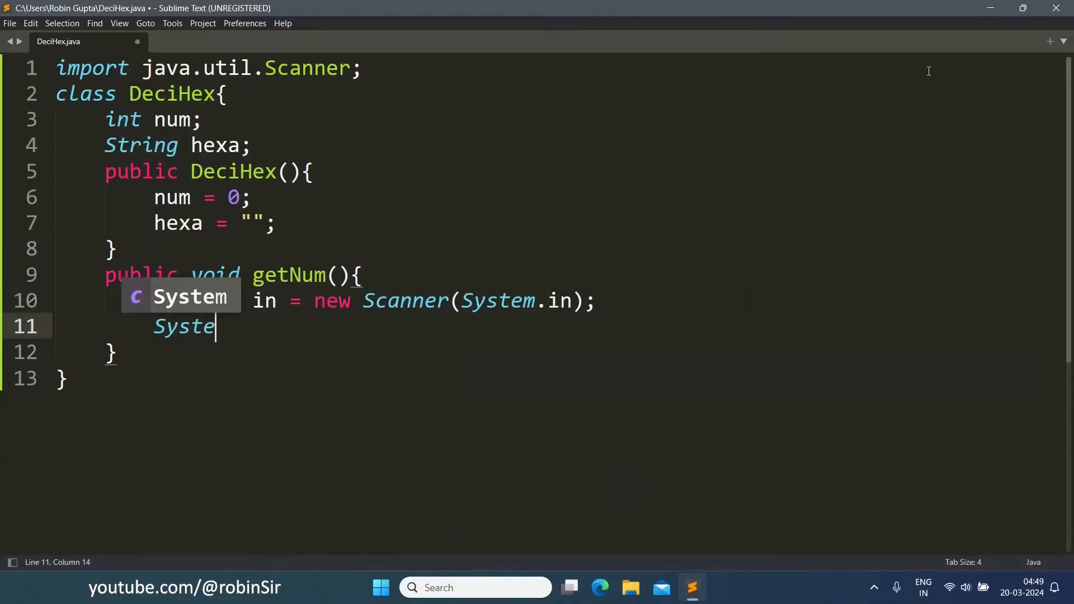
text(m.out.print("Decimal)
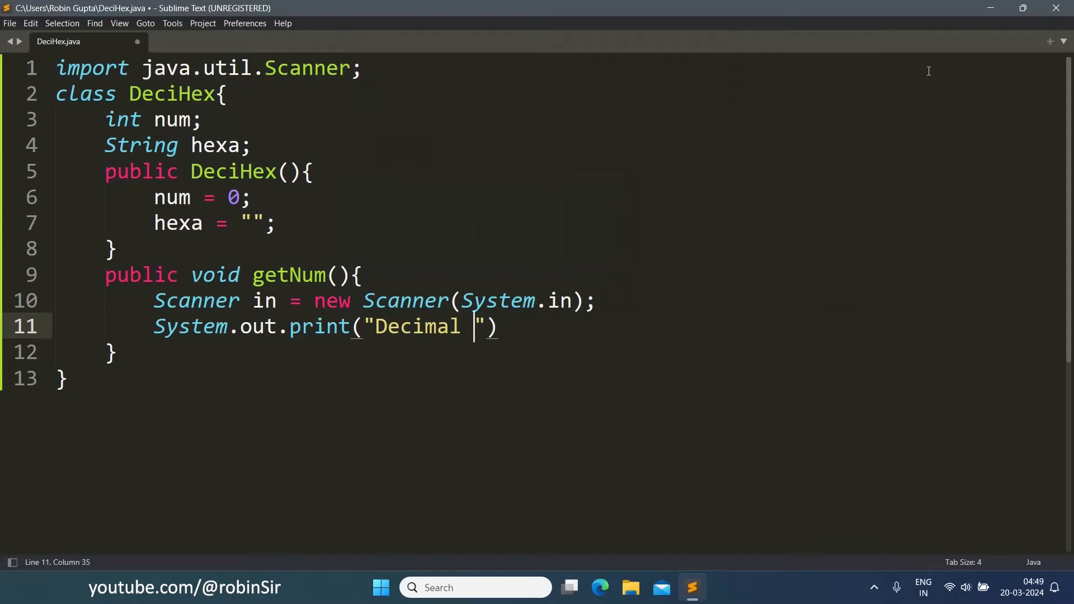
text(number)
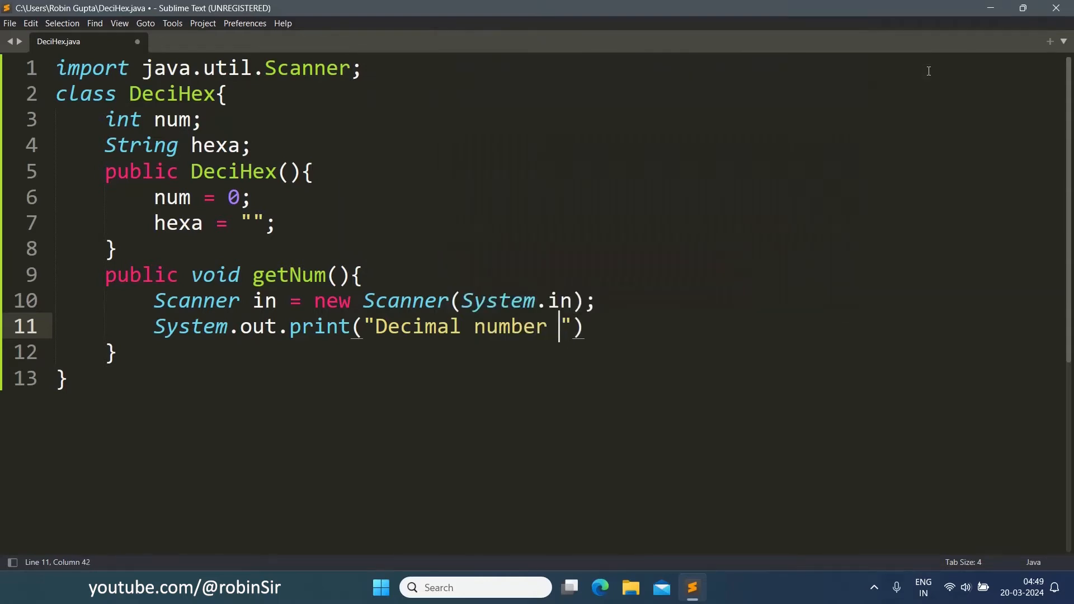
text(= );)
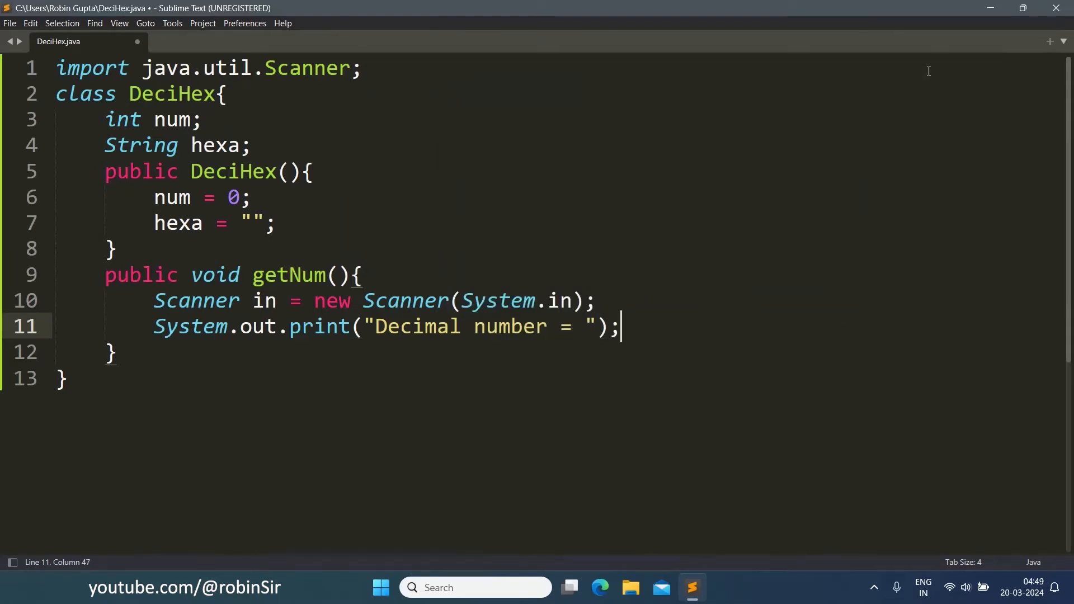
Read the input into num with Integer.parseInt(in.nextLine()) and close getNum
text(num =)
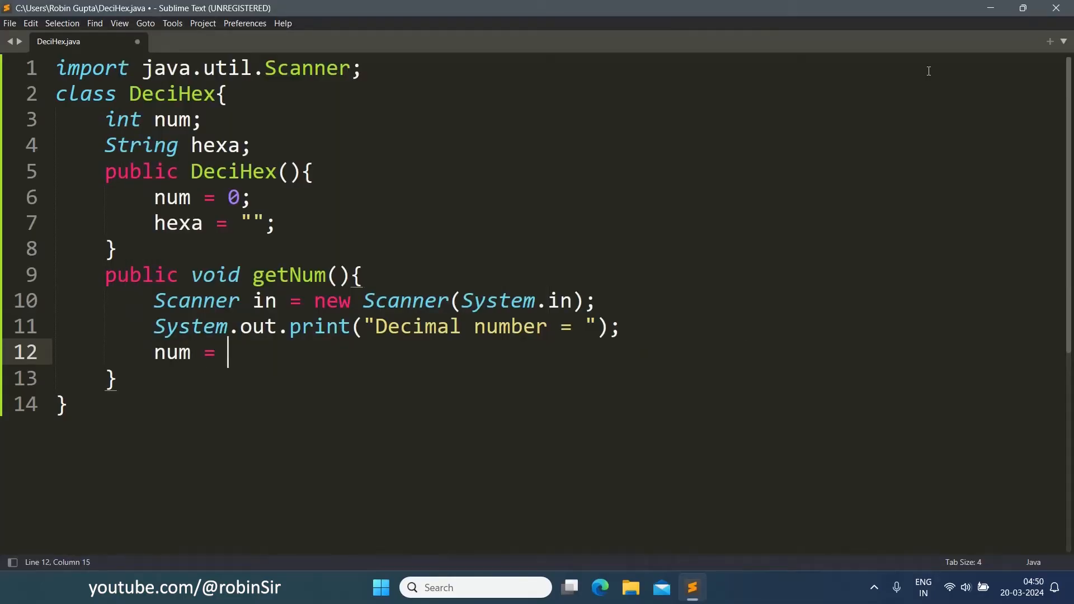
text(Integer.parseInt)
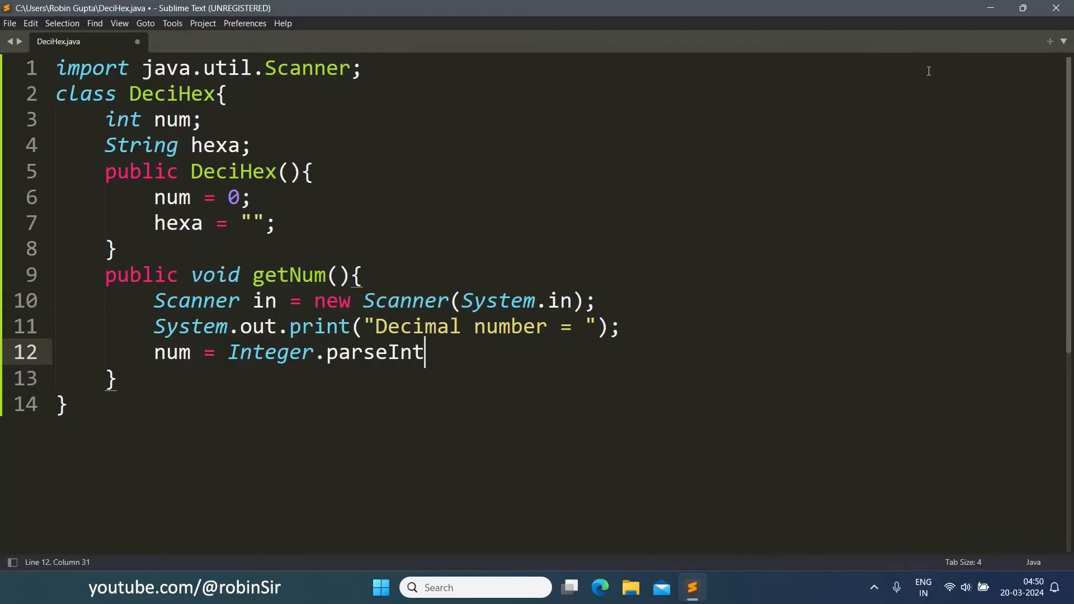
text((in.ne)
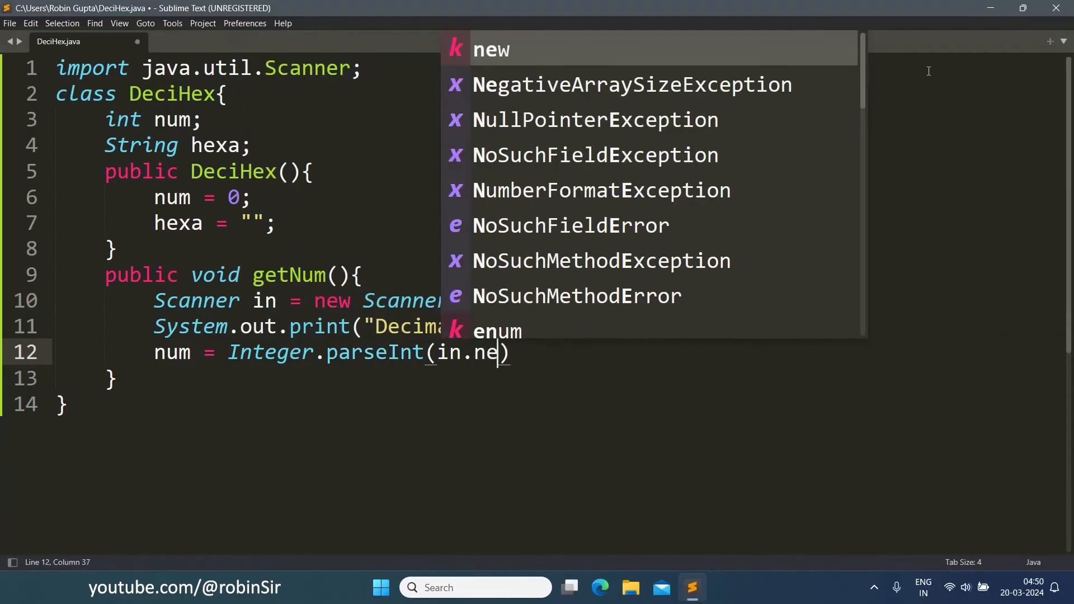
text(xtLine)
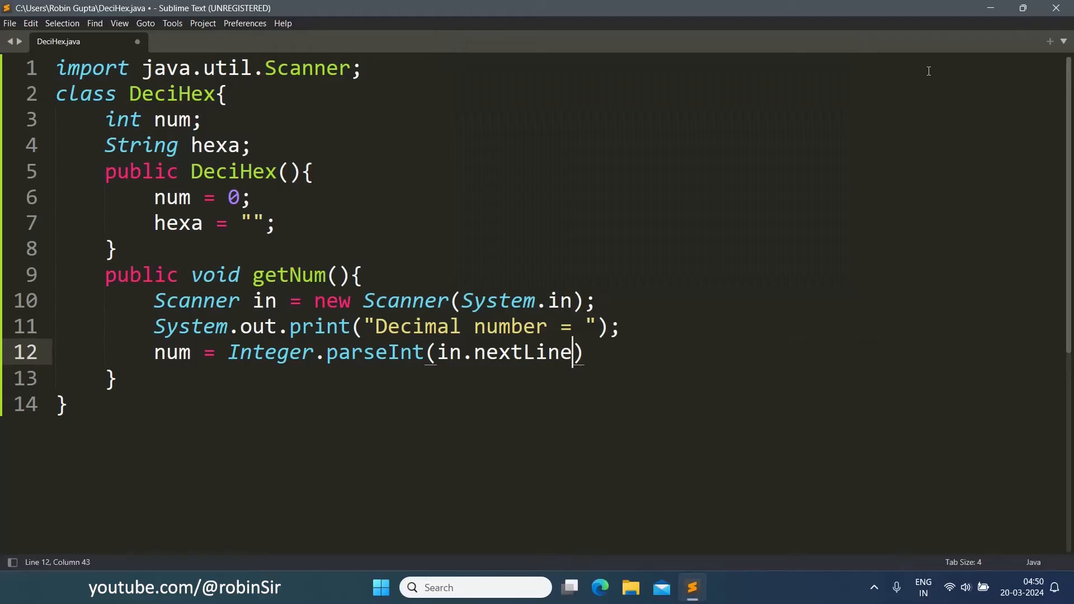
text(();)
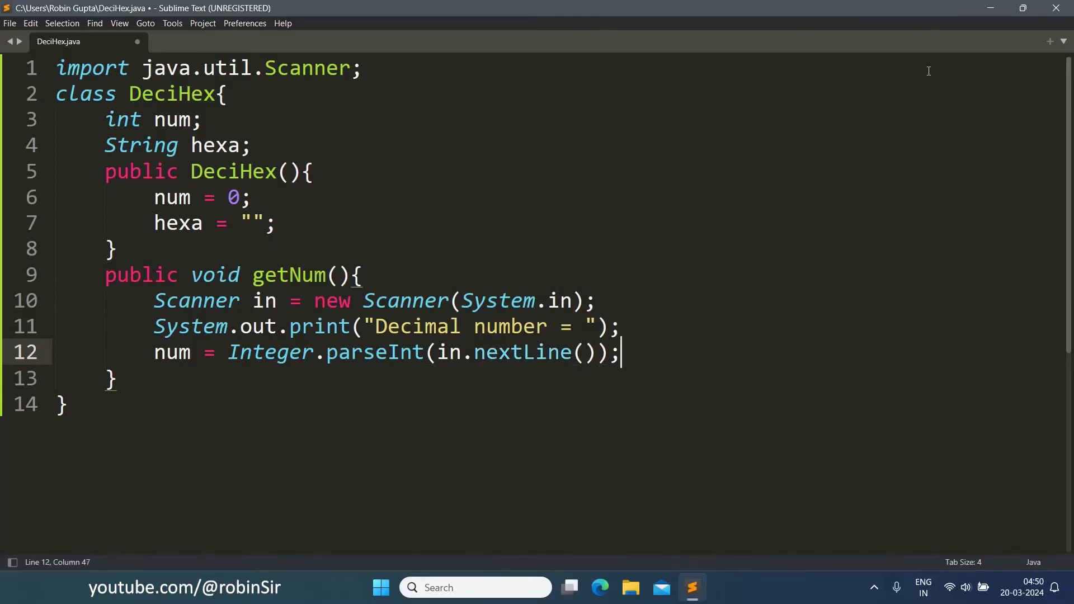
key(enter)
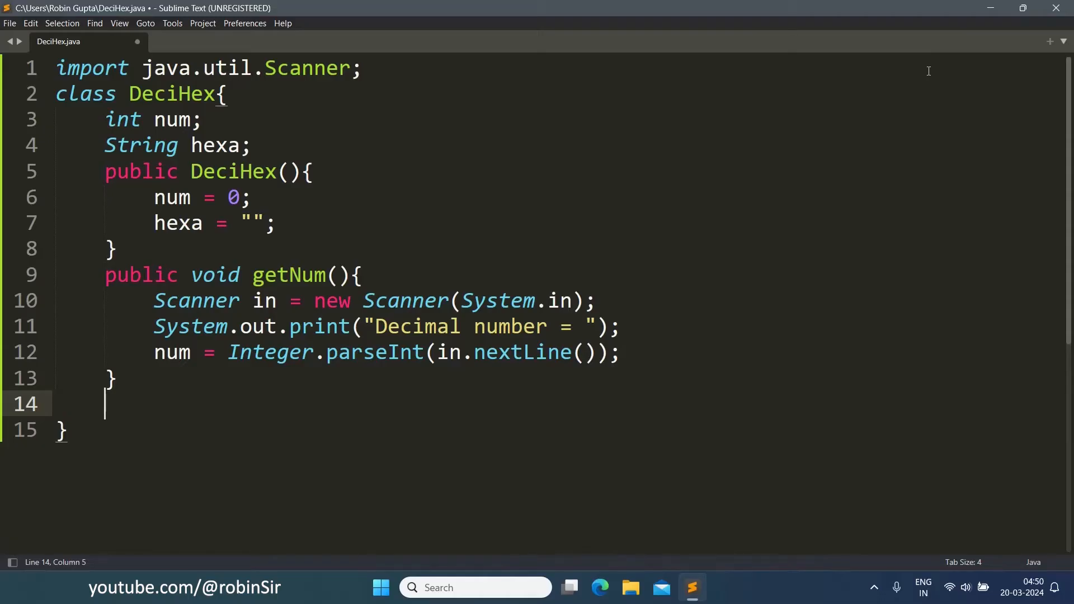
Begin public void convert(int n) with if(n == 0) hexa = "0";
text(public)
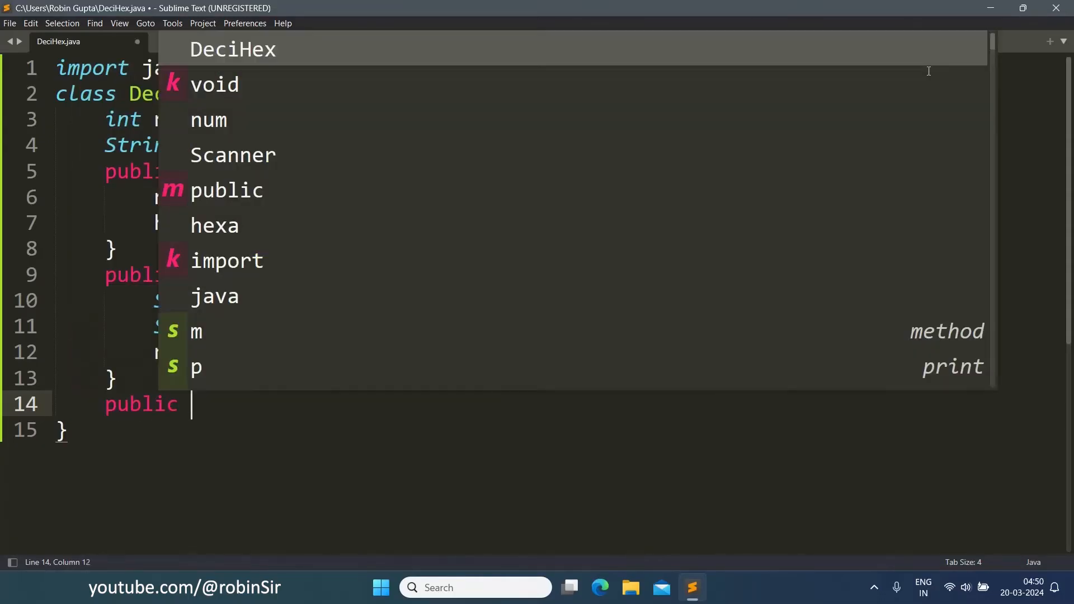
text(void)
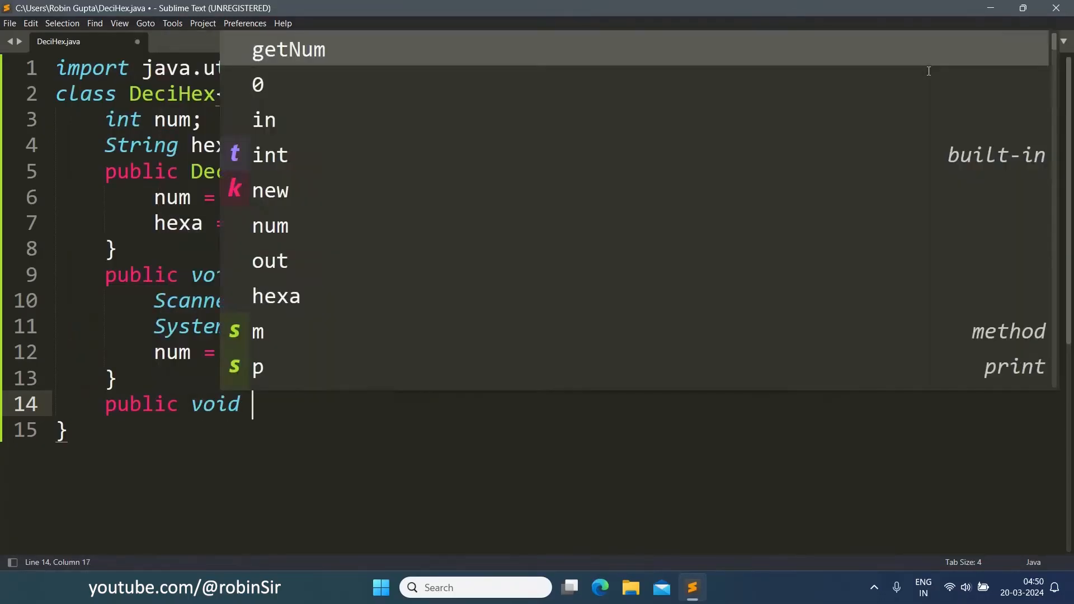
text(convert)
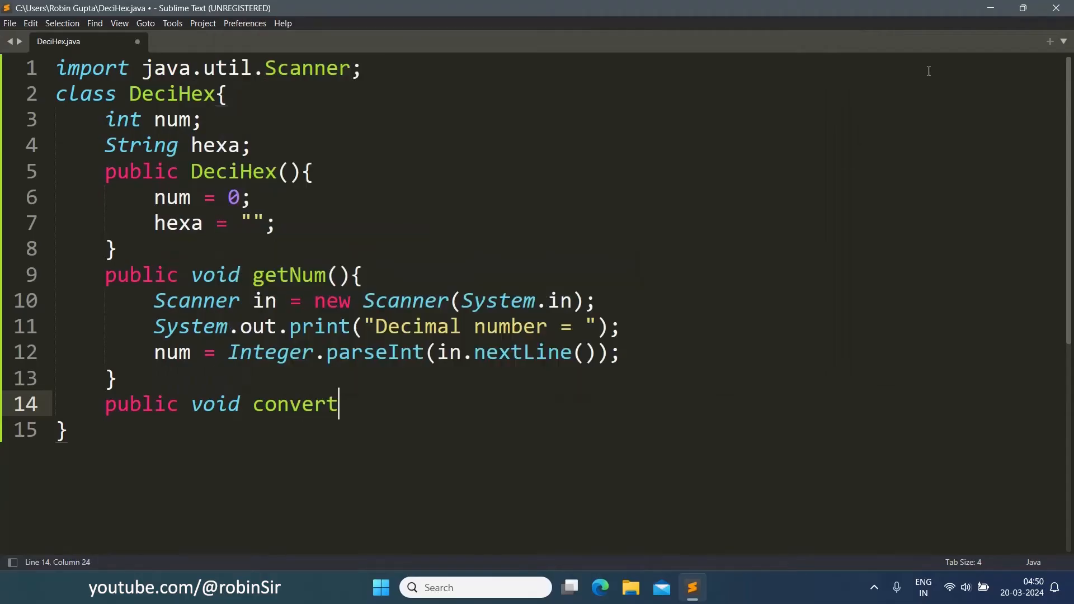
text((int n)
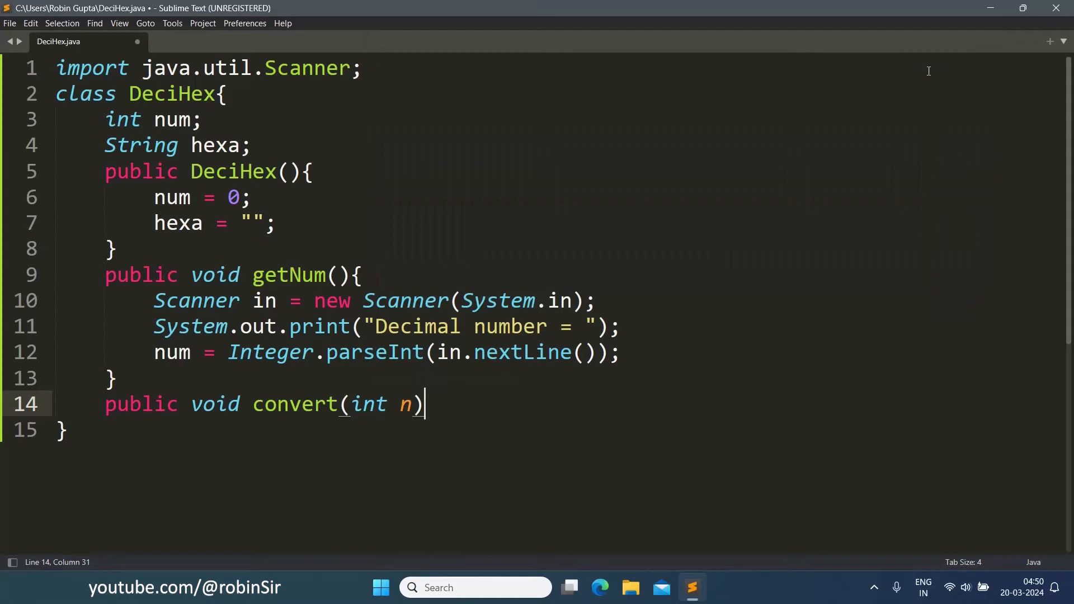
text({)
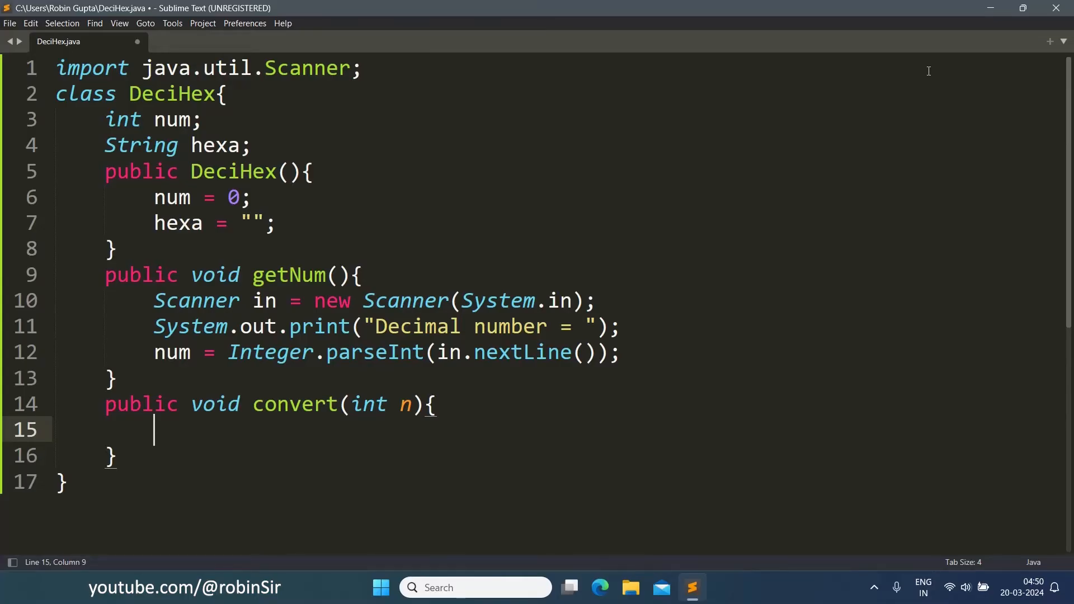
text(if)
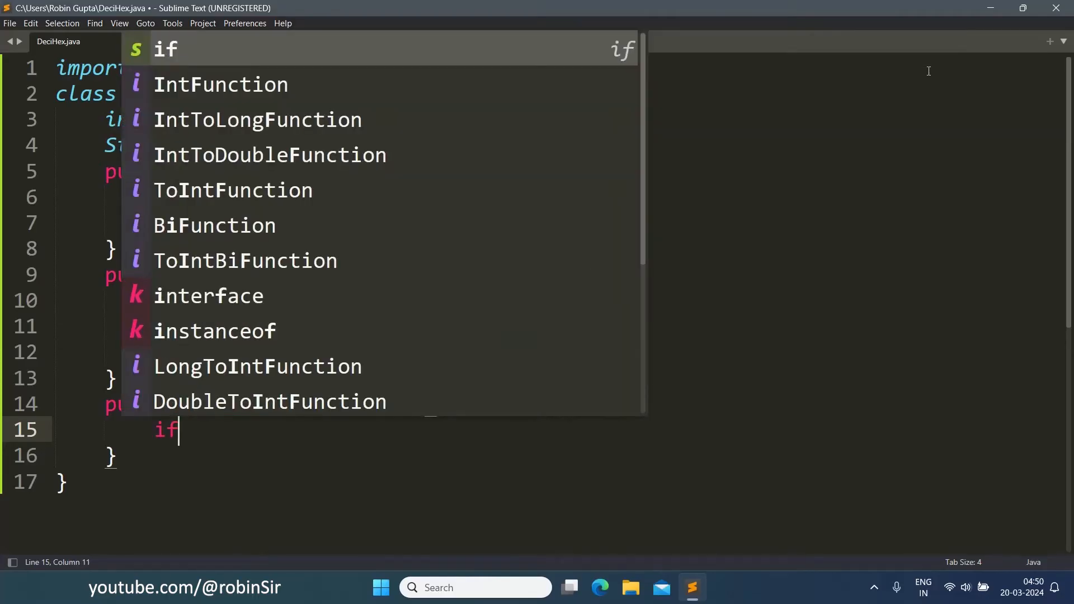
text((n =)
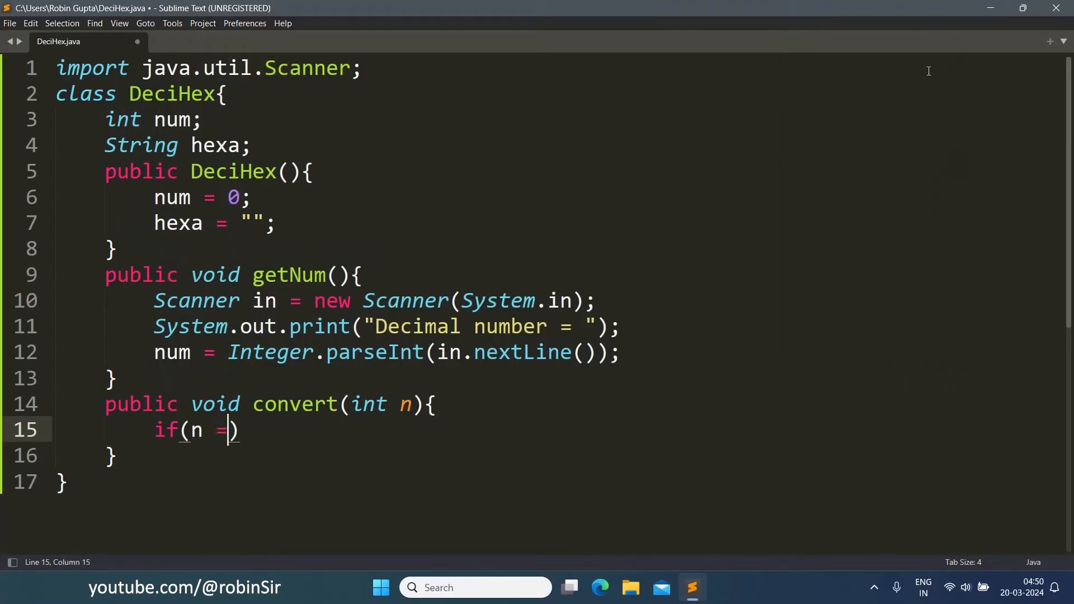
text(= 0)
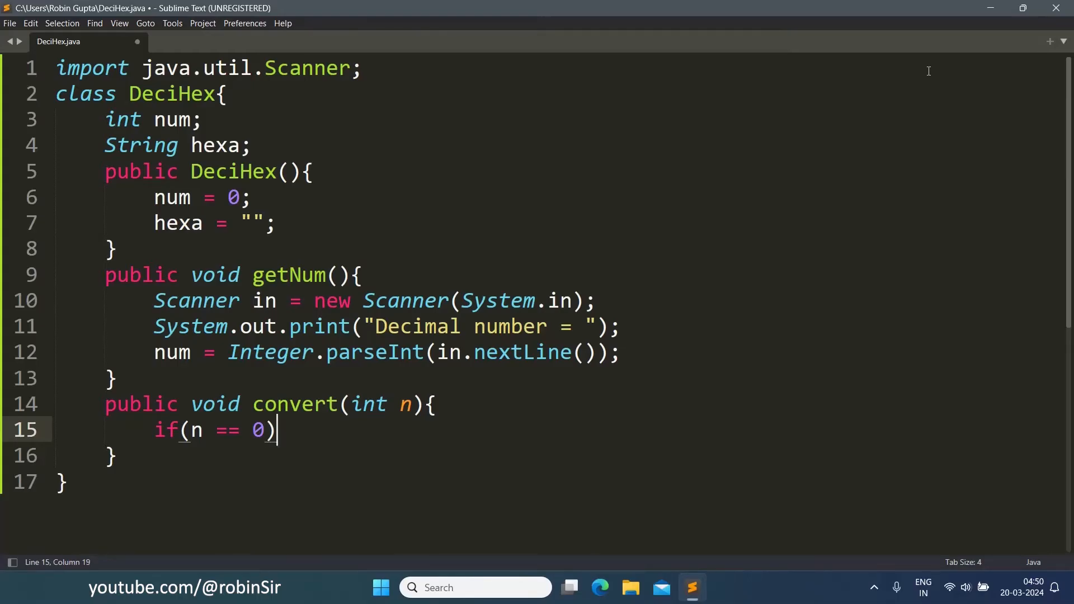
key(enter)
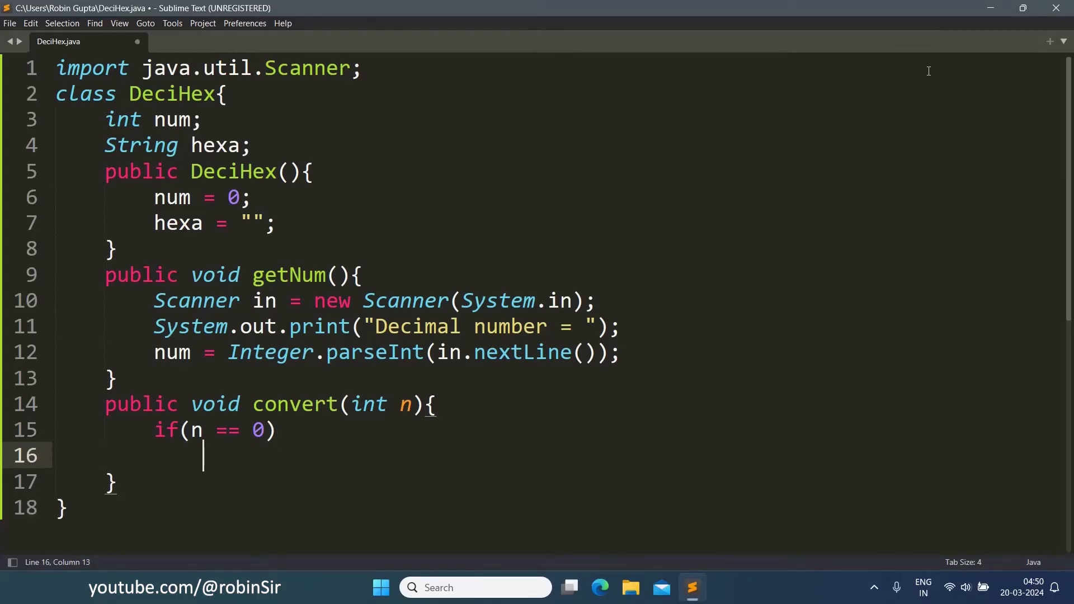
text(hexa)
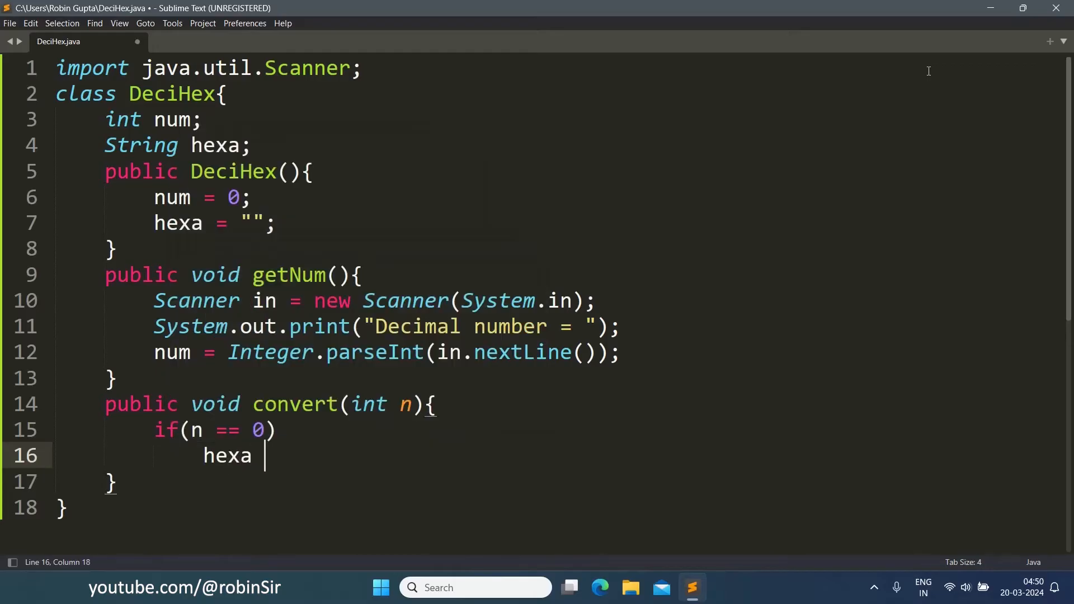
text(= "")
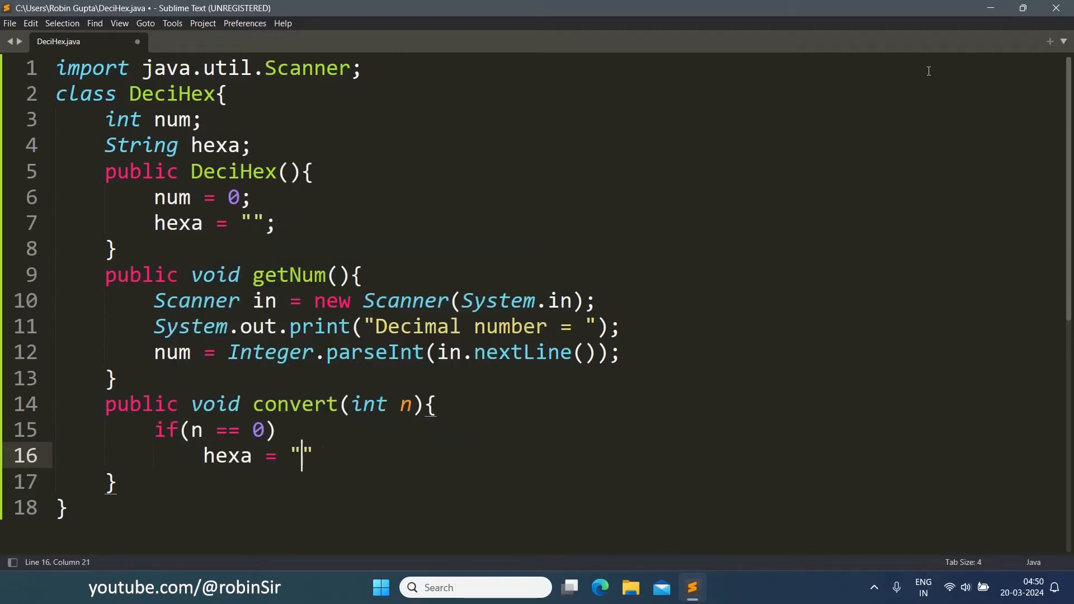
text(0";)
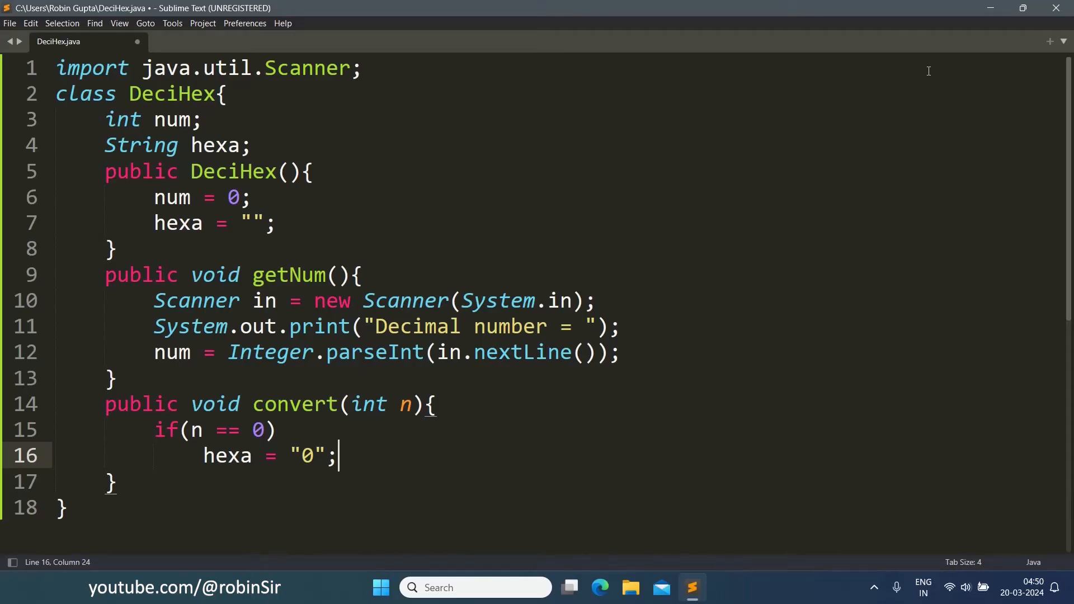
key(enter)
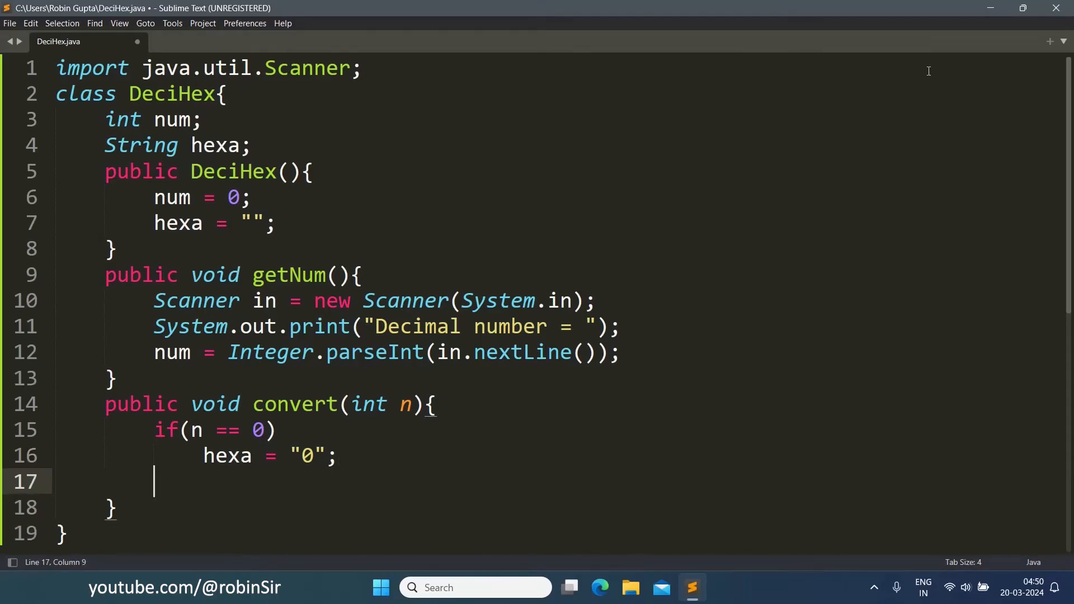
In the else branch compute int d = n % 16 and prepend d to hexa when d < 10, else
text(else)
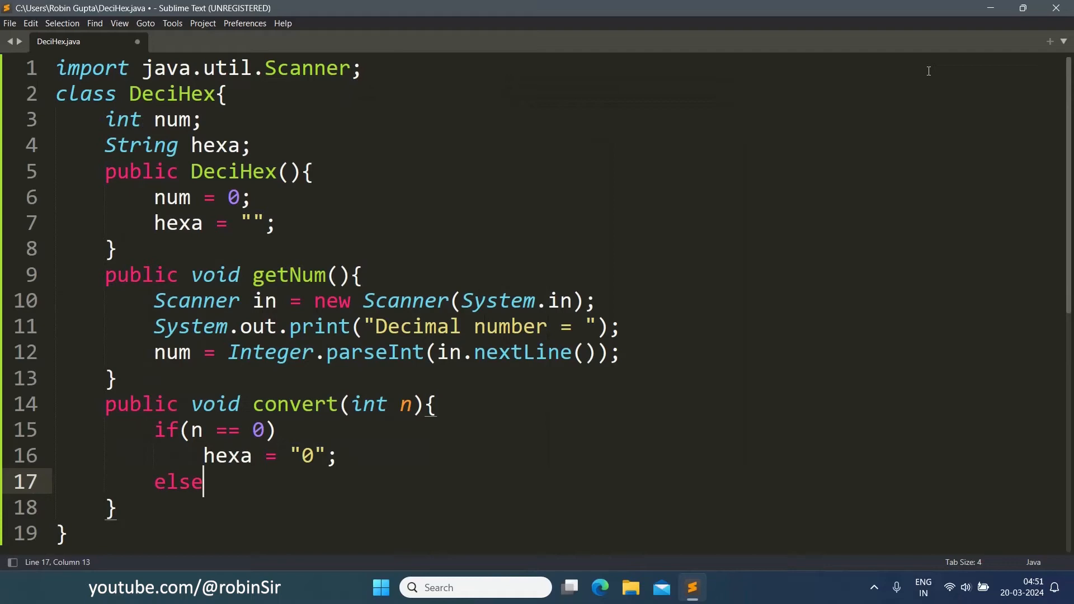
text({)
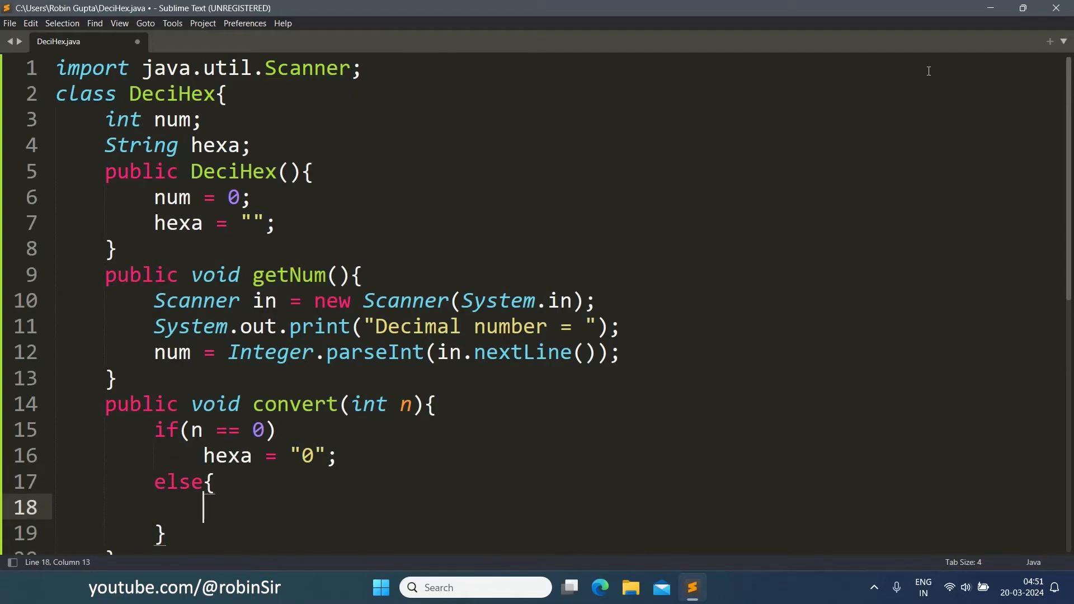
text(int)
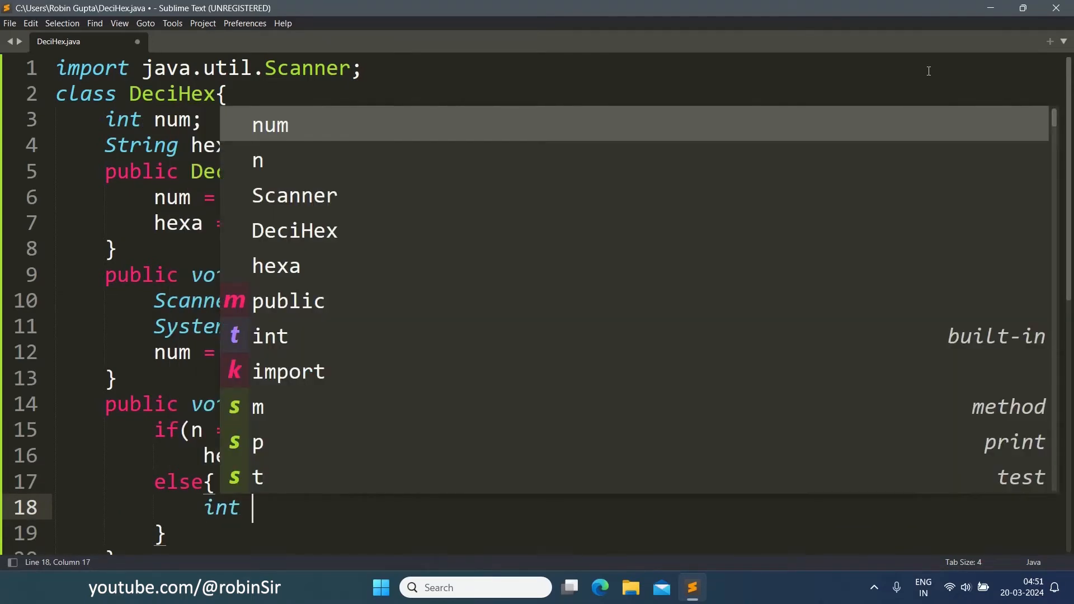
text(d =)
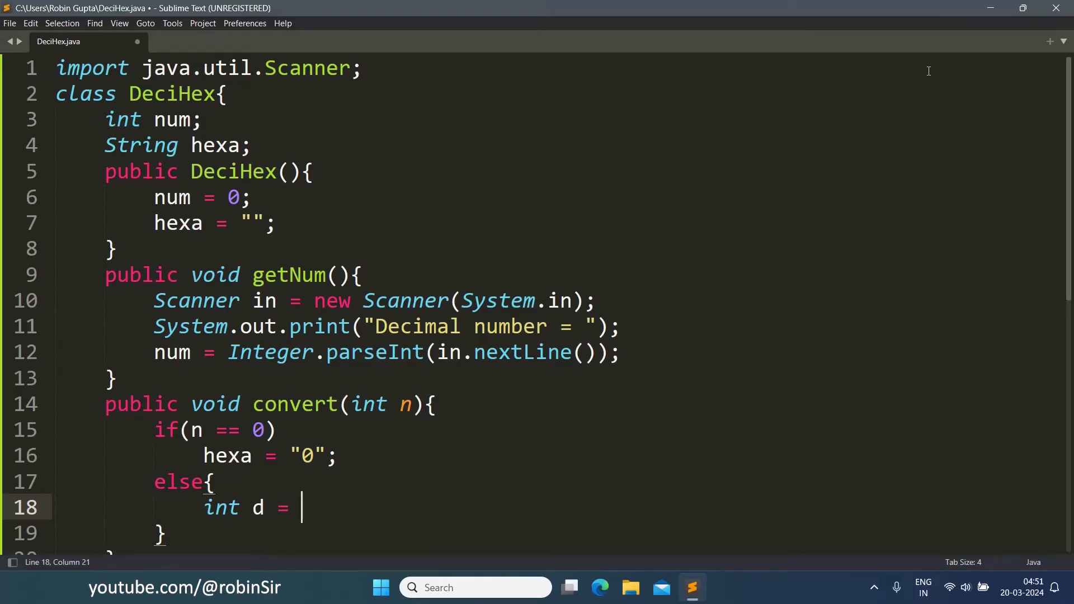
text(n)
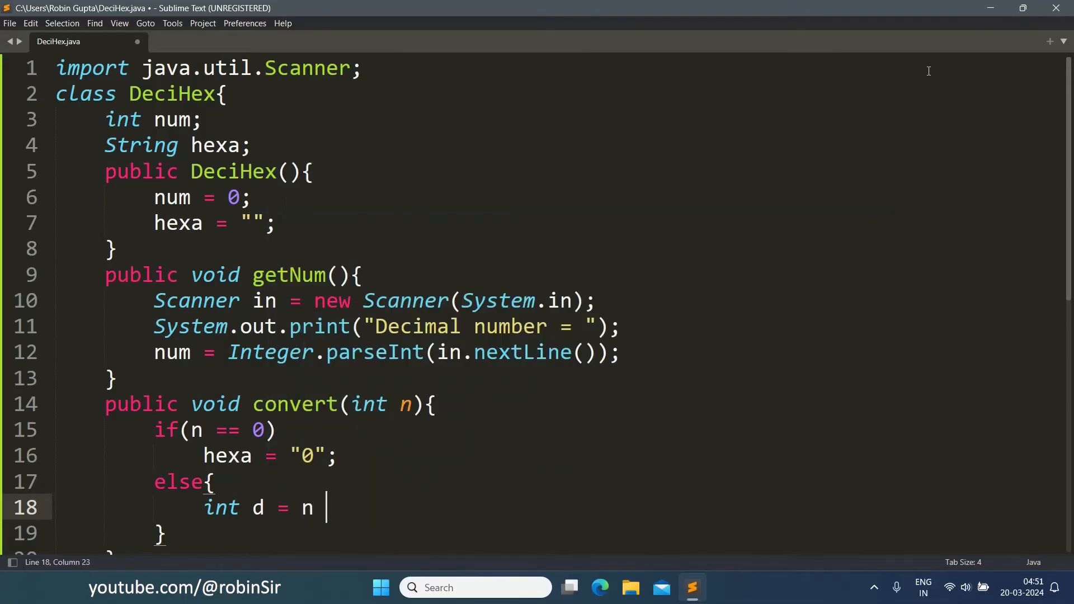
text(% 16)
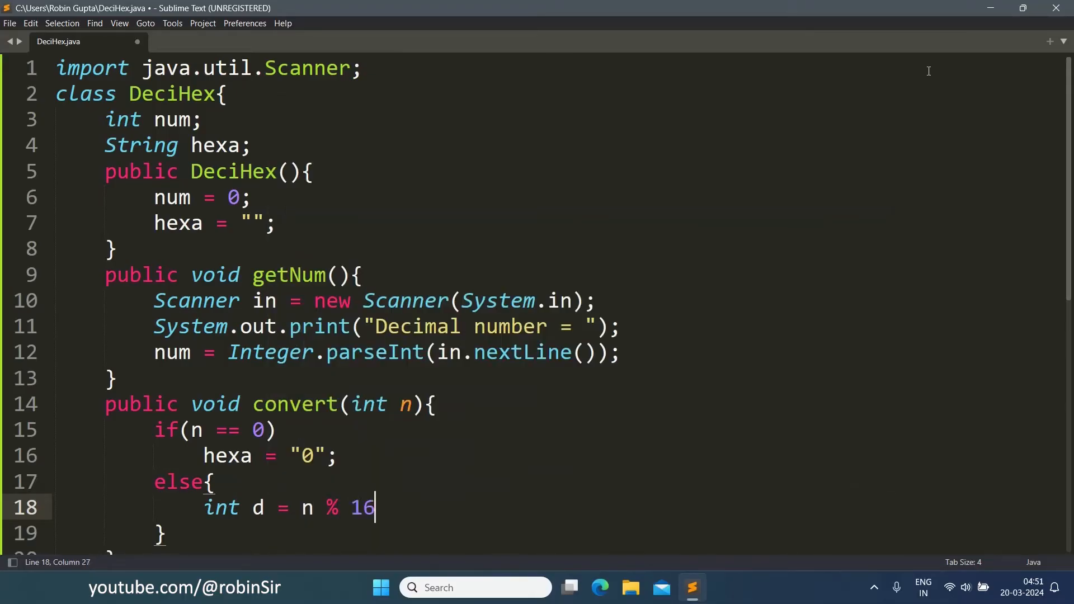
text(;)
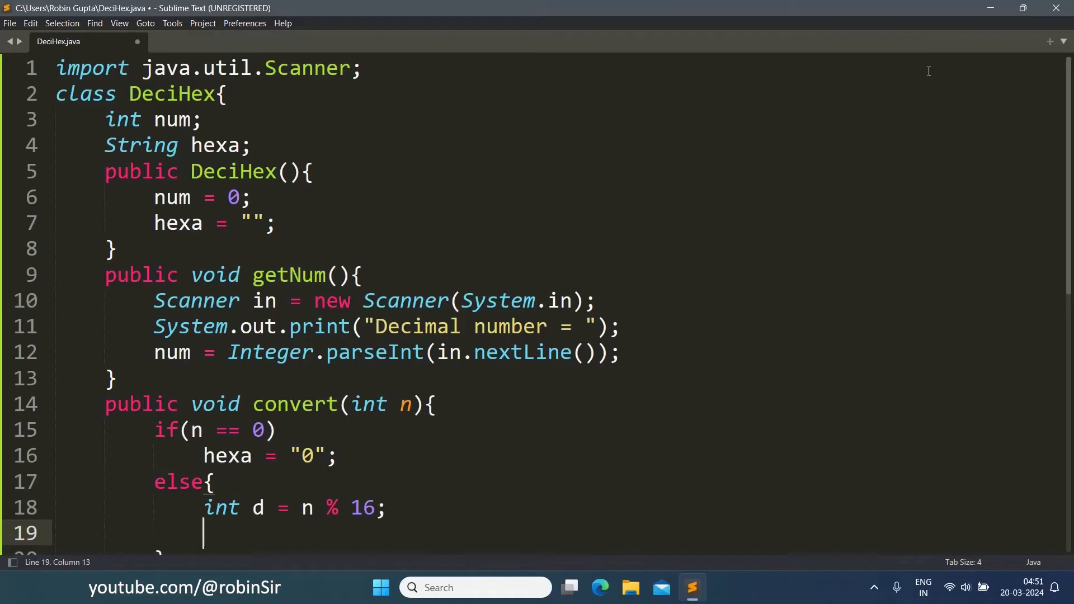
text(if(d)
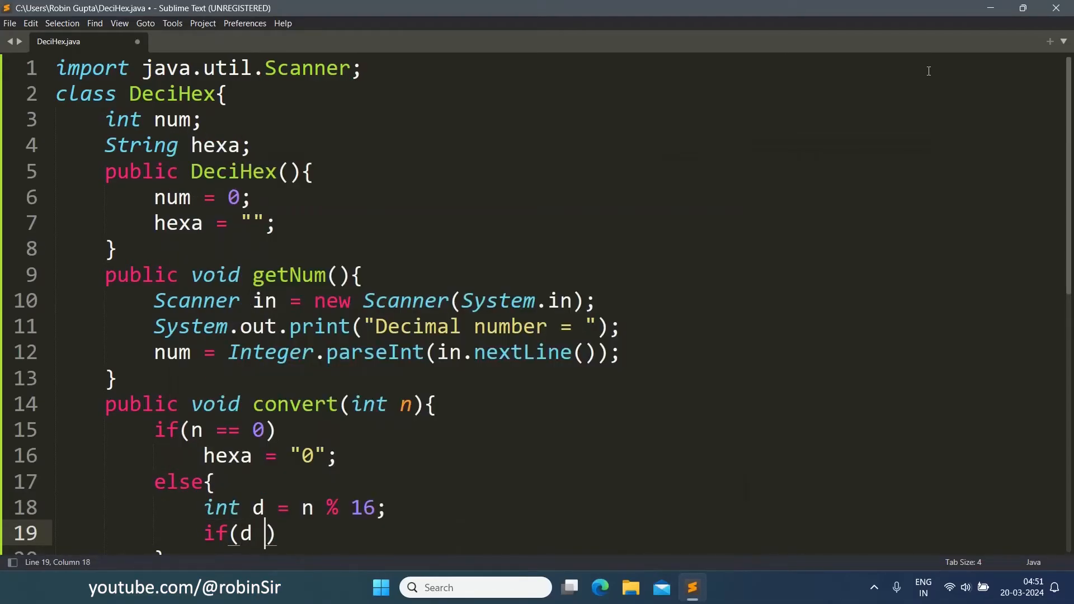
text(< 1)
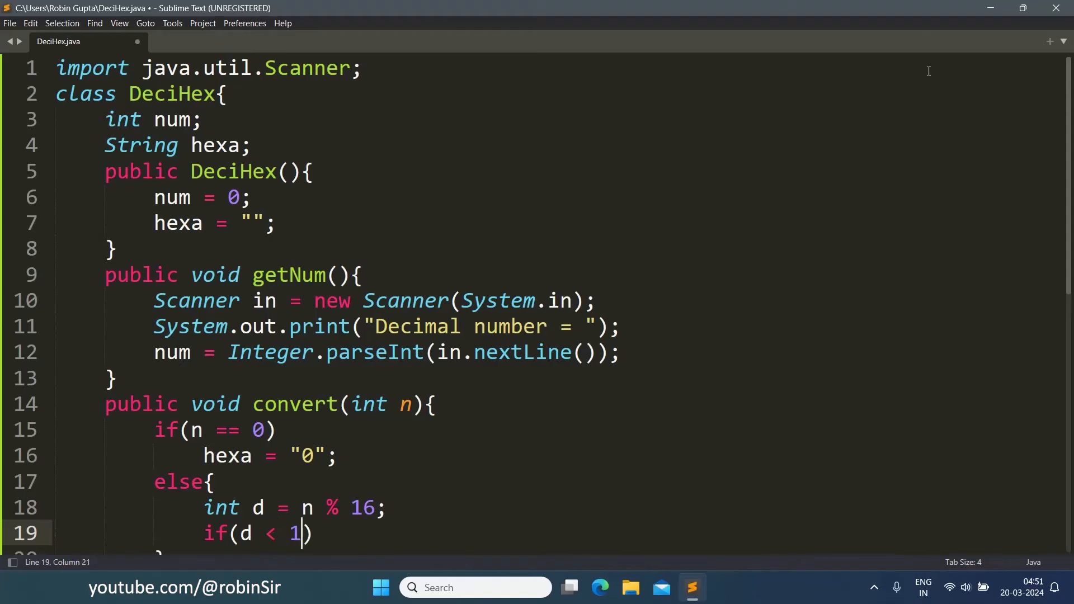
text(0)
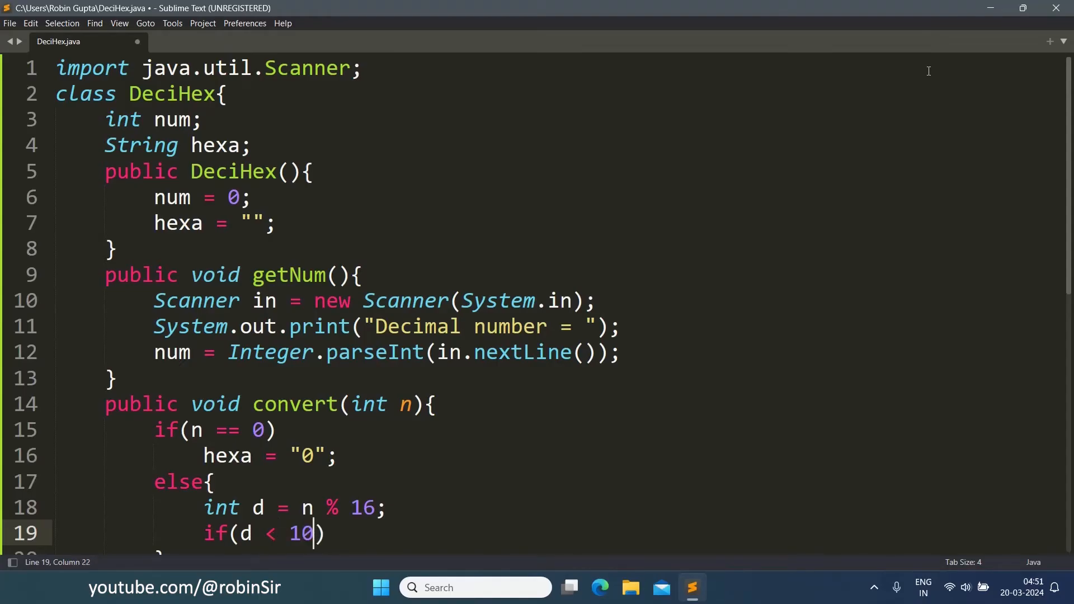
key(enter)
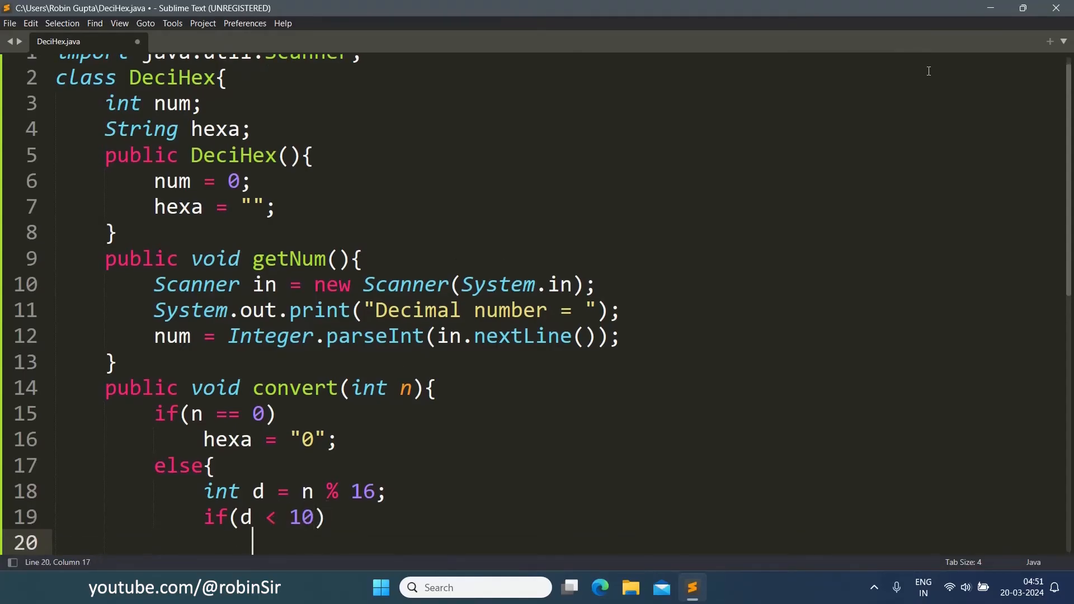
text(hexa =)
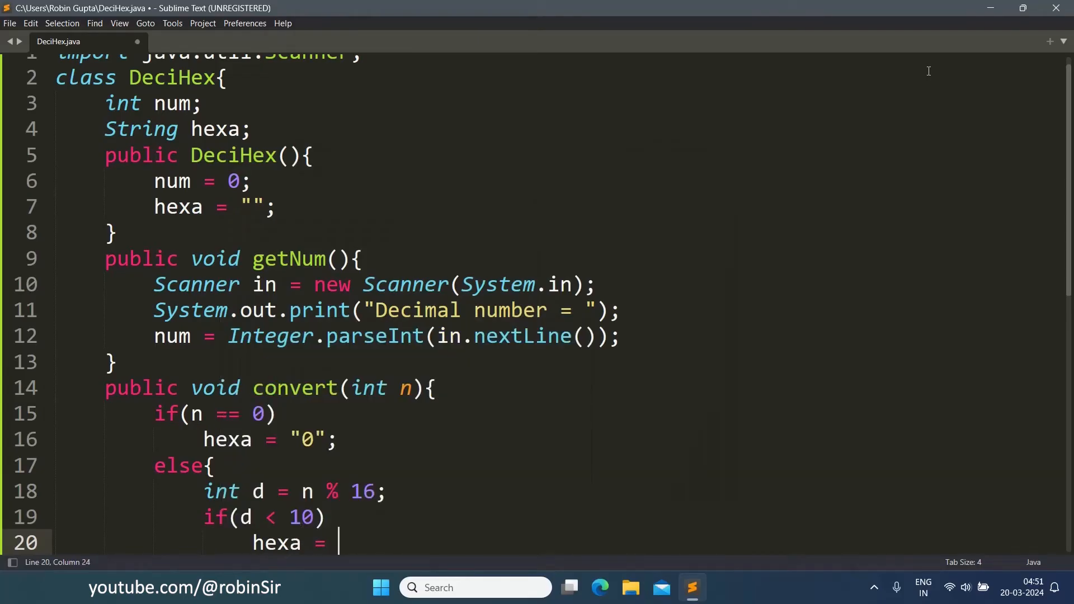
text(d + hexa;)
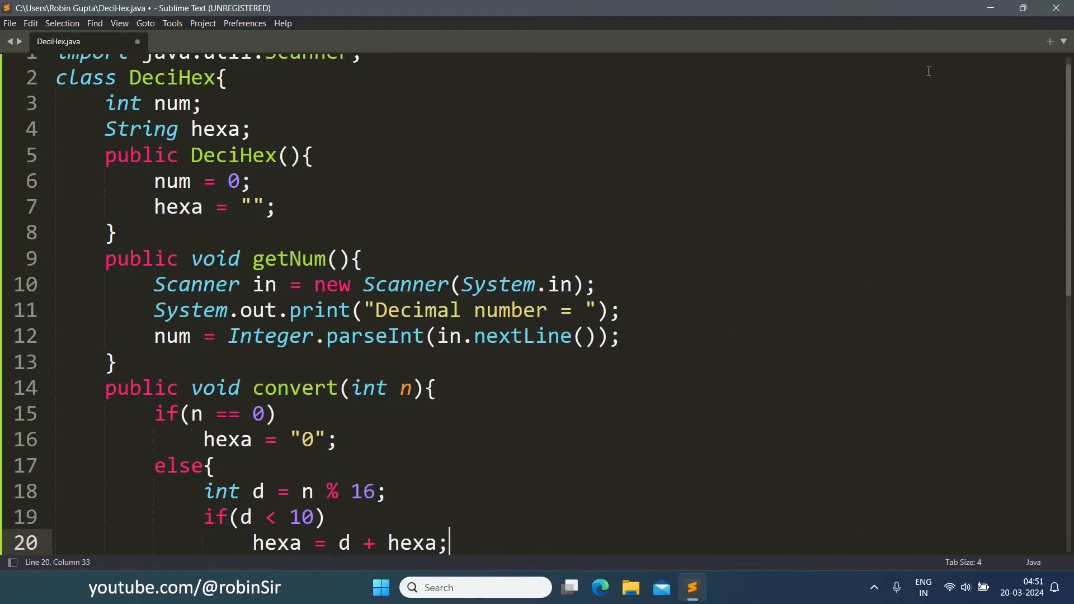
text(else{)
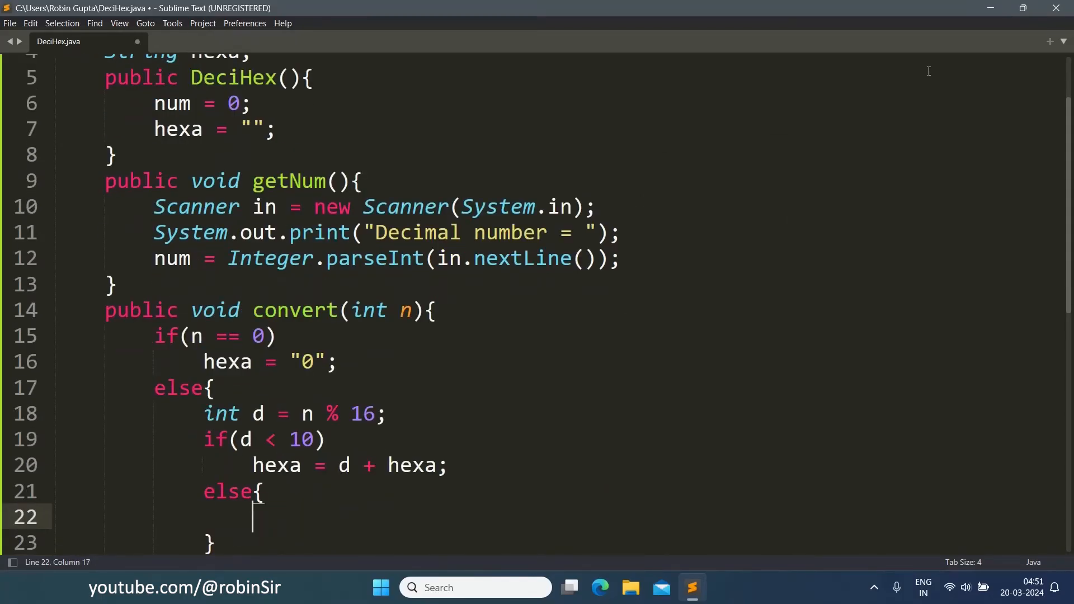
Add switch(d) with case 10: hexa = "A" + hexa; break;
text(switch()
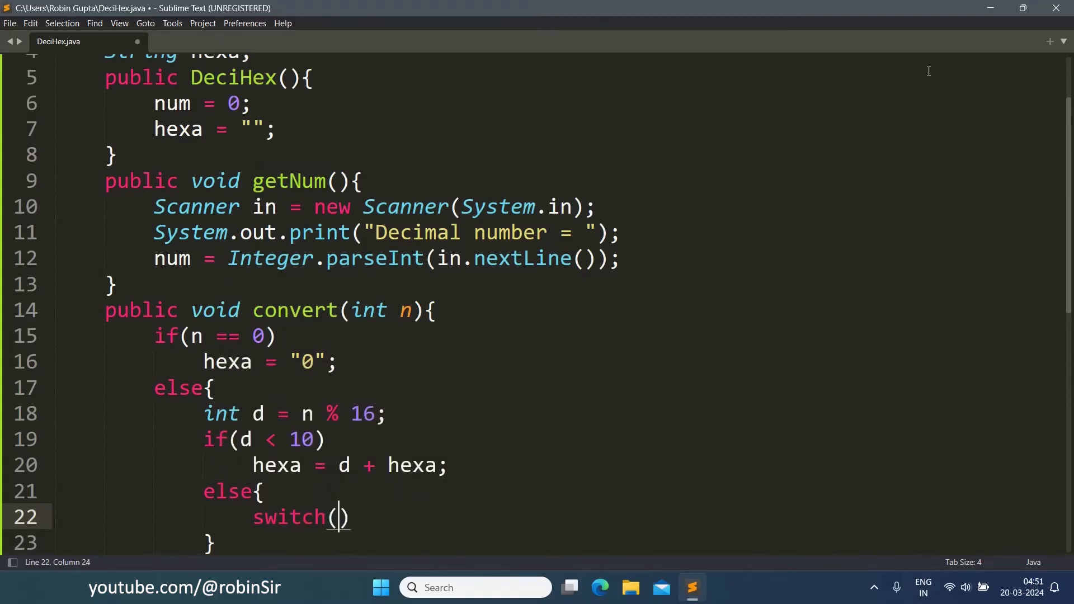
text(d)
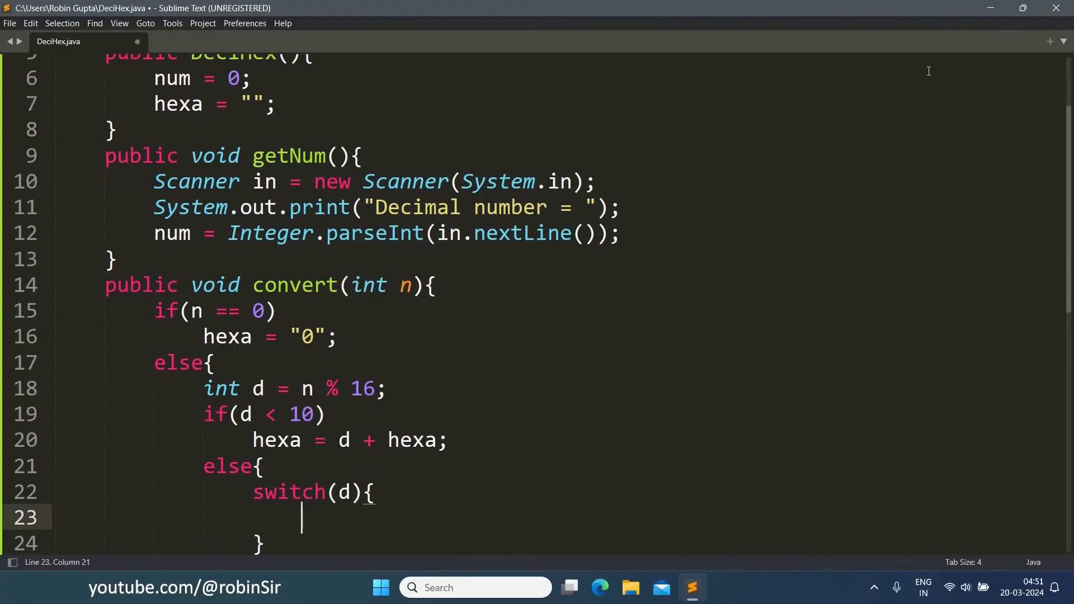
text(case 10)
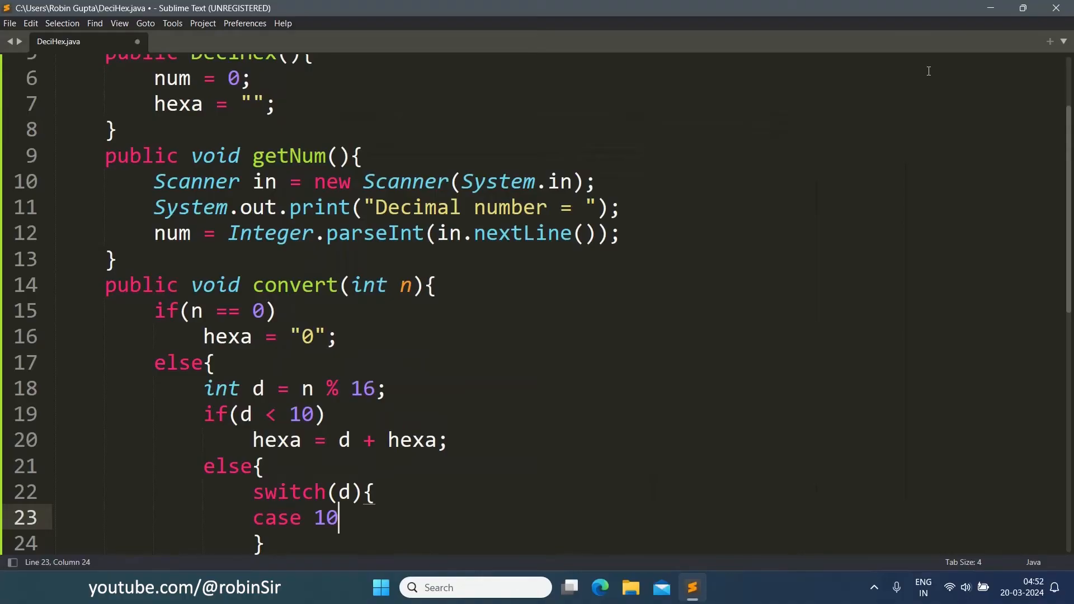
text(:)
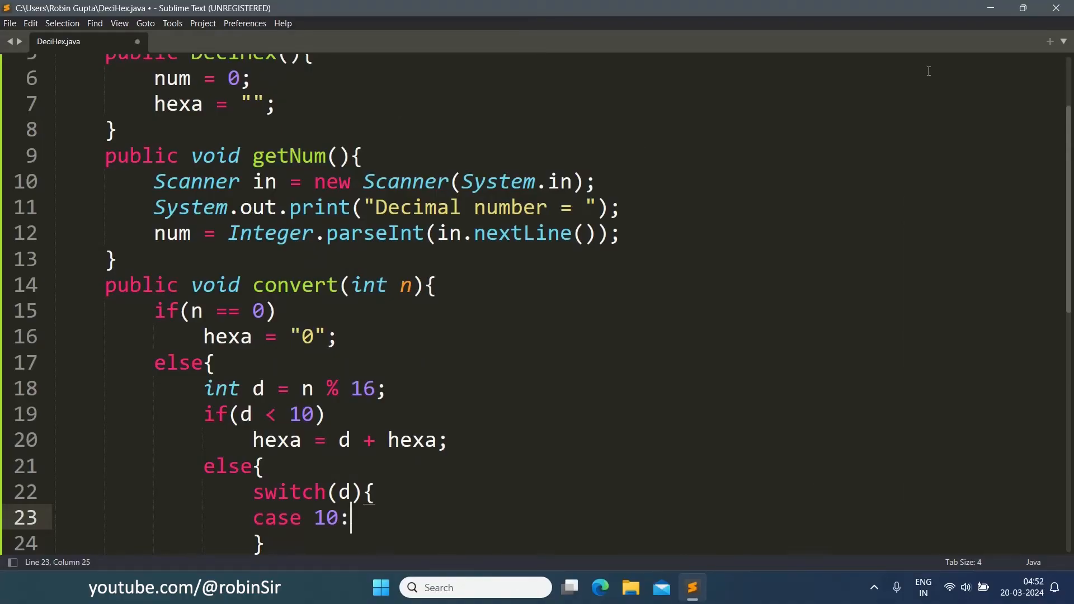
key(enter)
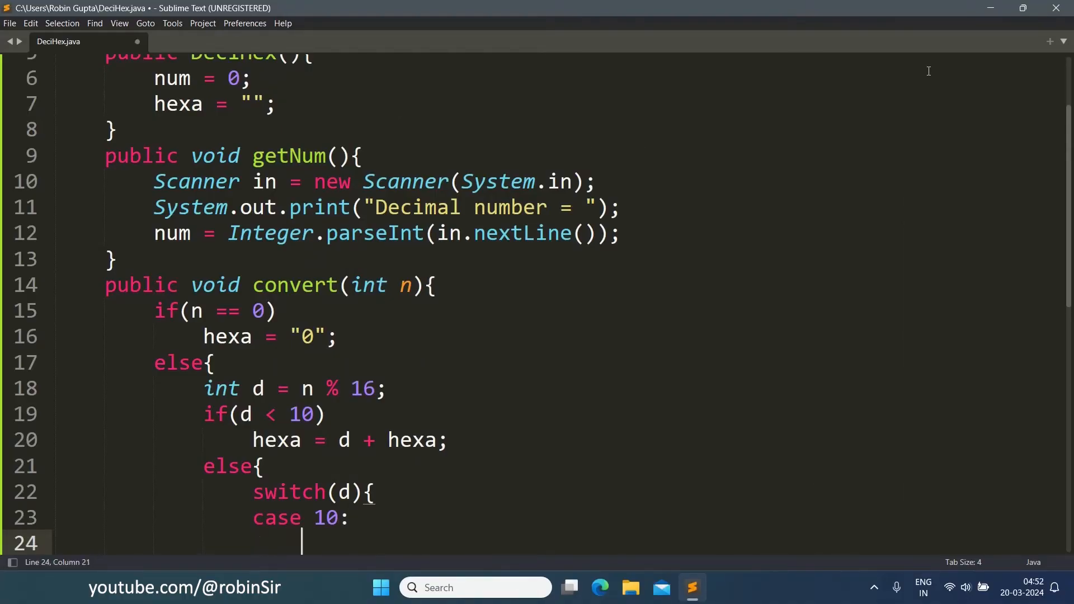
text(hexa)
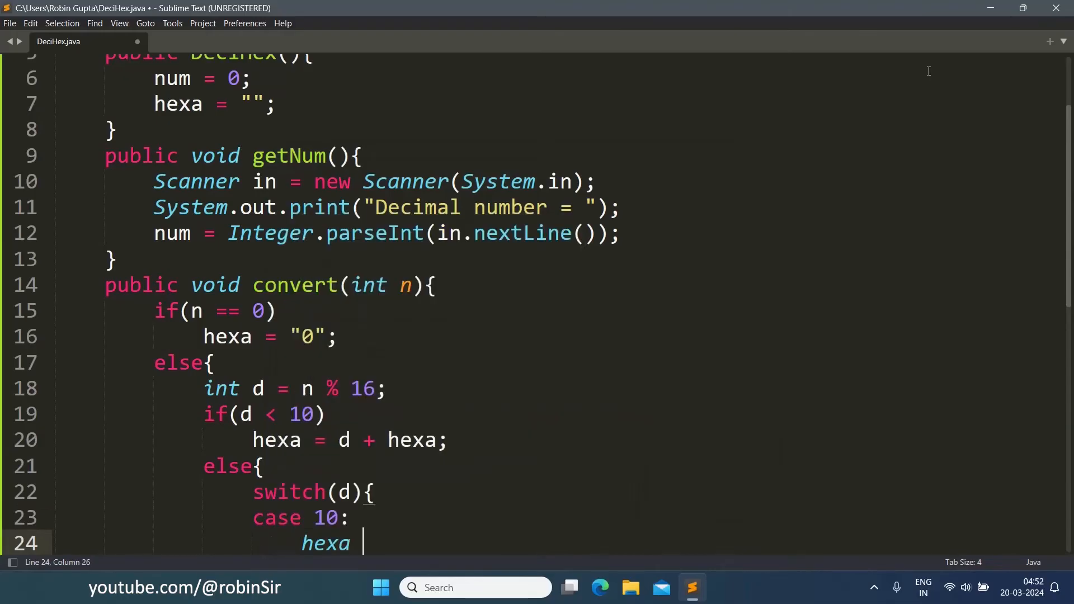
text(= "")
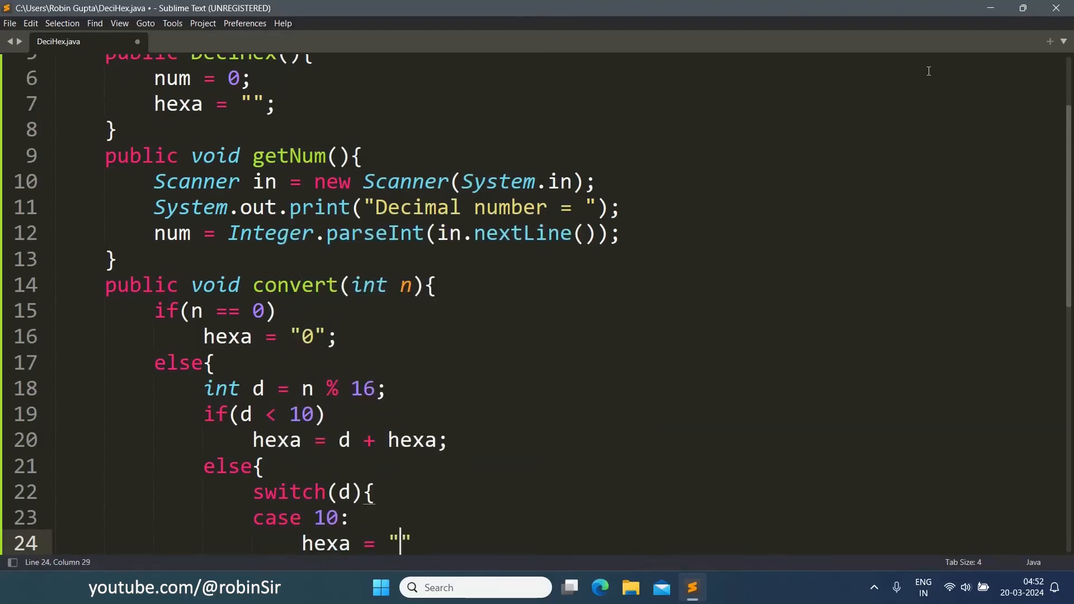
text(A" +)
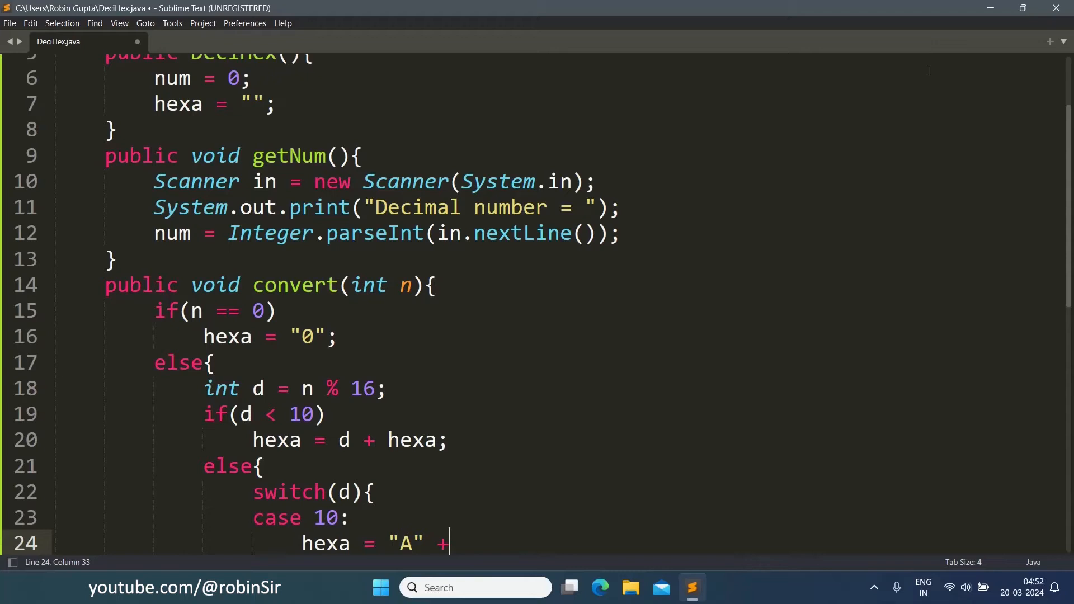
text(hexa;)
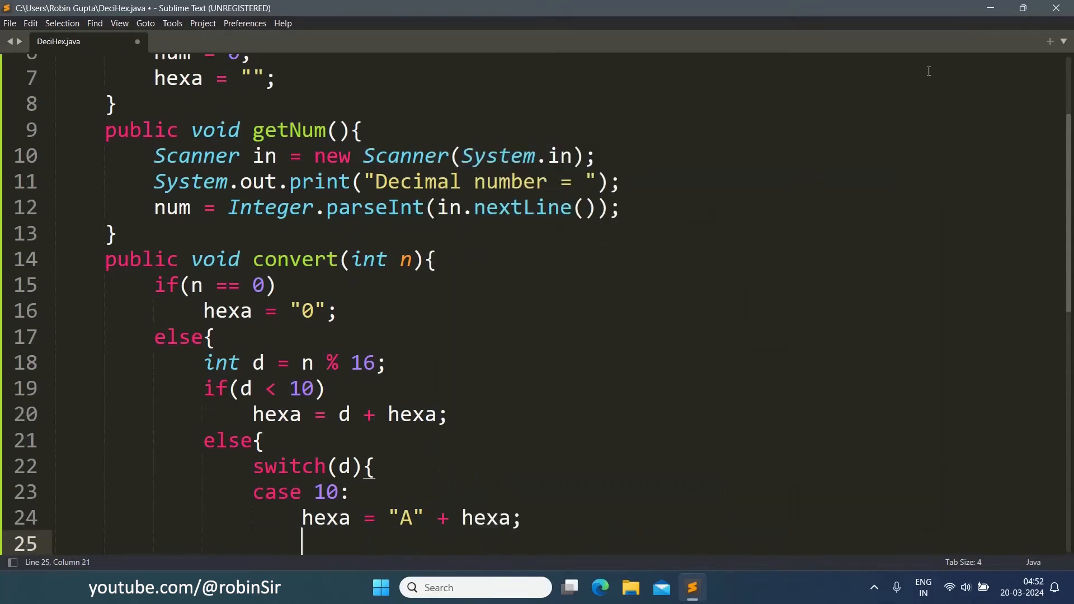
text(break;)
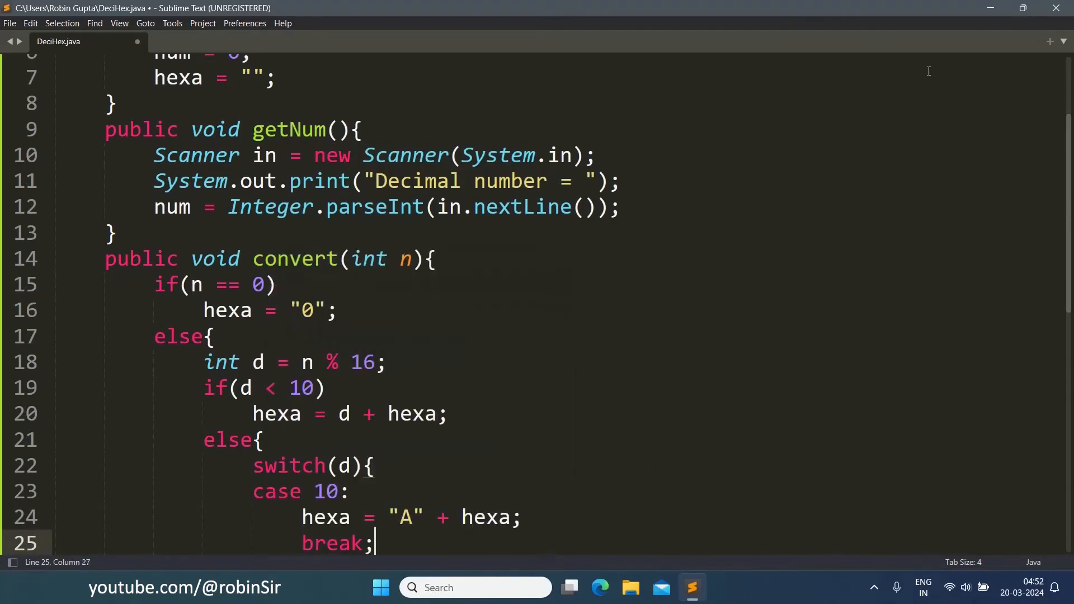
key(enter)
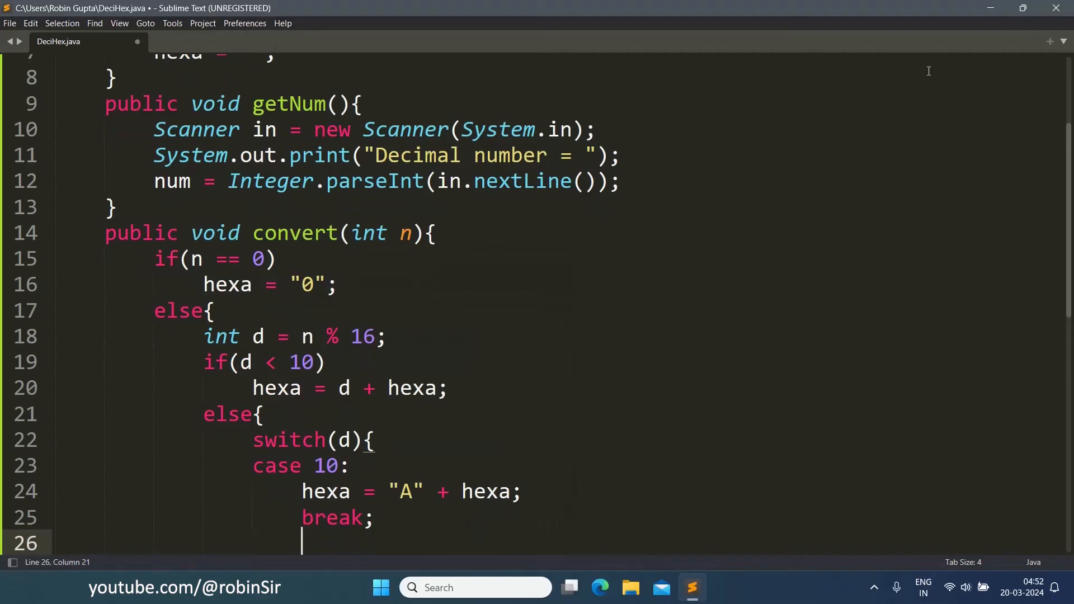
Add case 11: hexa = "B" + hexa; break;
text(case)
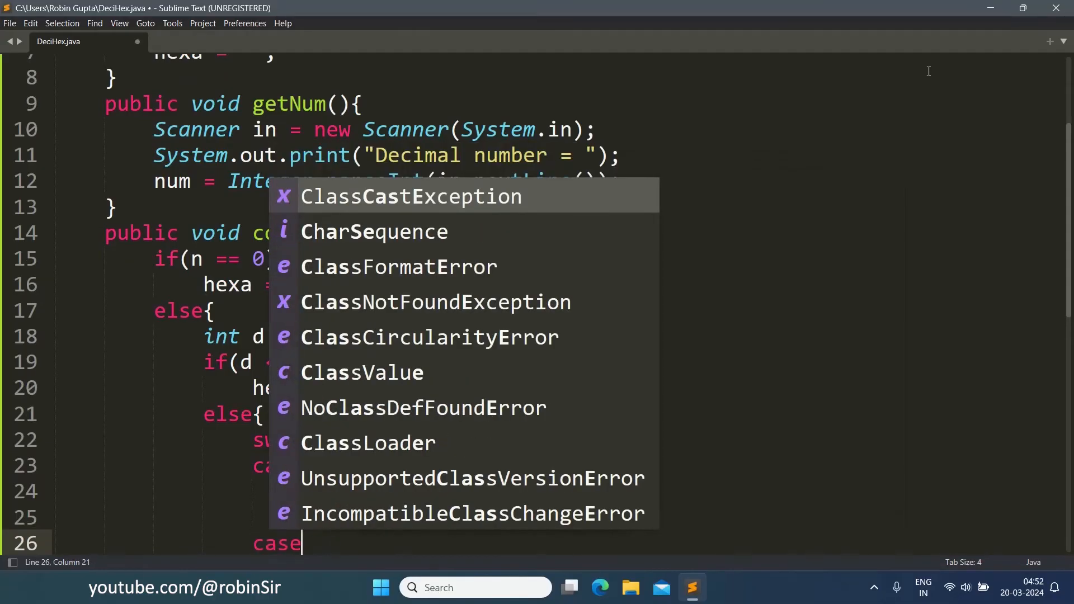
text(11:)
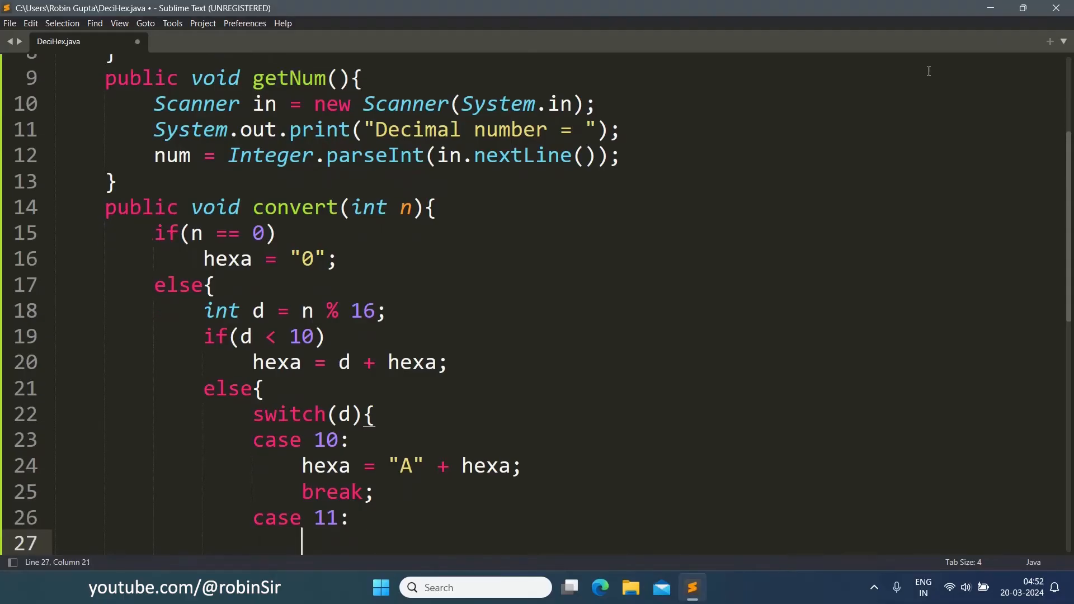
text(hexa)
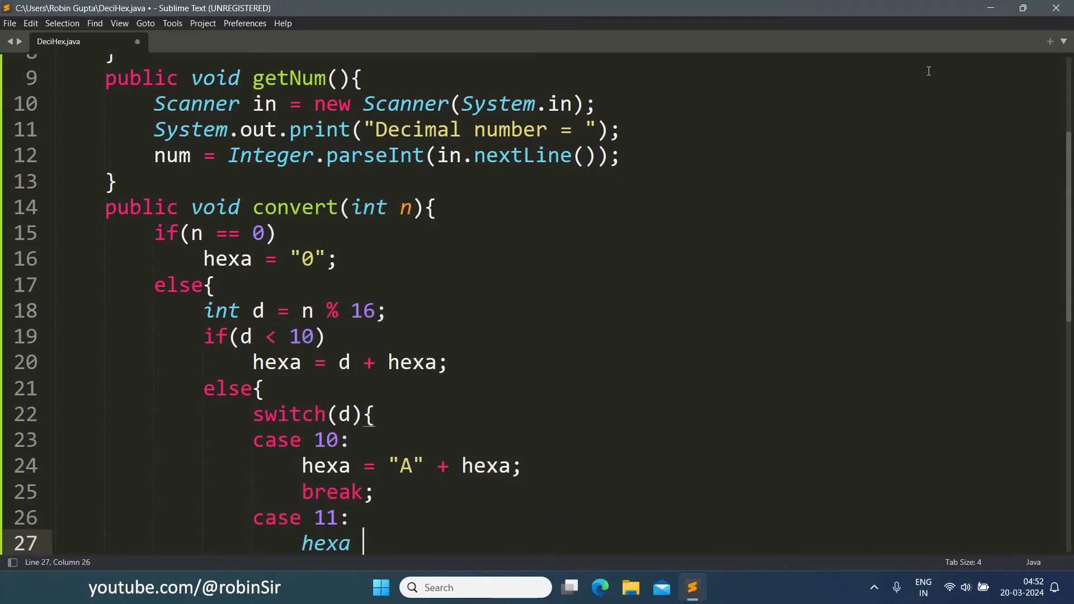
text(= "")
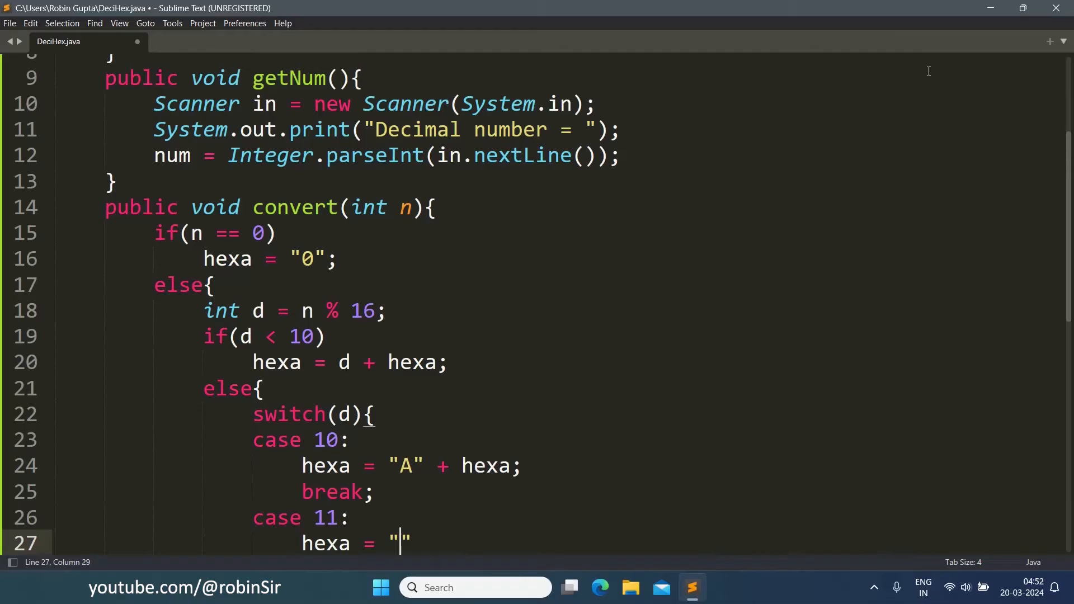
text(B")
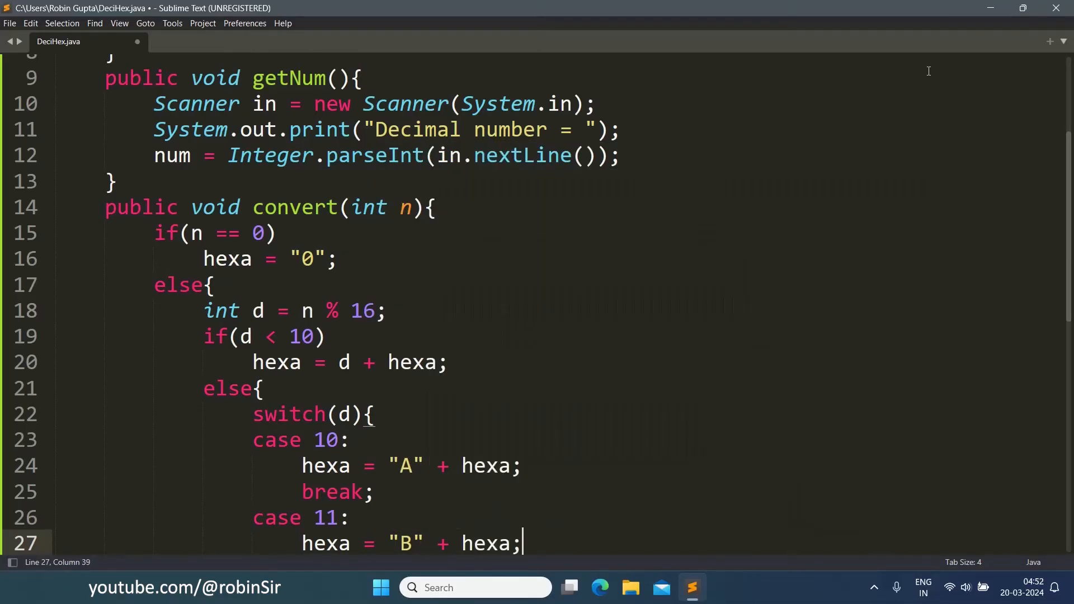
text(break)
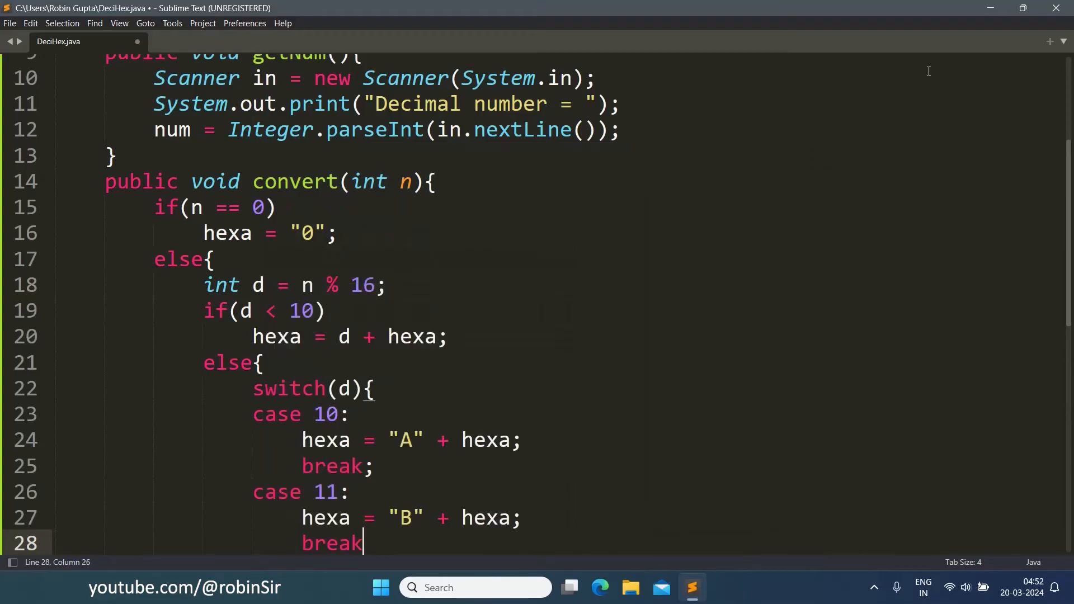
Add case 12: hexa = "C" + hexa; break;
text(case 12:)
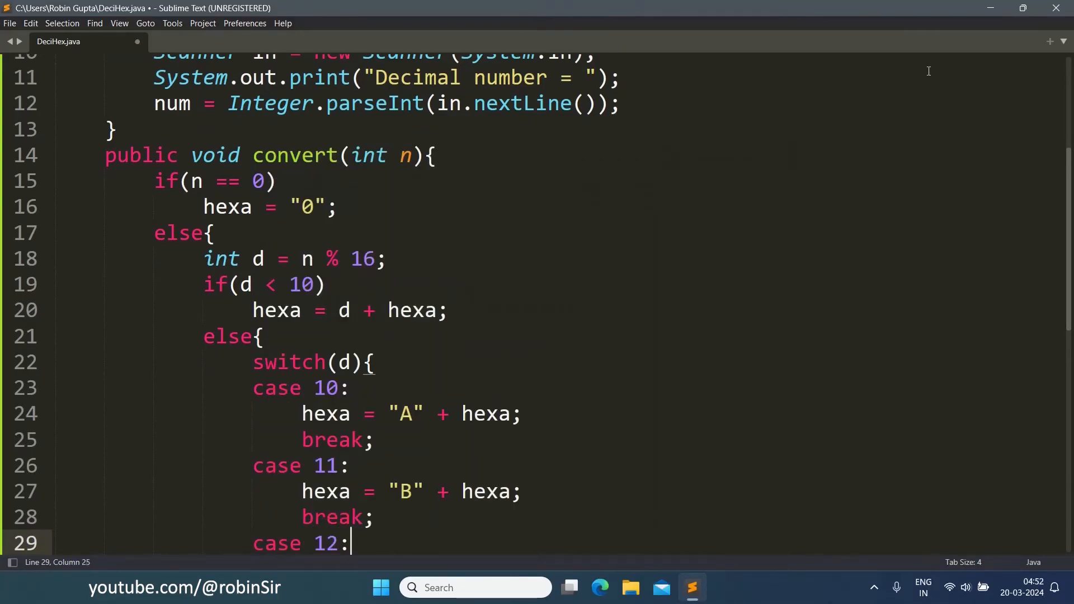
text(hexa =)
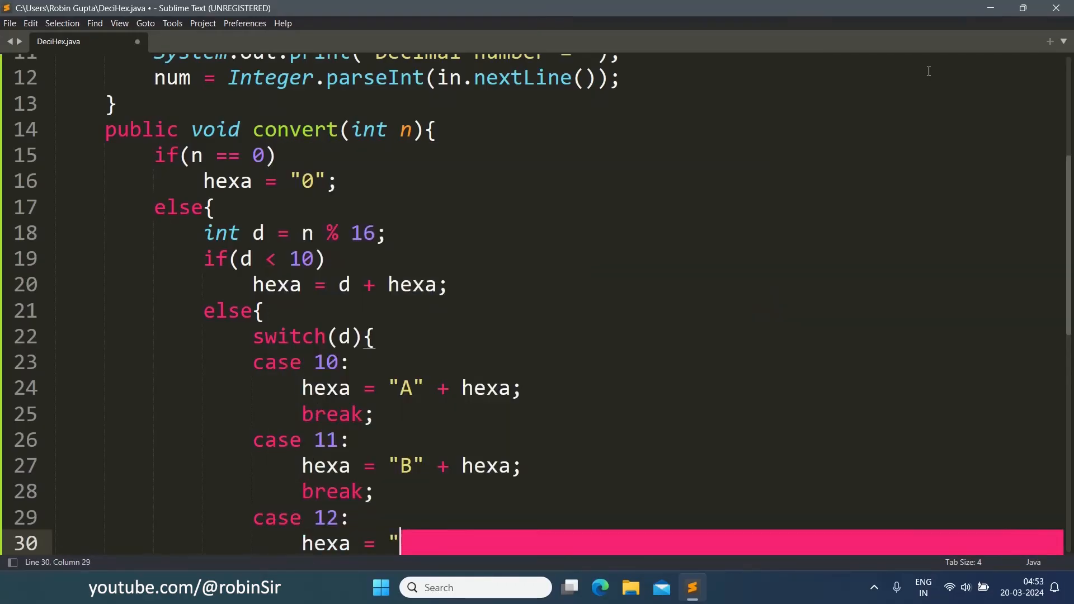
text(C" +)
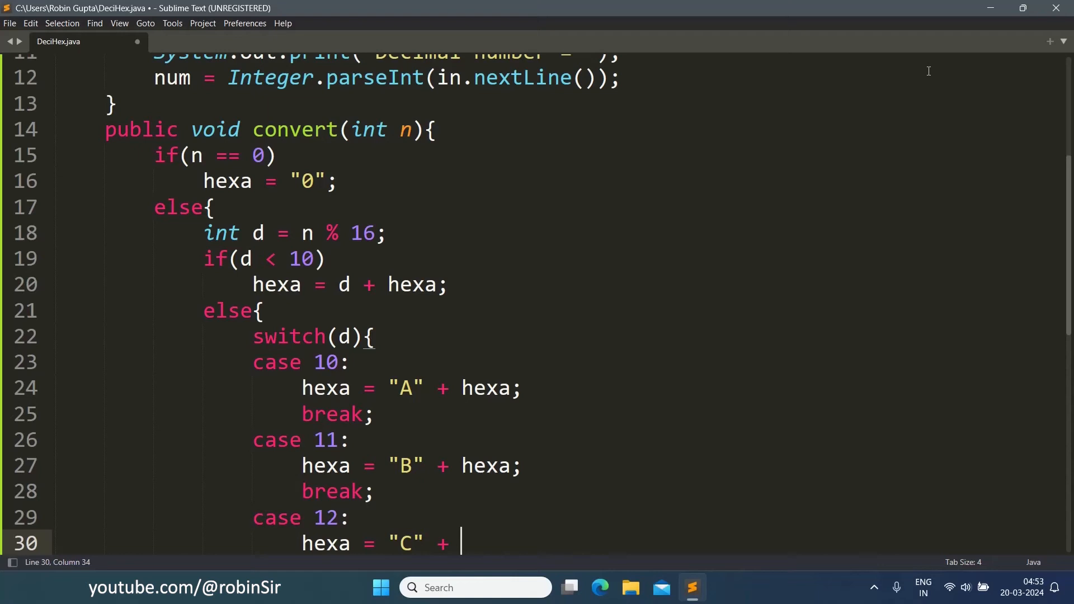
text(hexa;)
text(case)
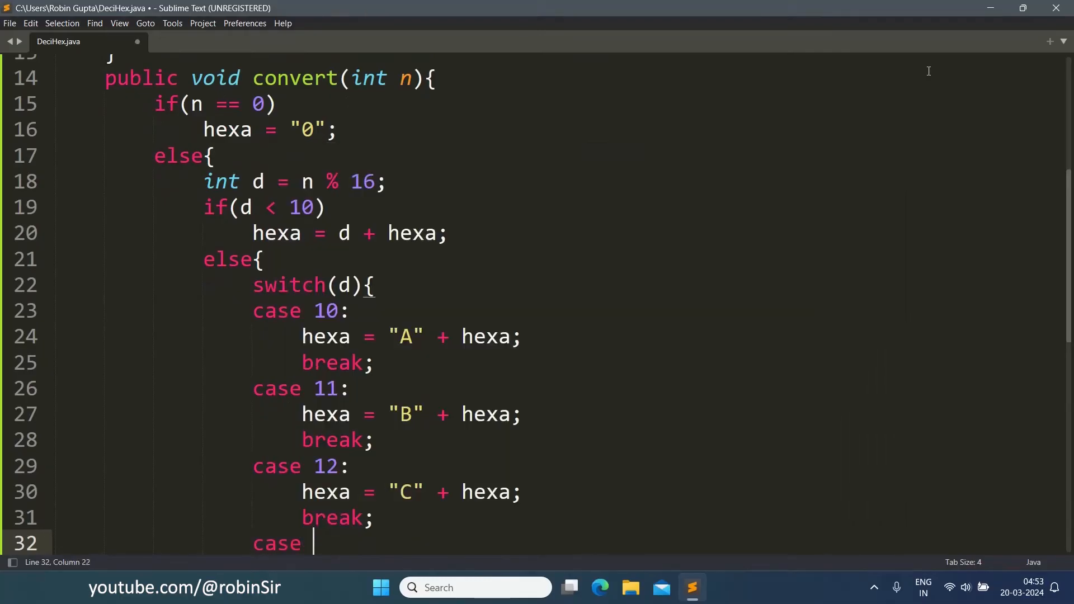
Add case 13 prepending "D" and case 14 prepending "E" to hexa, each with break
text(13:)
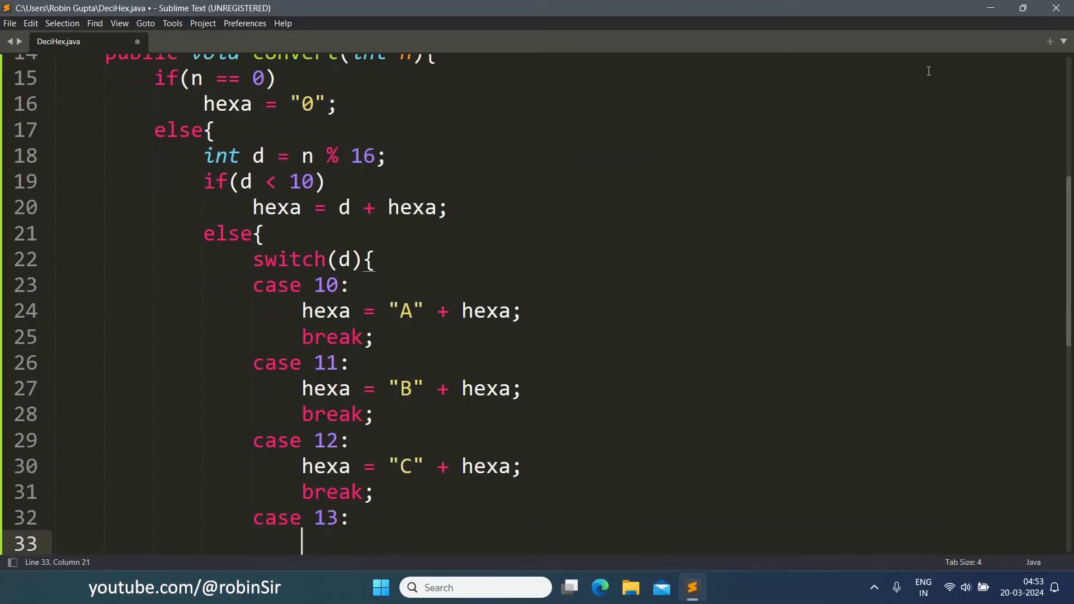
text(hexa)
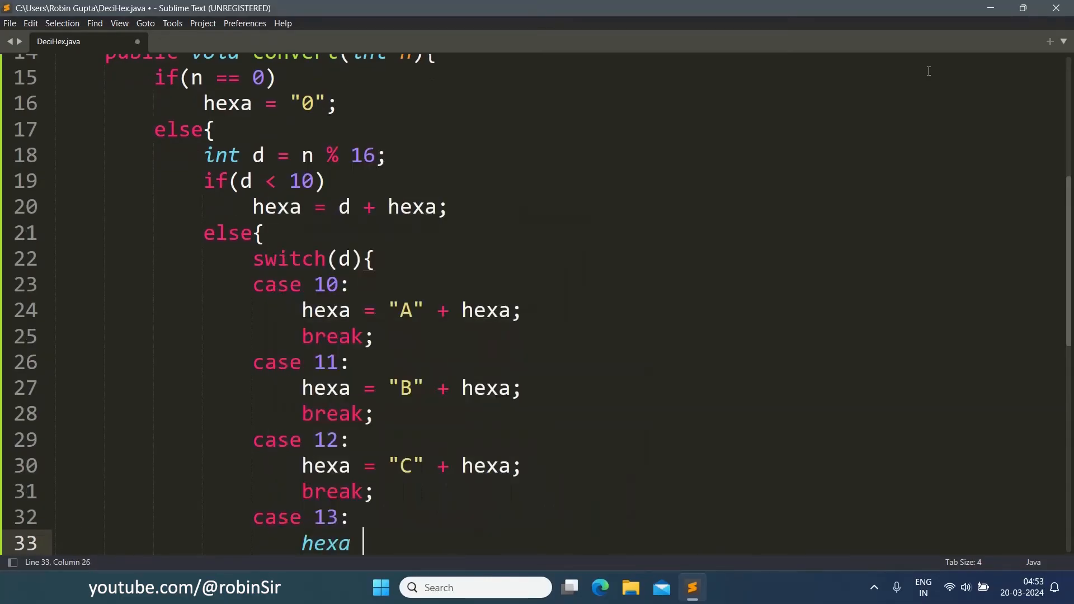
text(= "D" + hexa;)
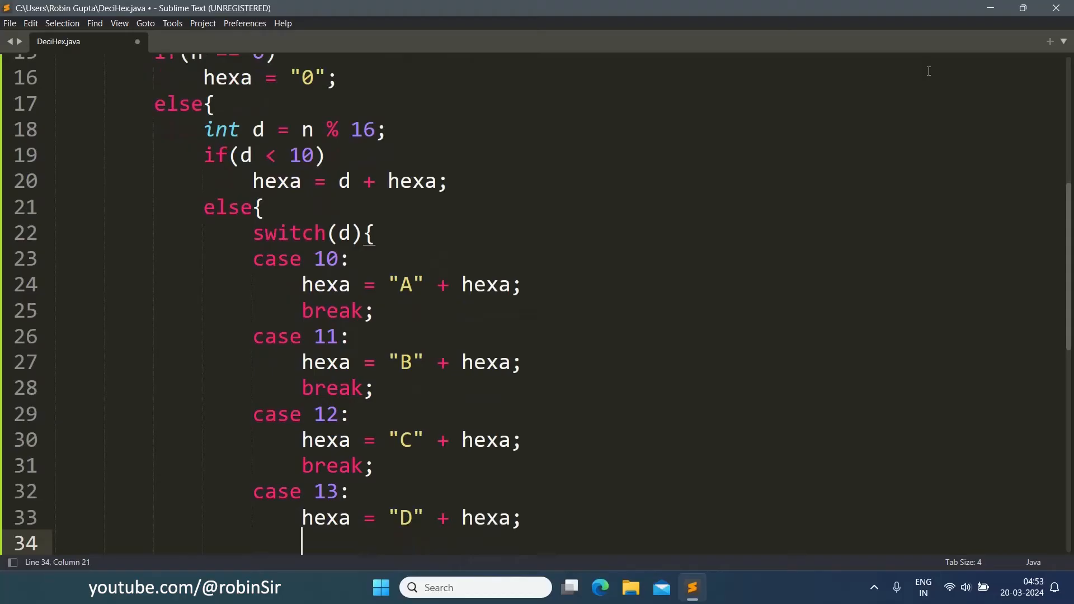
text(break;)
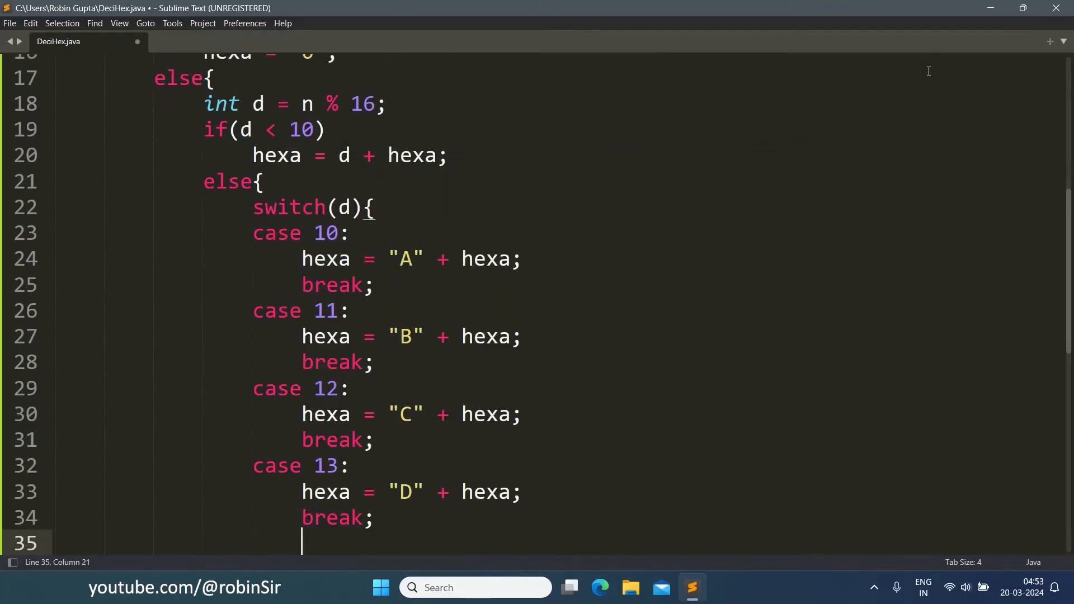
text(case 14)
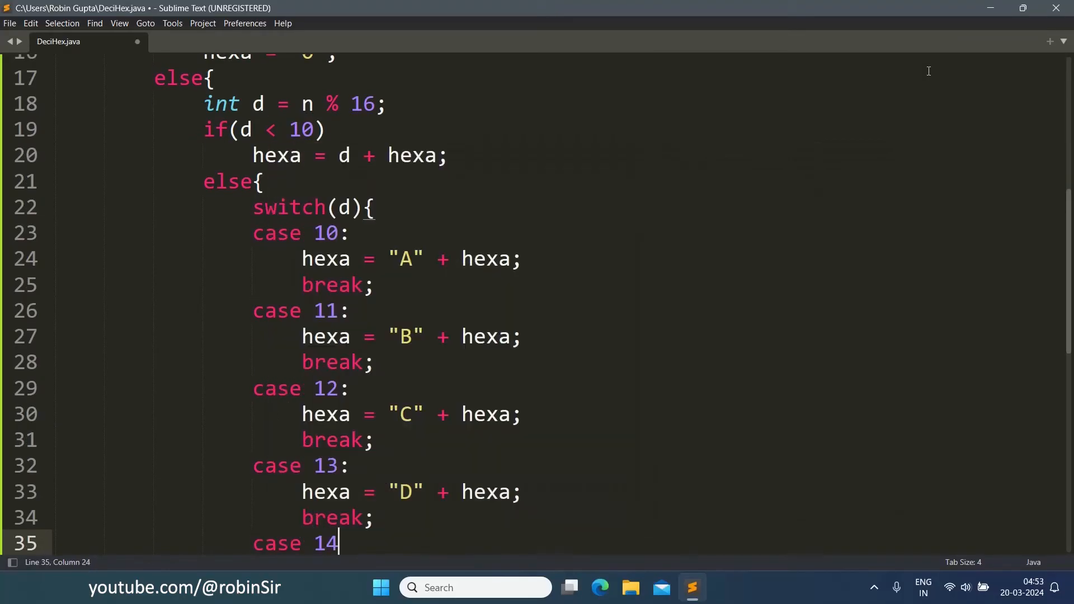
text(hexa = "E" +)
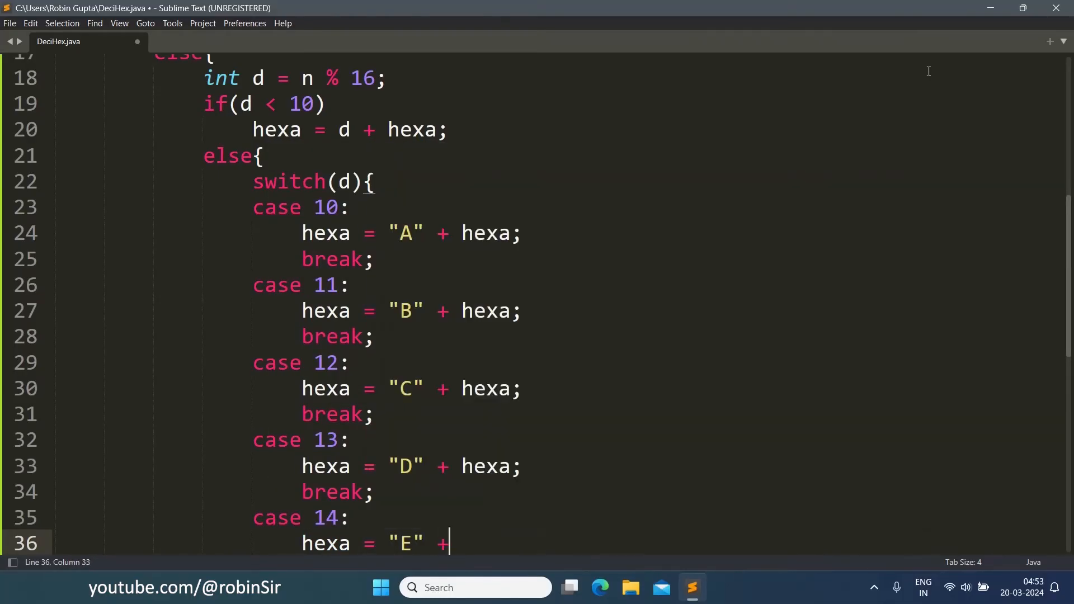
text(hexa;)
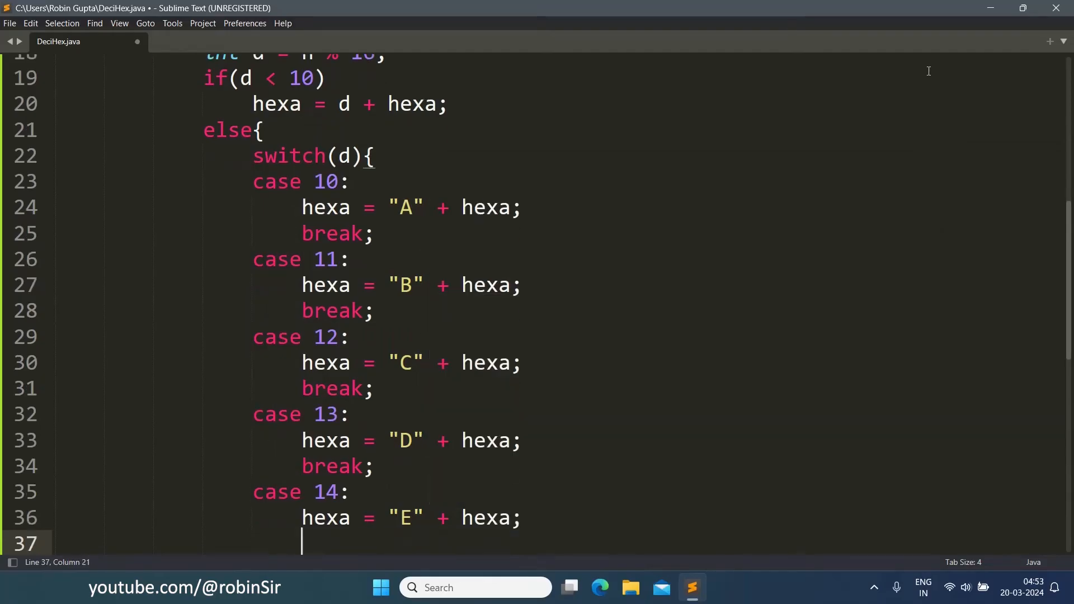
text(break;)
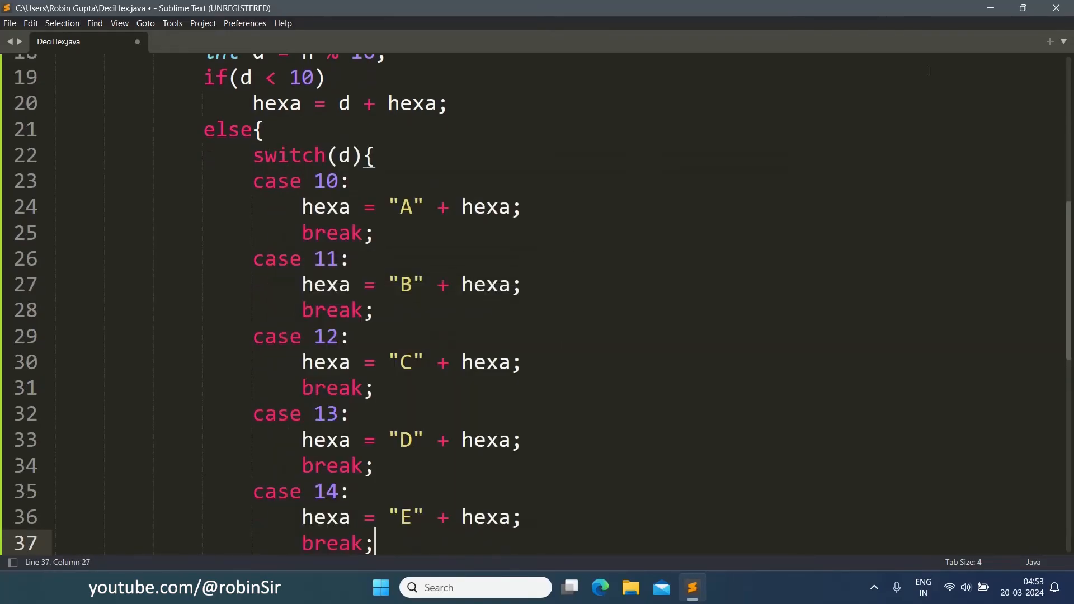
Add case 15: hexa = "F" + hexa; completing the switch
text(case 15)
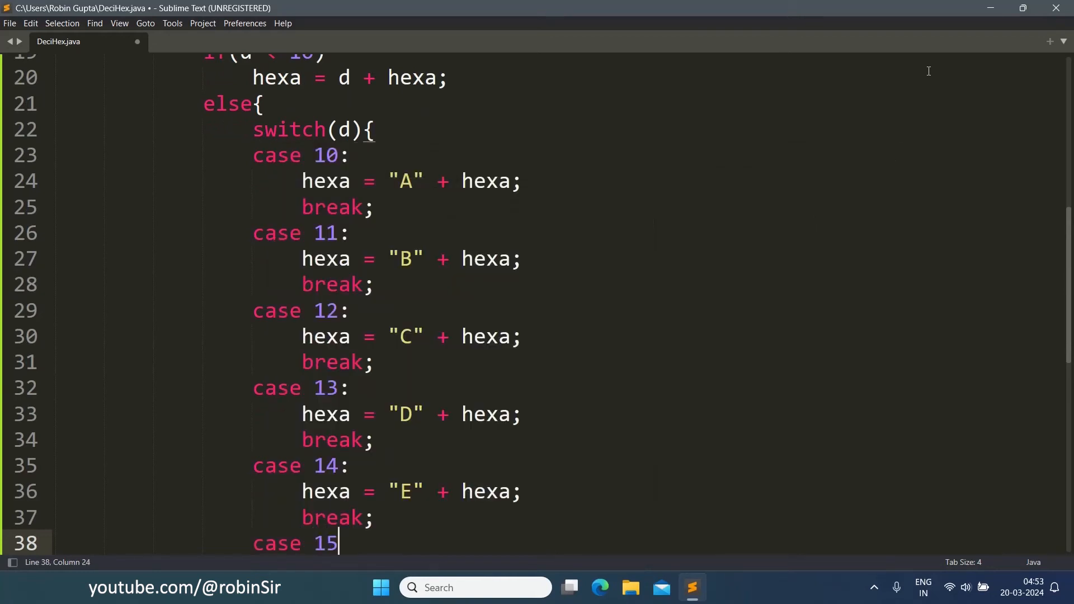
text(:)
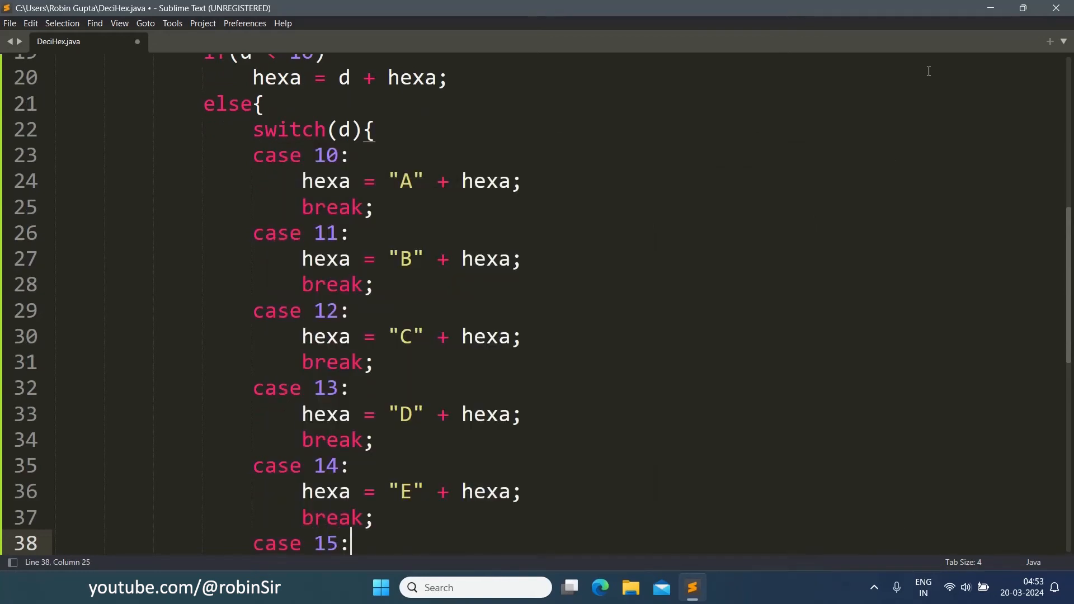
text(hexa =)
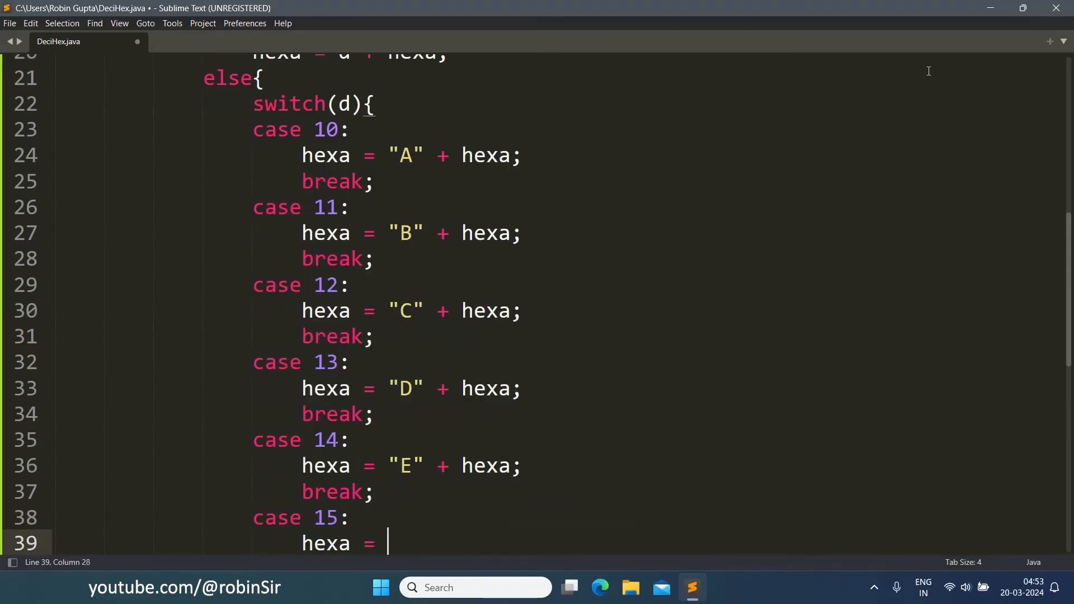
text("F")
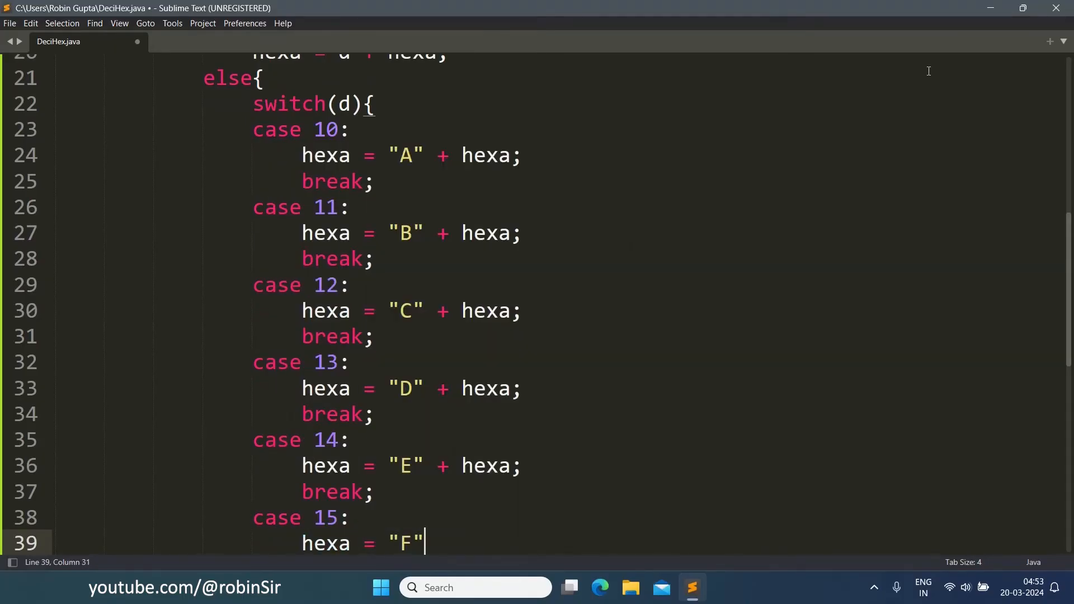
text(+ hexa)
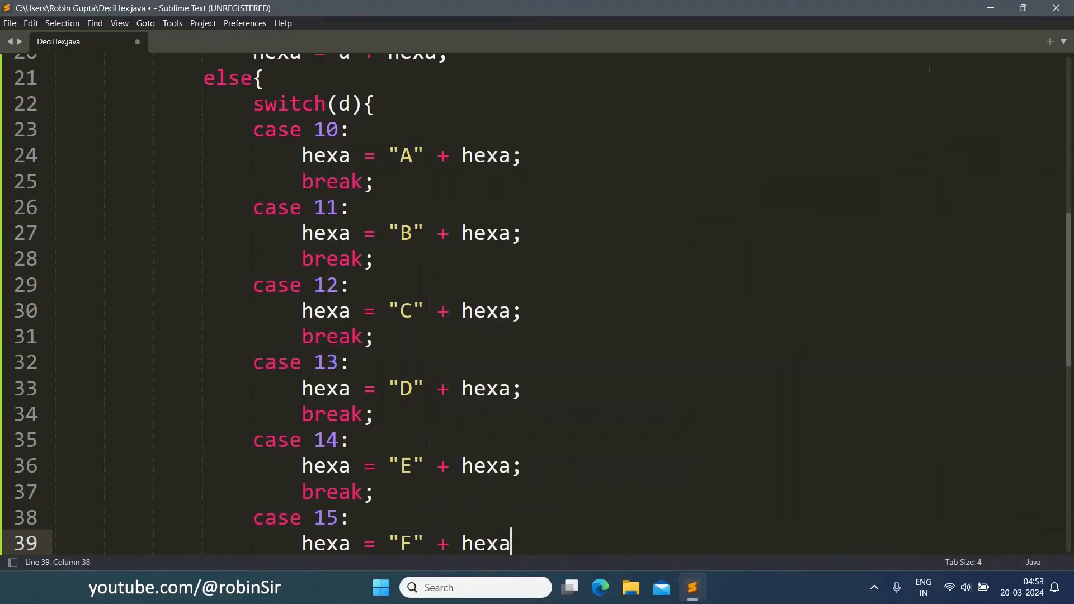
text(;)
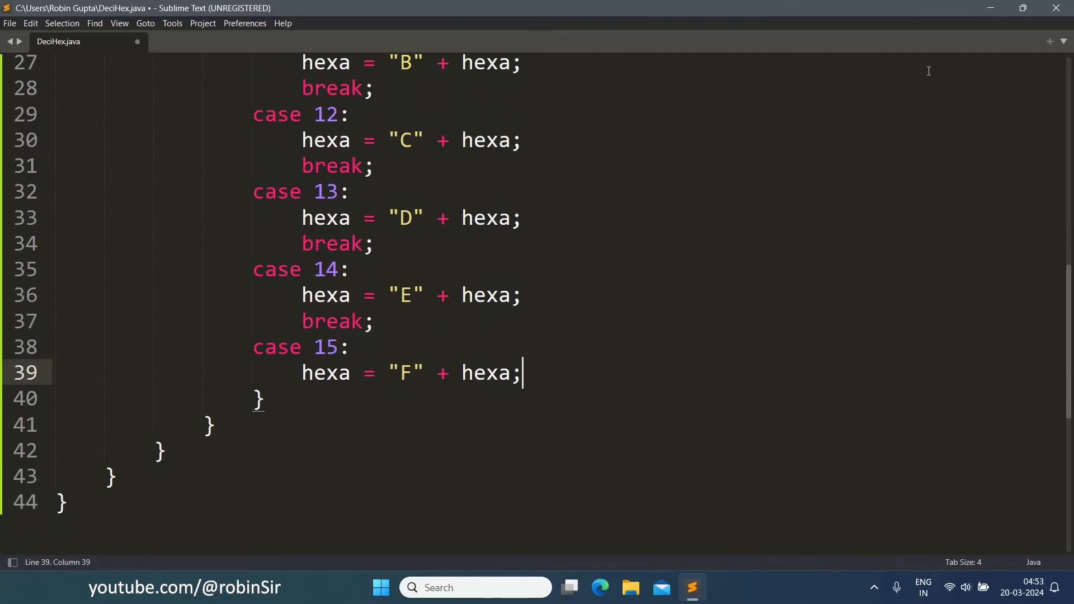
mouse_move(334, 400)
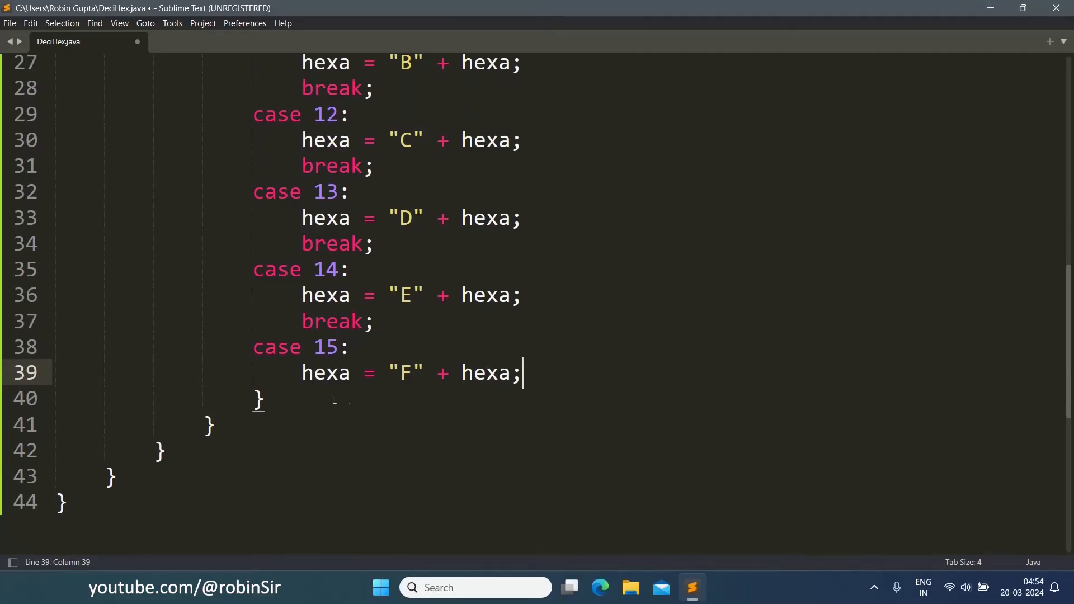
mouse_move(219, 422)
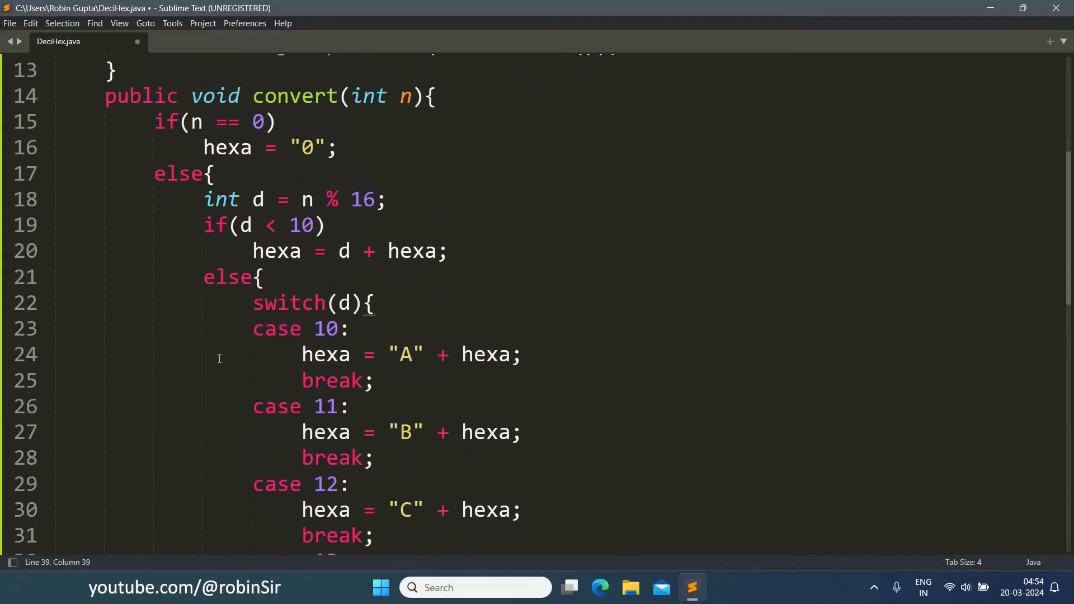
scroll(down, 3)
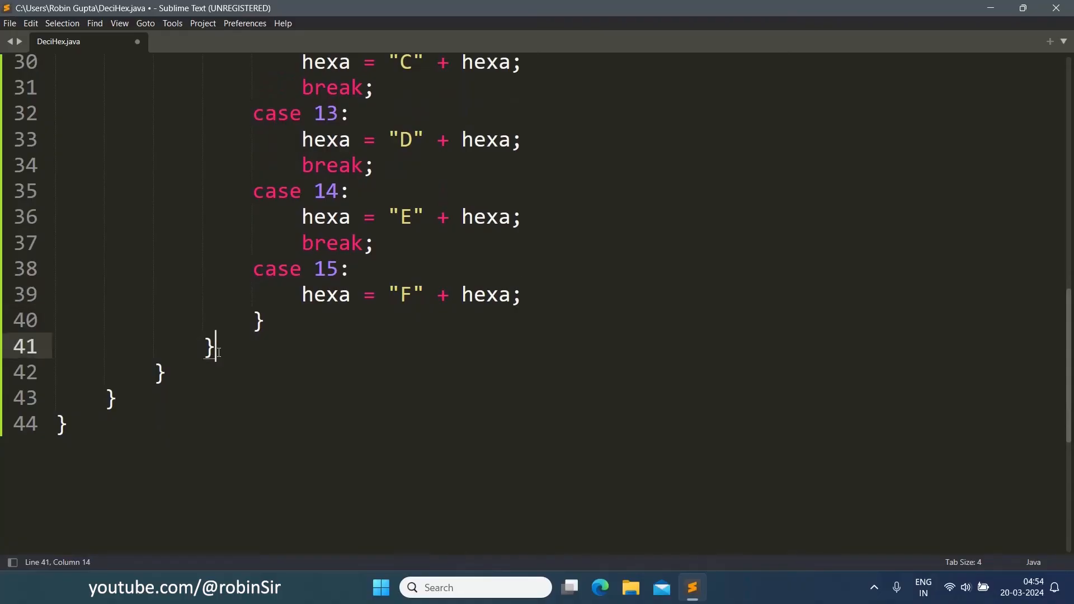
key(enter)
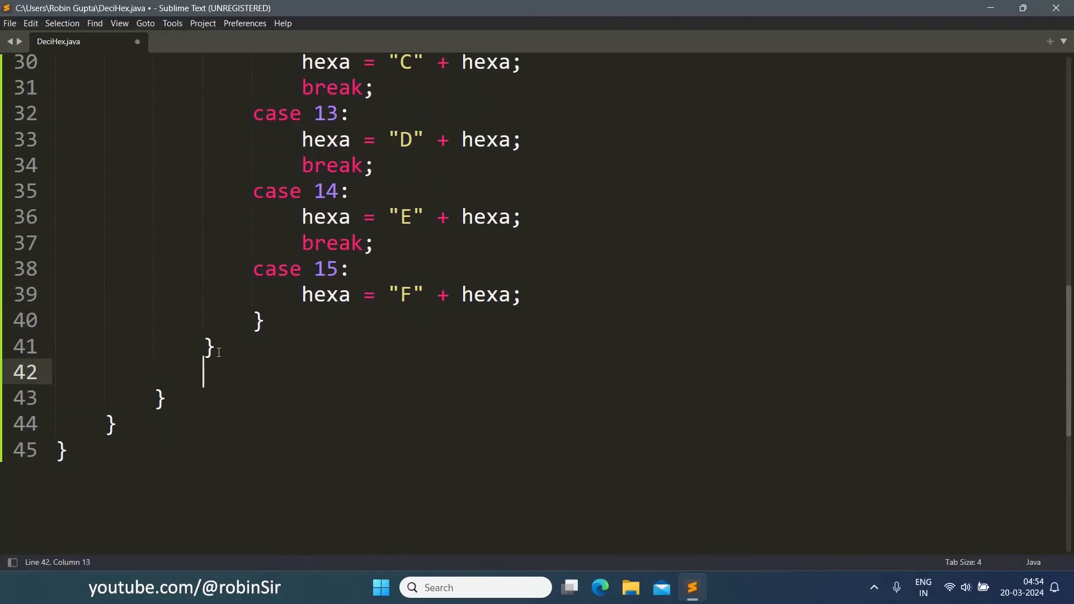
Add the recursive step if(n / 16 > 0) convert(n / 16); to finish convert
text(if(n))
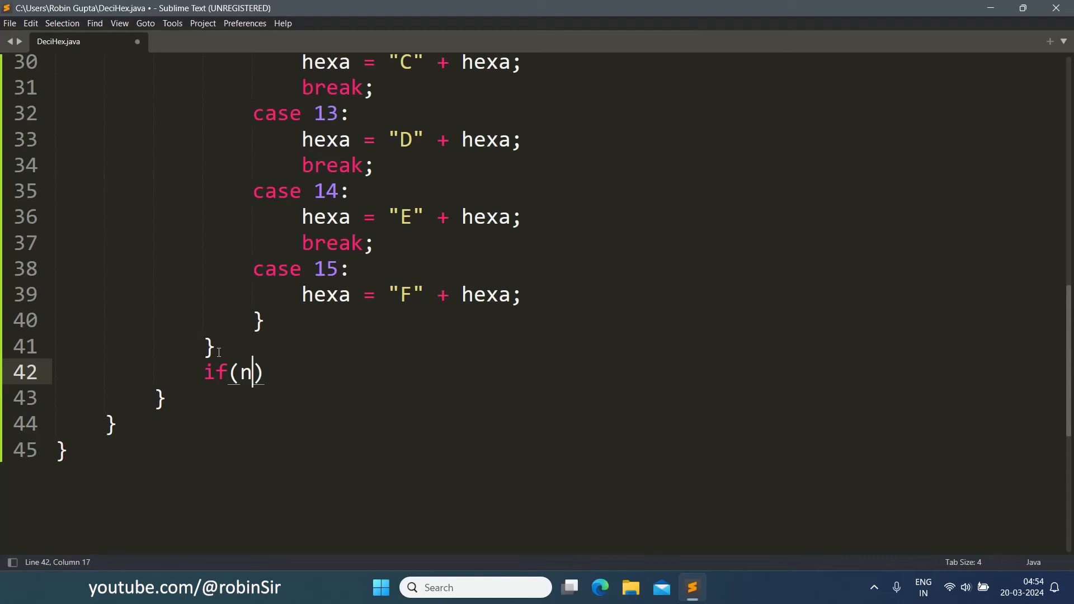
text(/ 16 >)
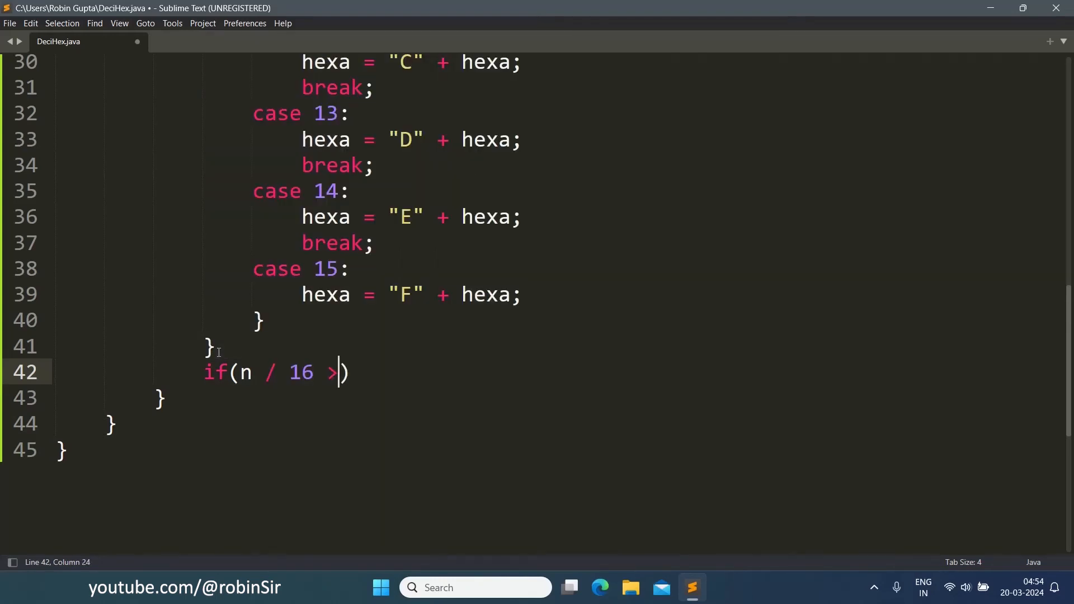
text(0)
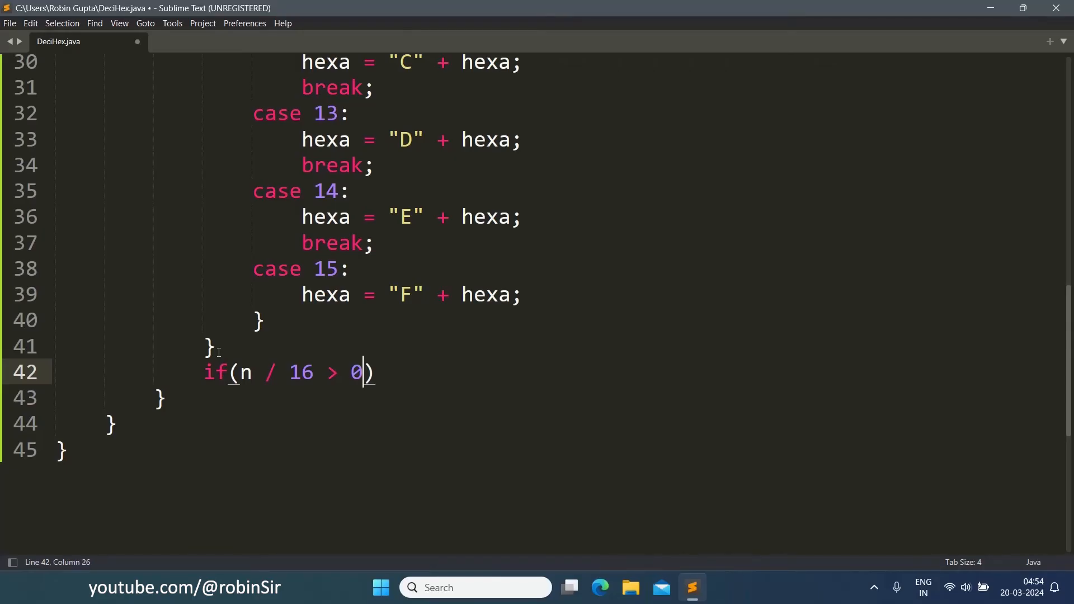
key(Right)
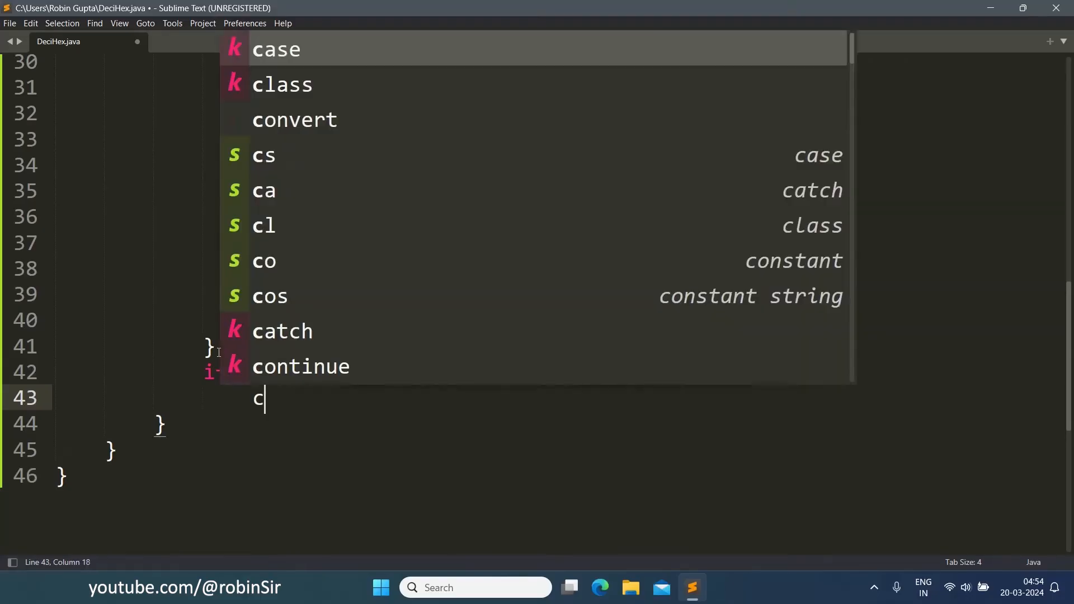
key(tab)
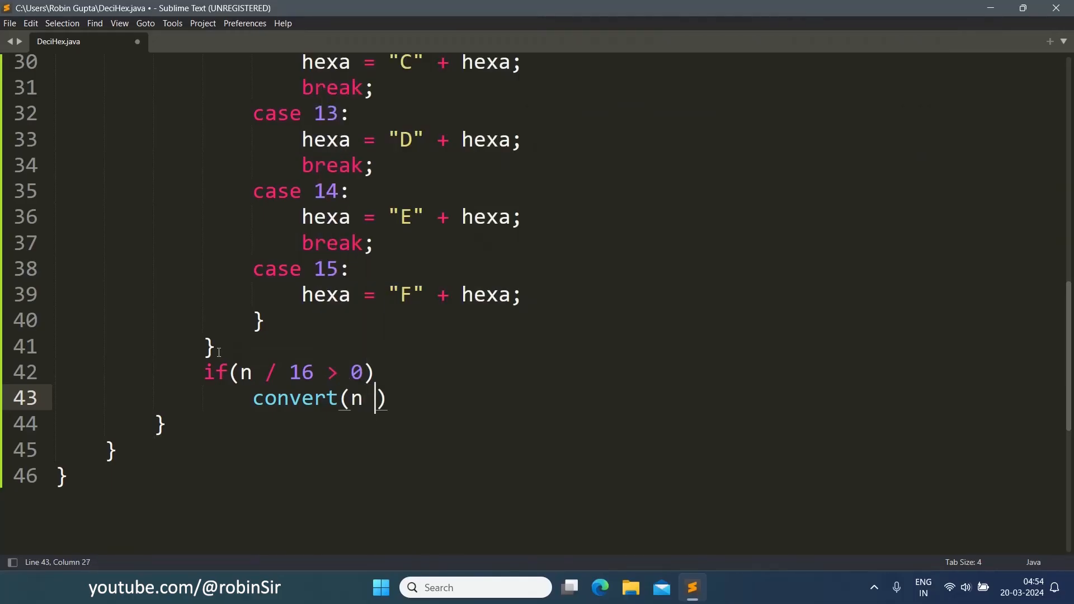
text(/ 16)
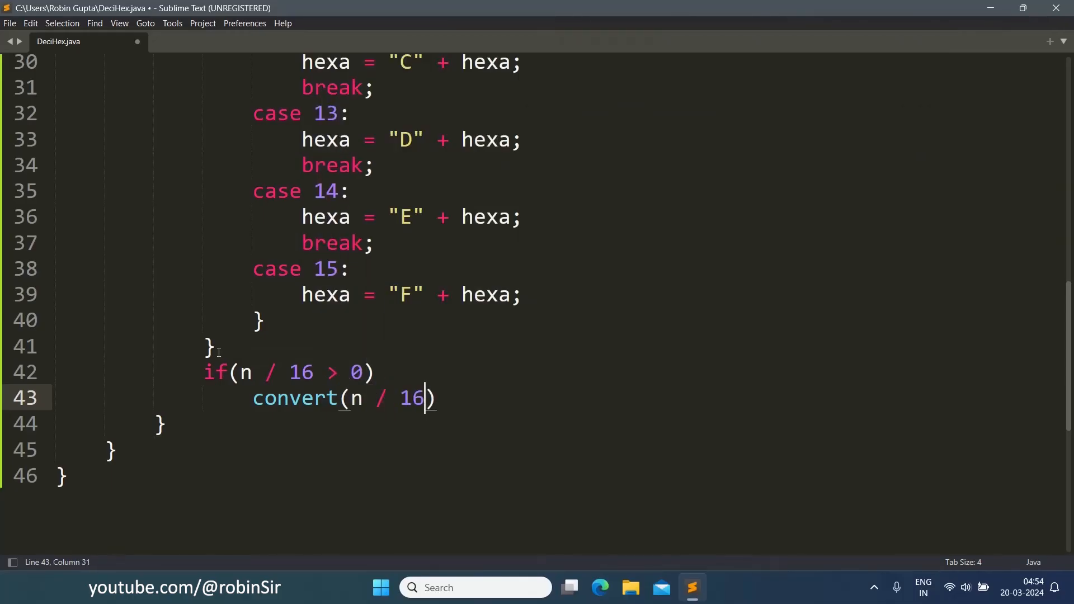
text(;)
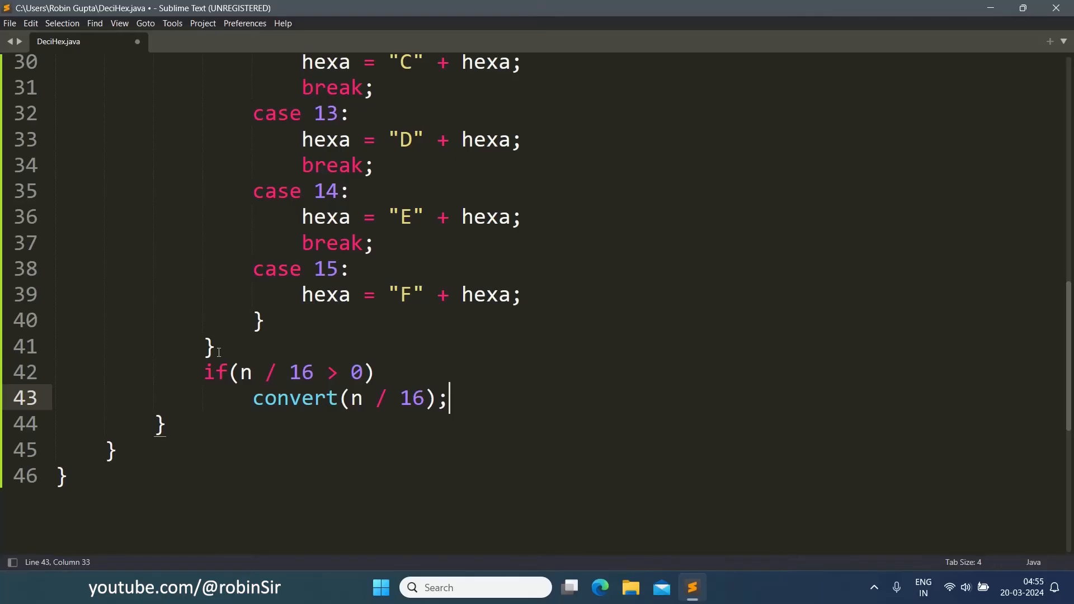
click(162, 423)
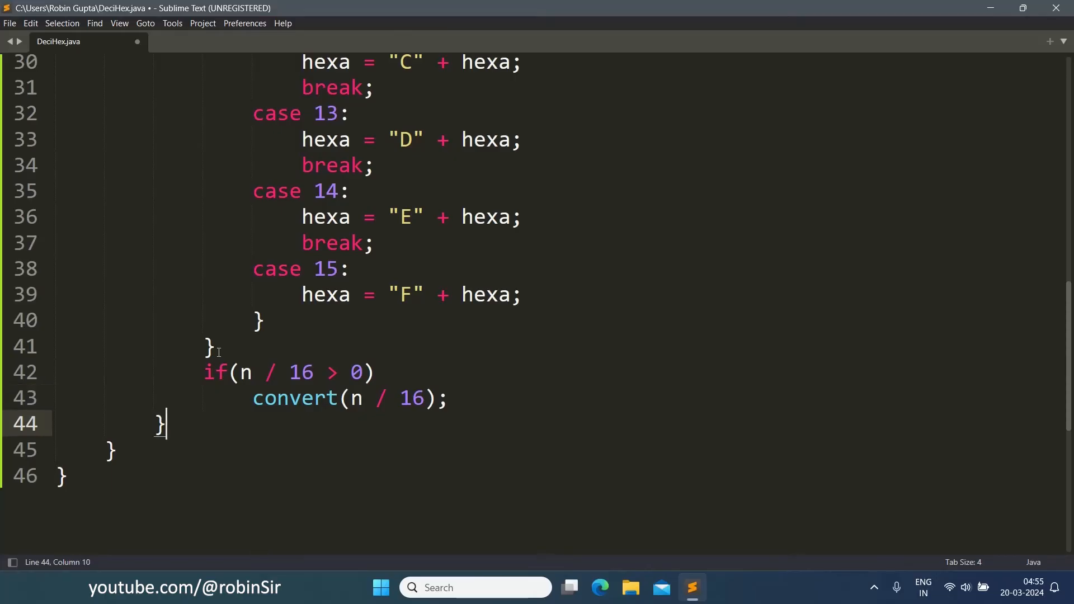
Start display() printing "Decimal number = " + num
text(public void d)
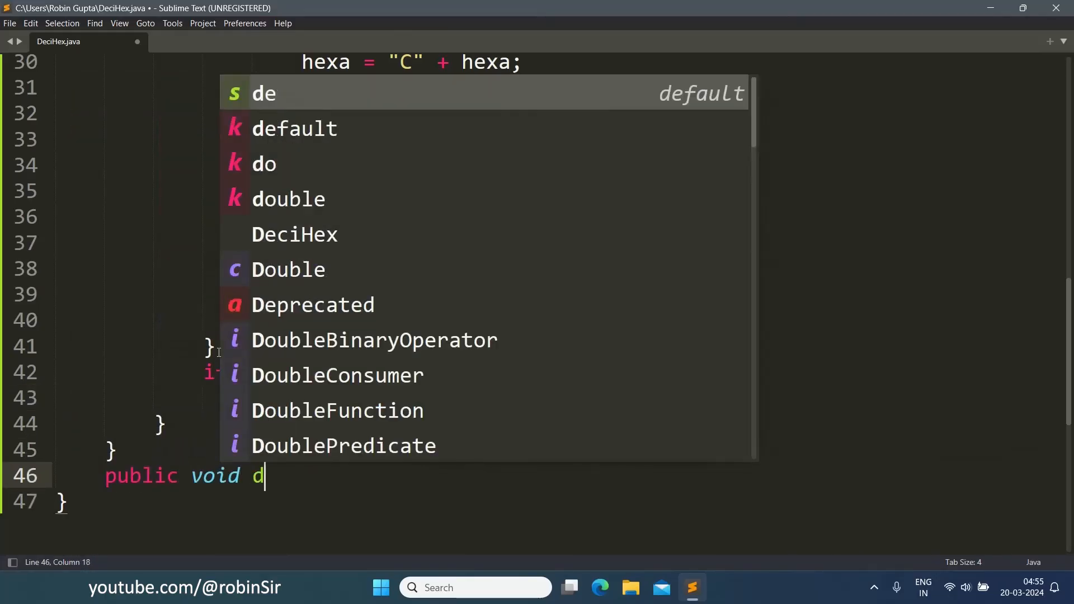
text(isplay)
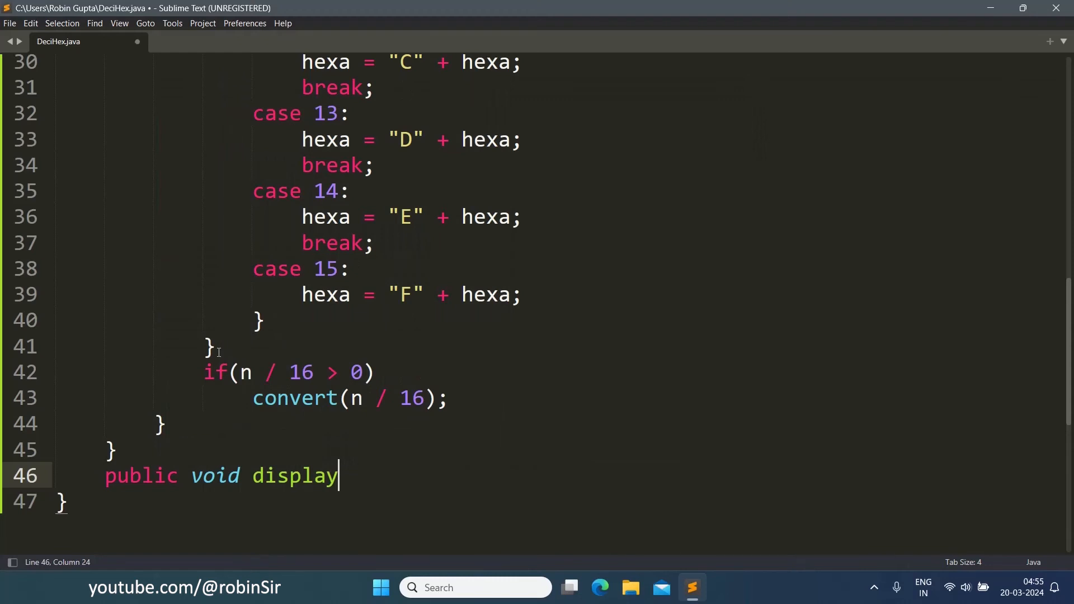
text((){)
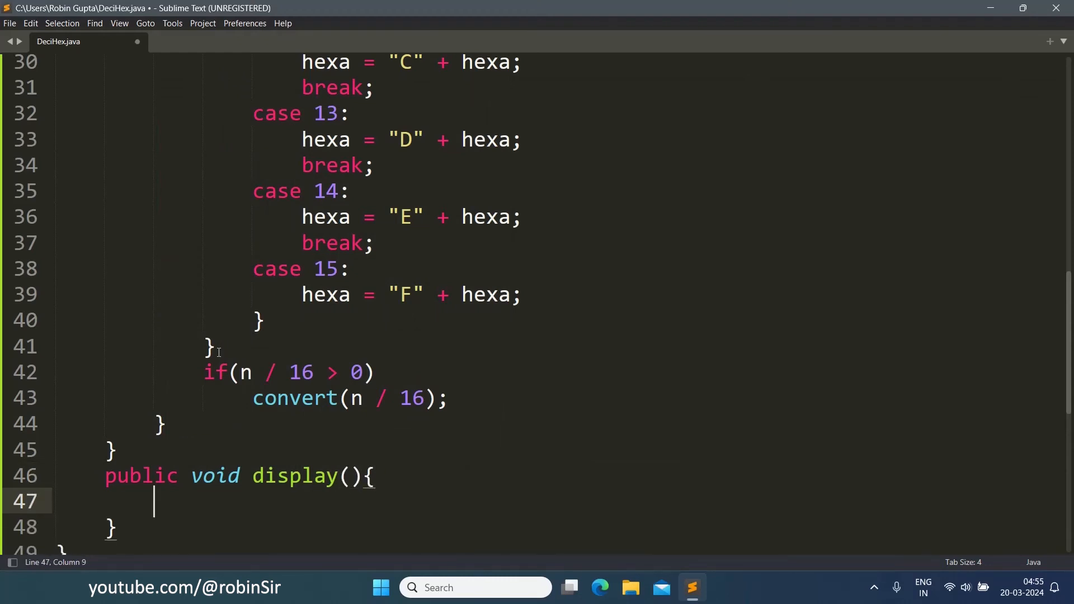
text(System.out.println()
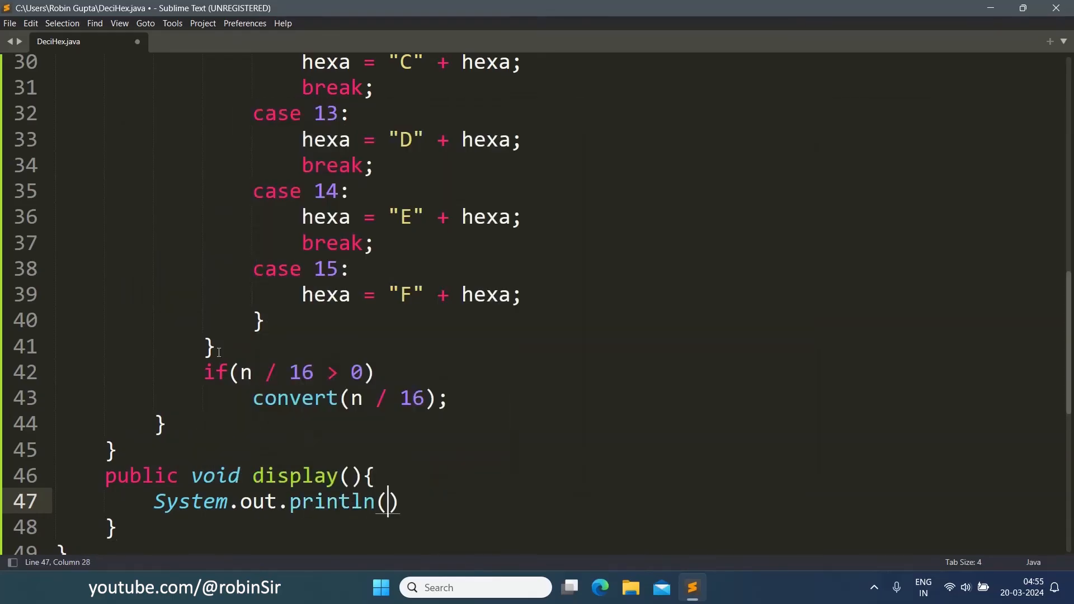
text(")
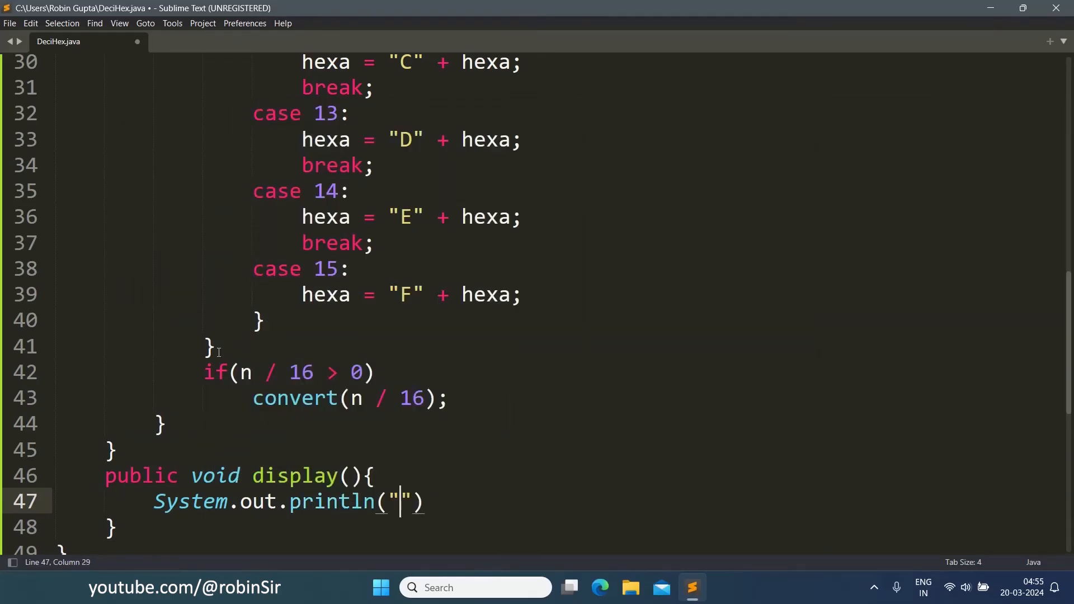
text(Decimal number =)
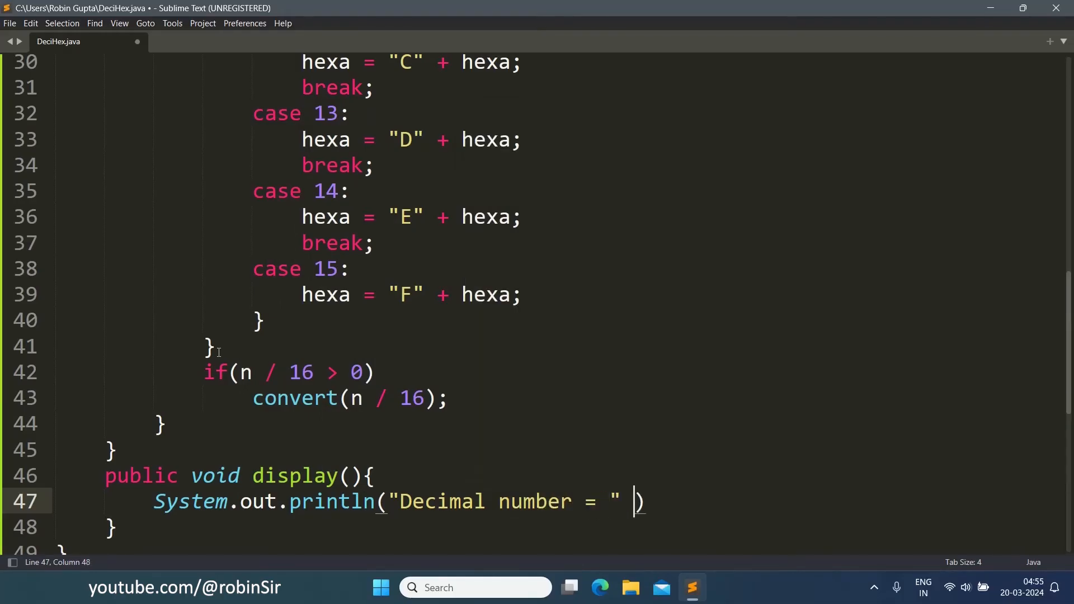
text(+ num)
text(System.out.println(")
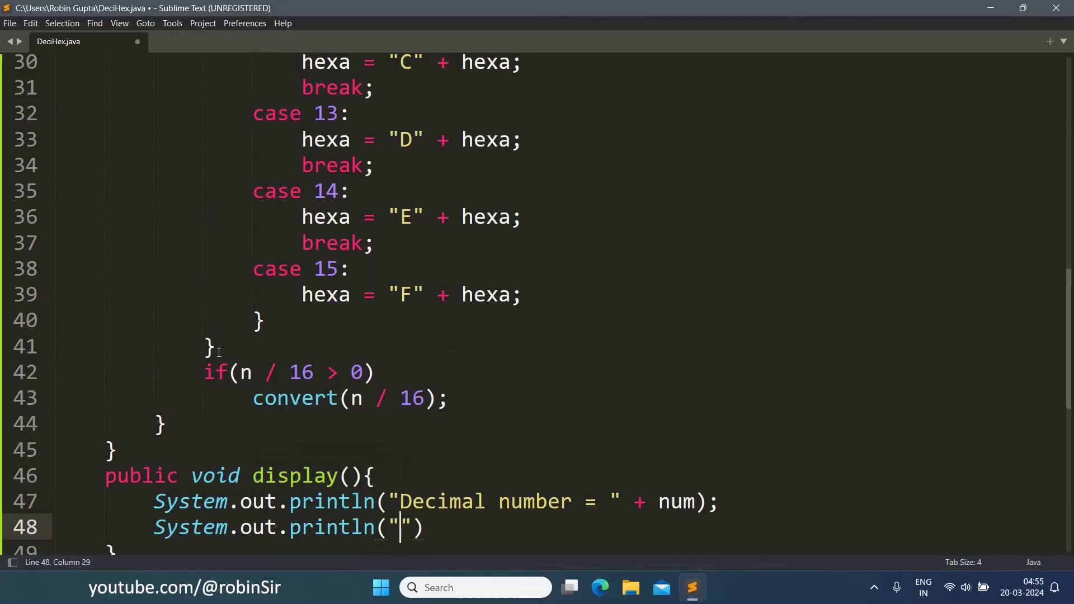
Print "Hexadecimal equivalent = " + hexa as display's second line
text(Hexa)
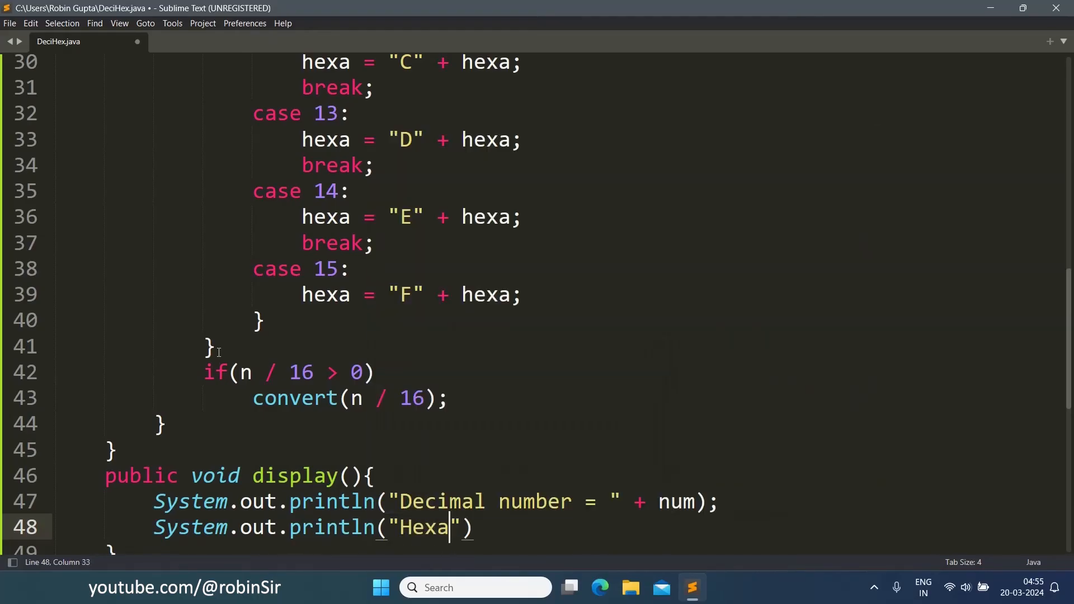
text(decimal)
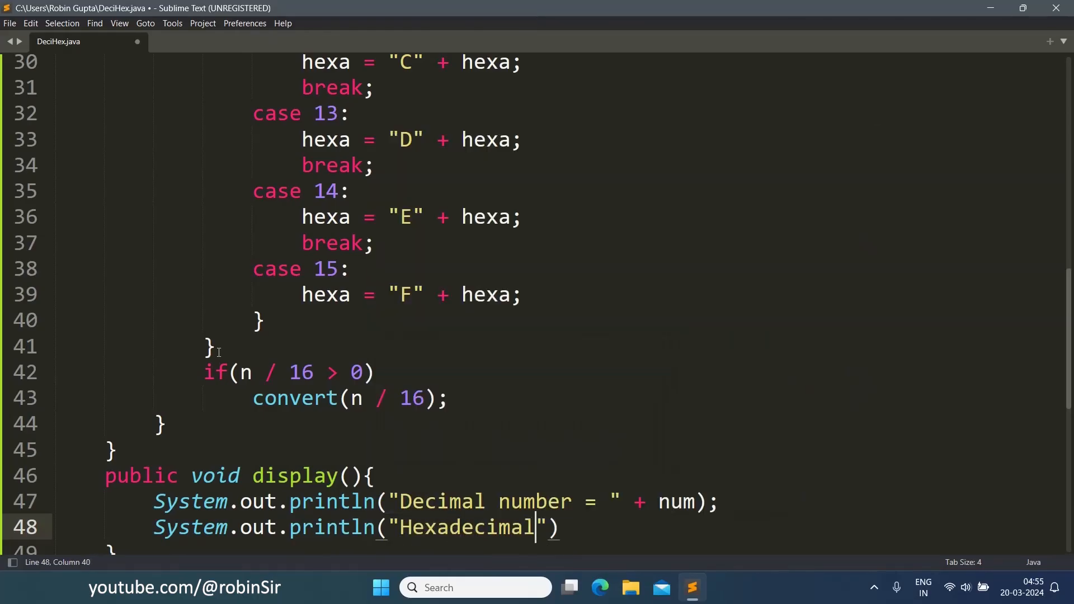
text(equivalent =)
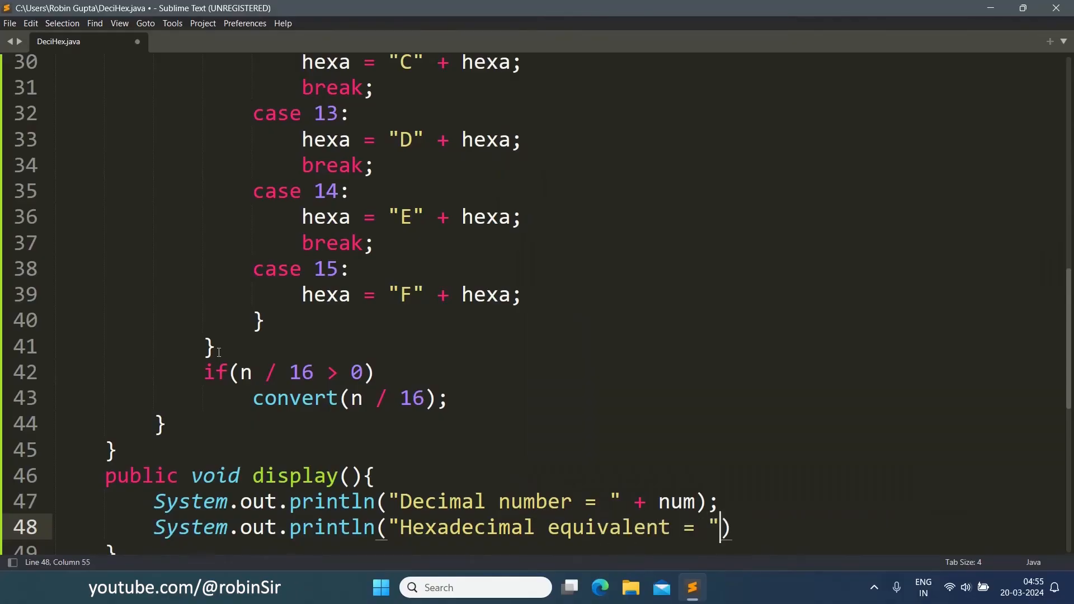
text(+ hexa)
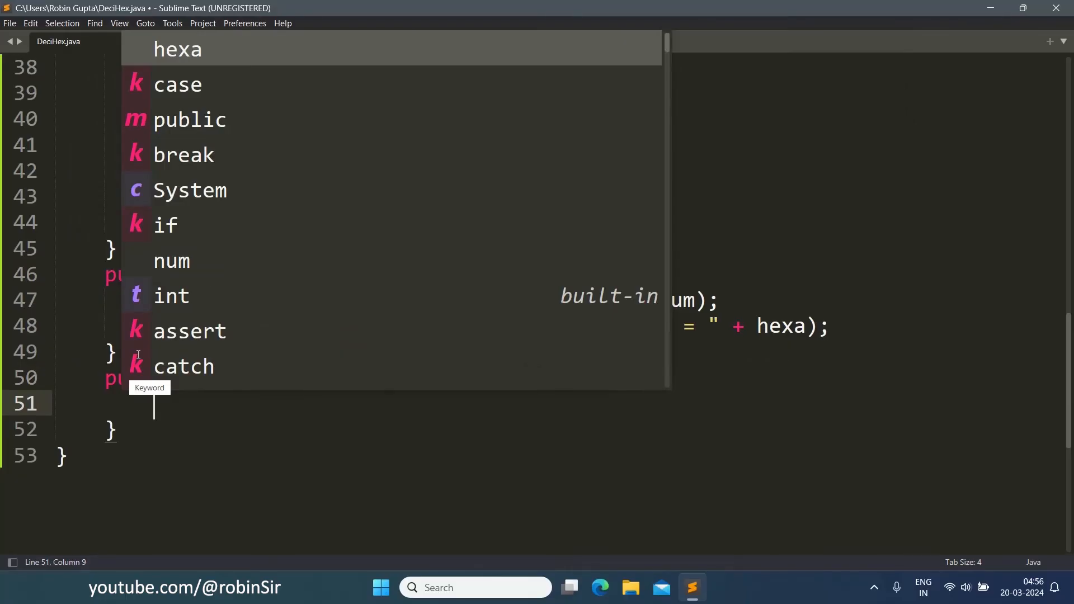
In main, create DeciHex obj = new DeciHex();
text(DeciHex)
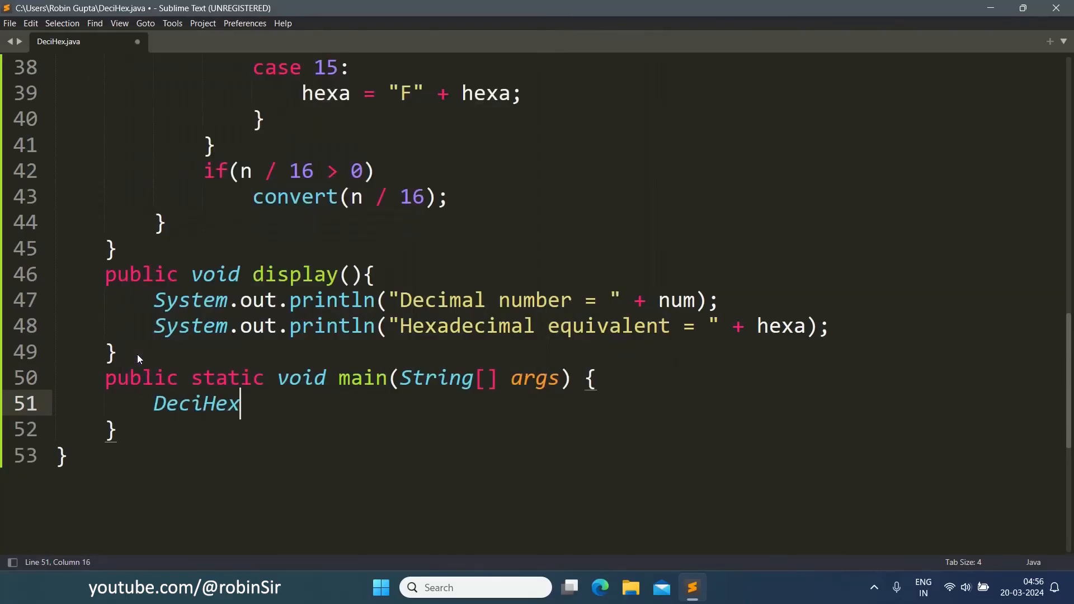
text(" ")
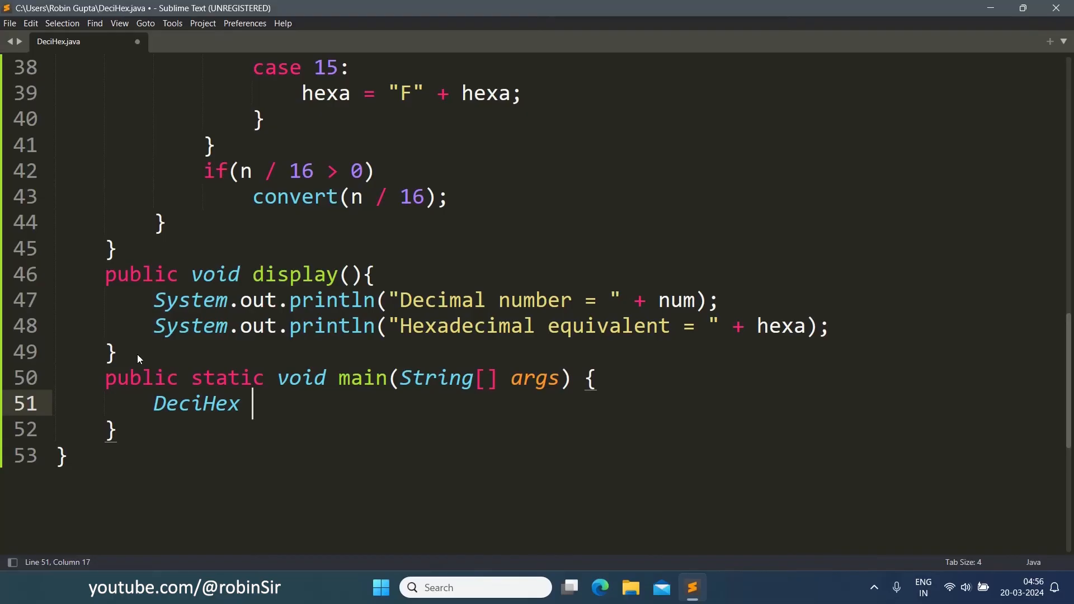
text(obj = new)
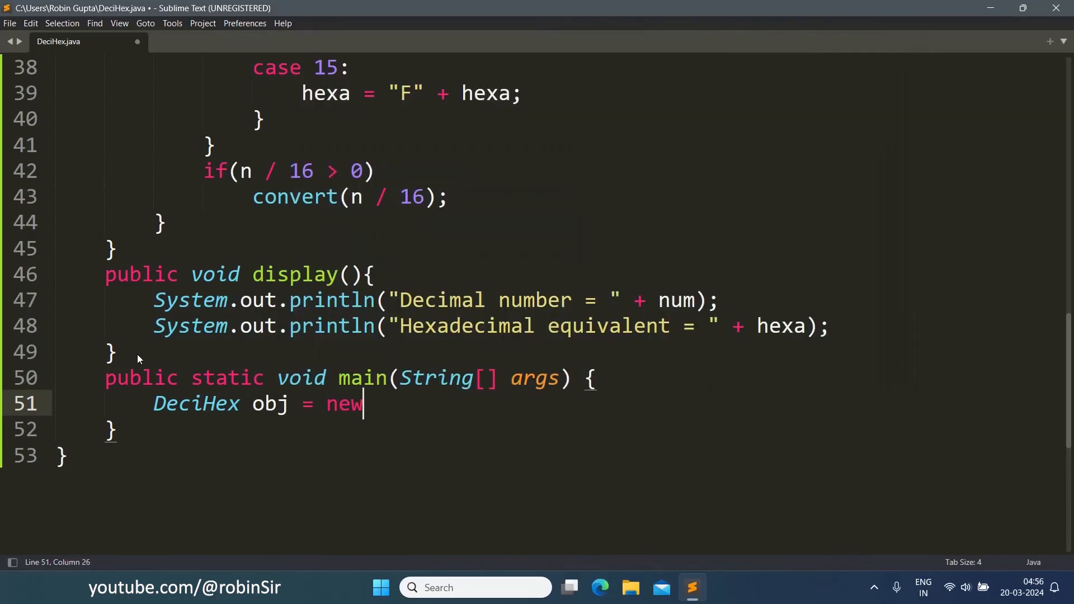
text(DeciHex();)
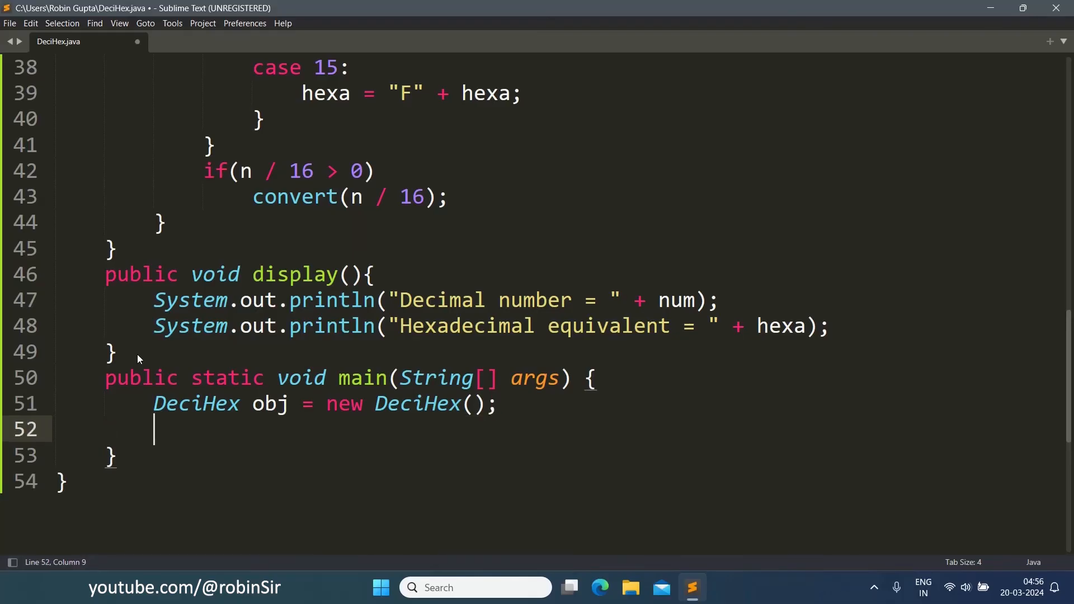
Call obj.getNum() and obj.display(), then begin the convert call
text(obj.)
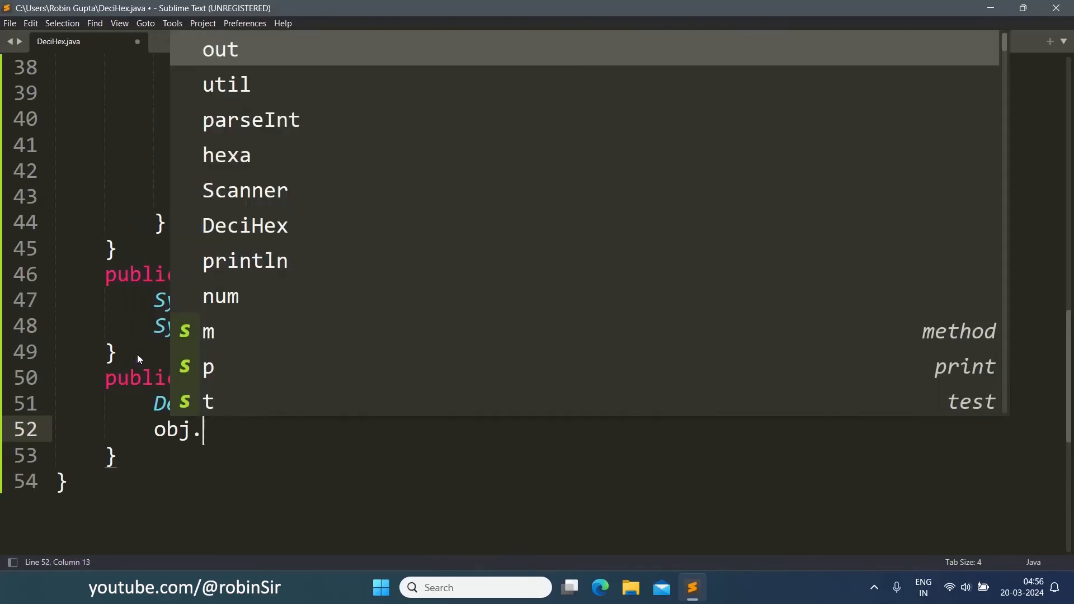
text(getNum)
text(o)
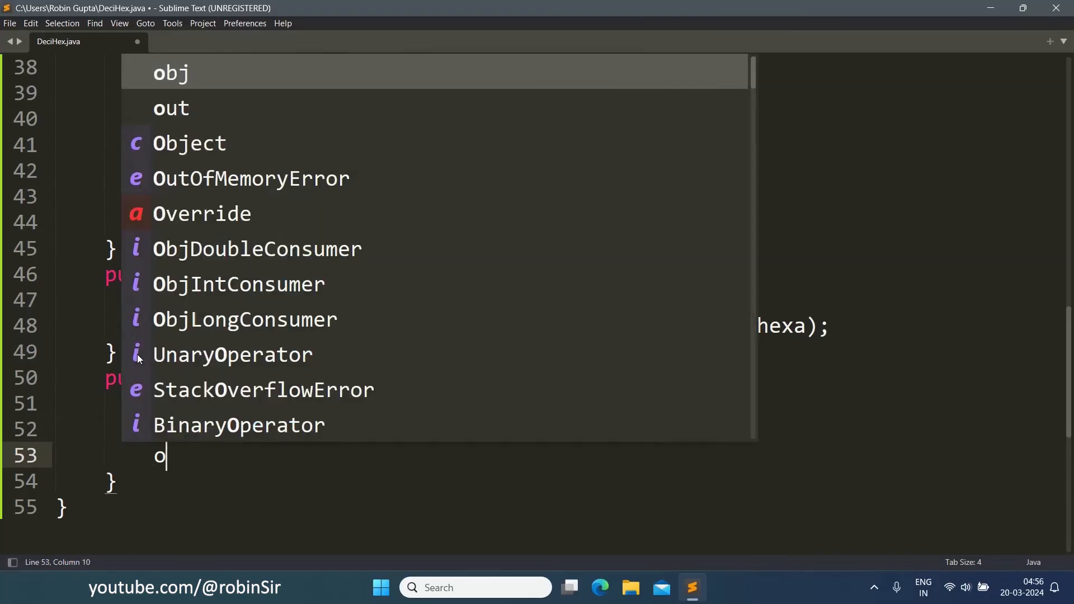
text(bj.display)
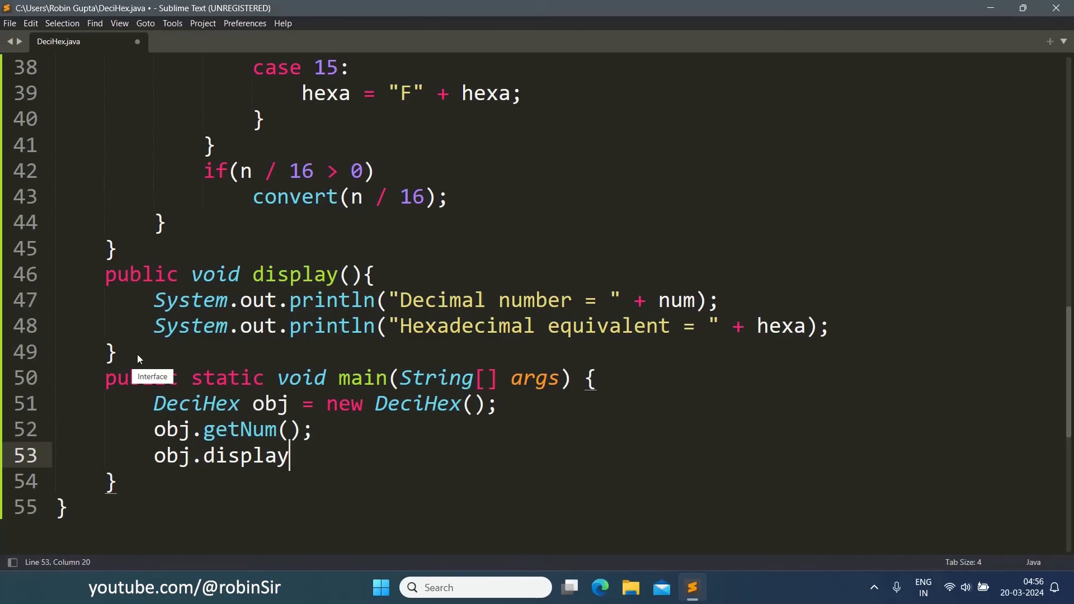
text(();)
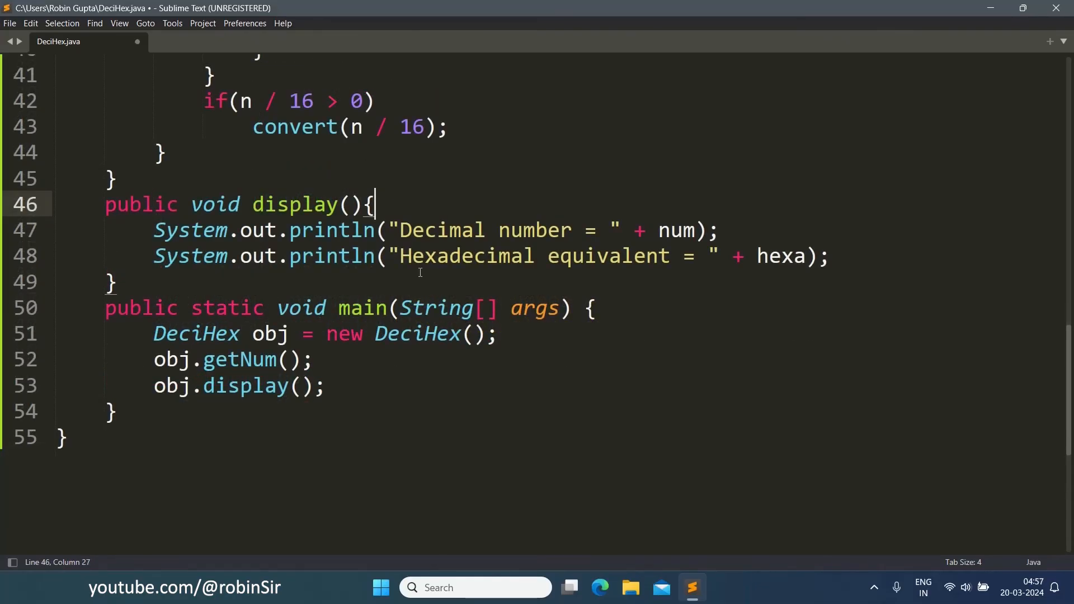
text(co)
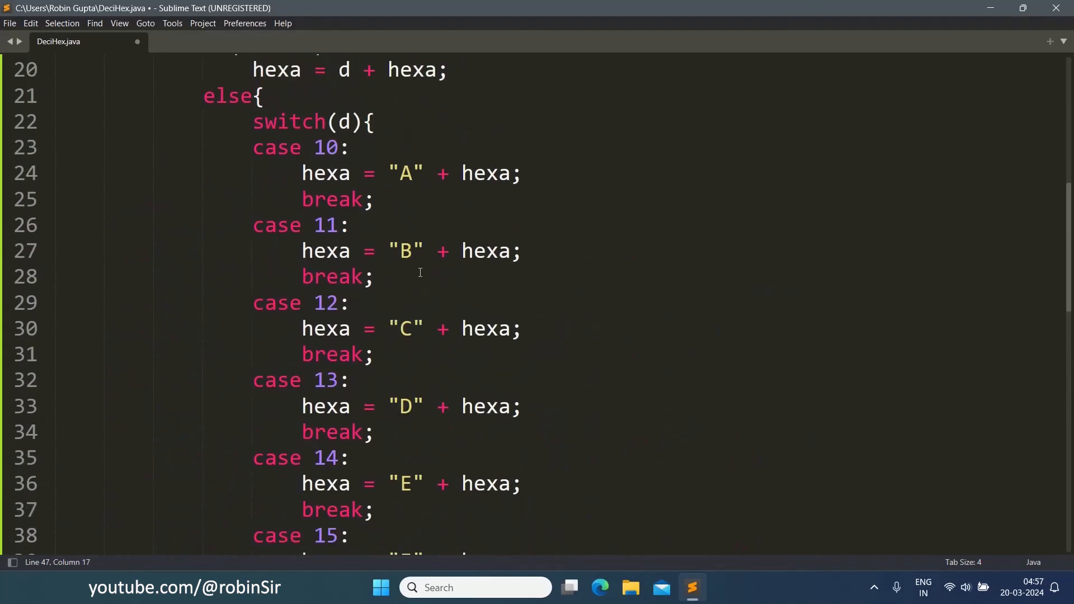
Finish the convert(num); call at the start of display() and save DeciHex.java
scroll(down, 3)
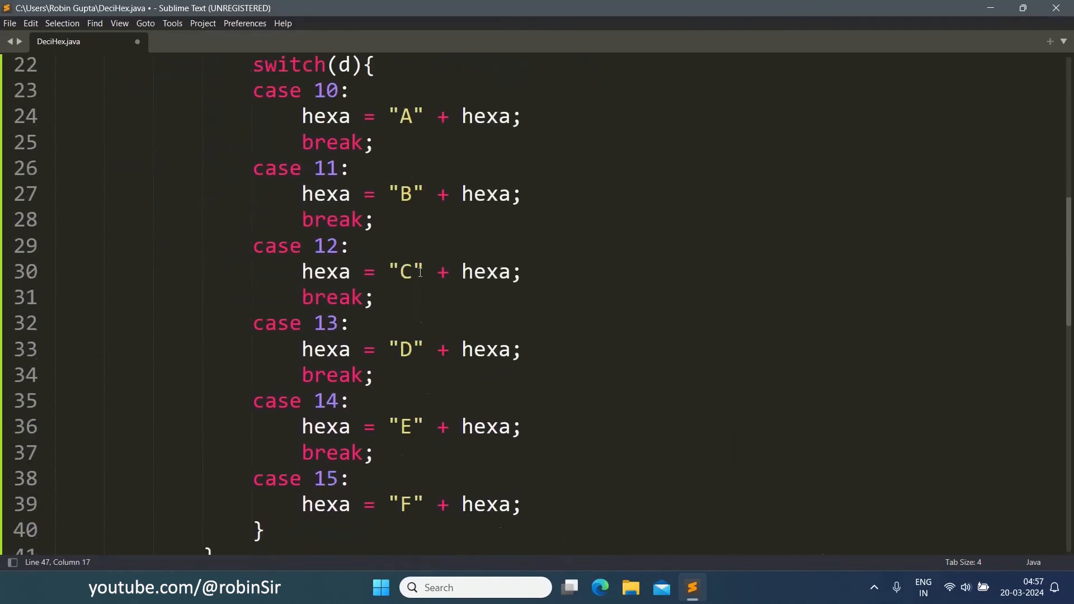
scroll(down, 3)
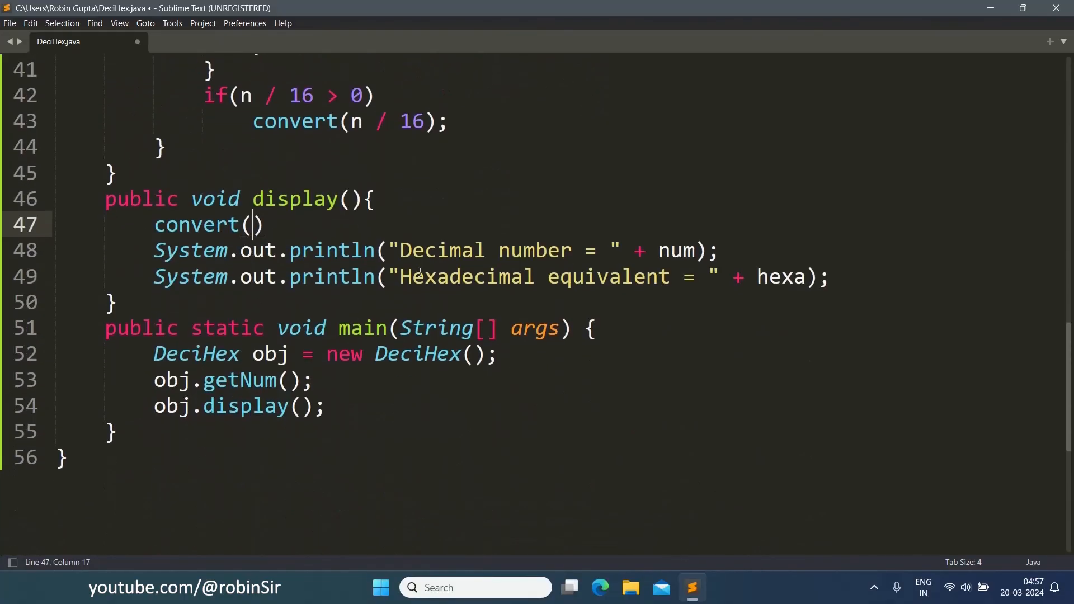
text(num)
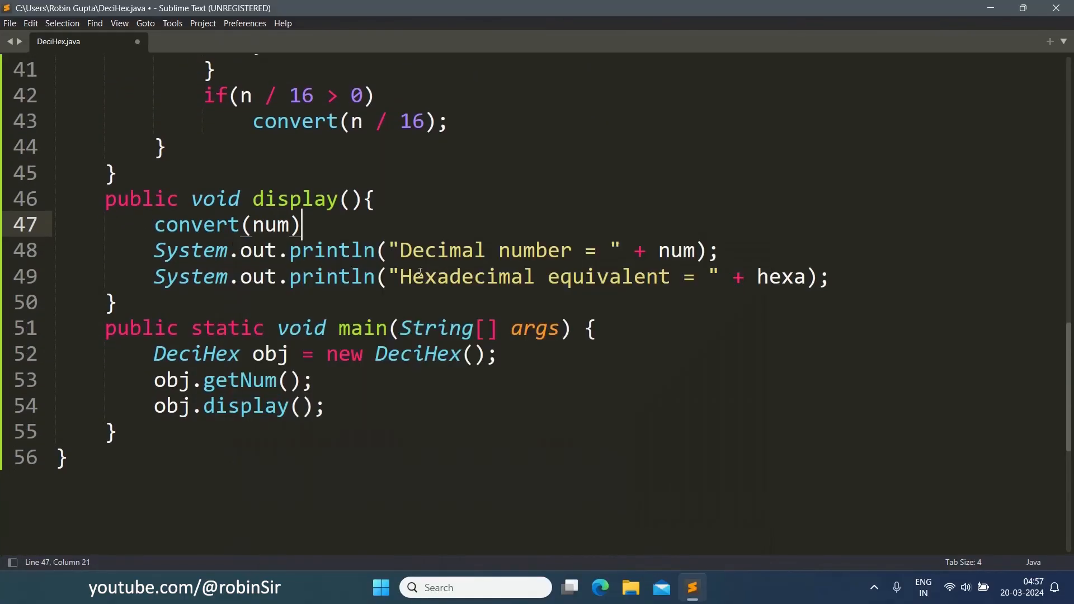
text(;)
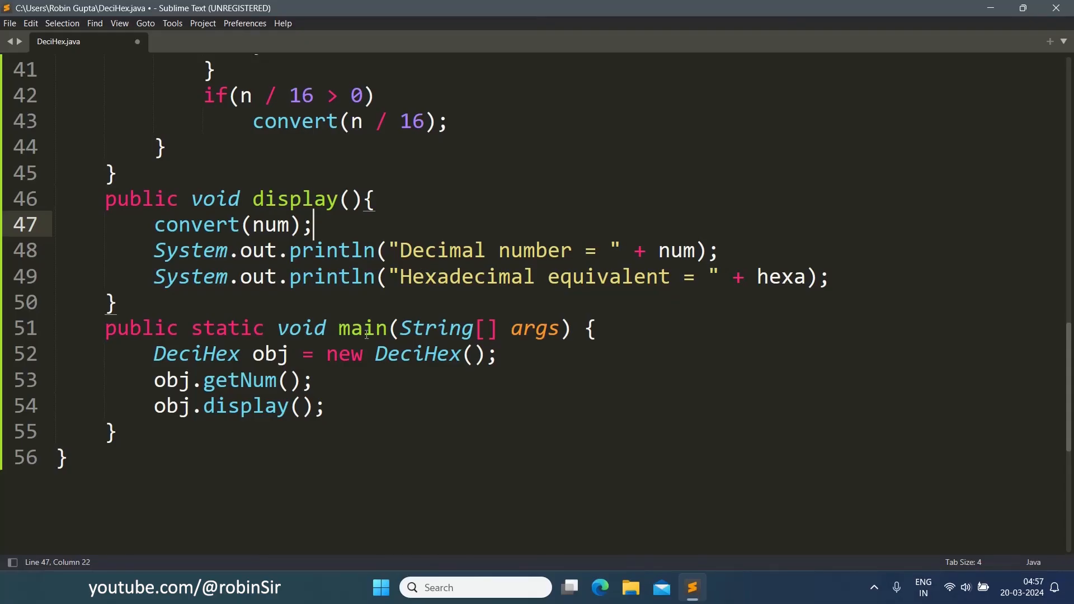
mouse_move(794, 289)
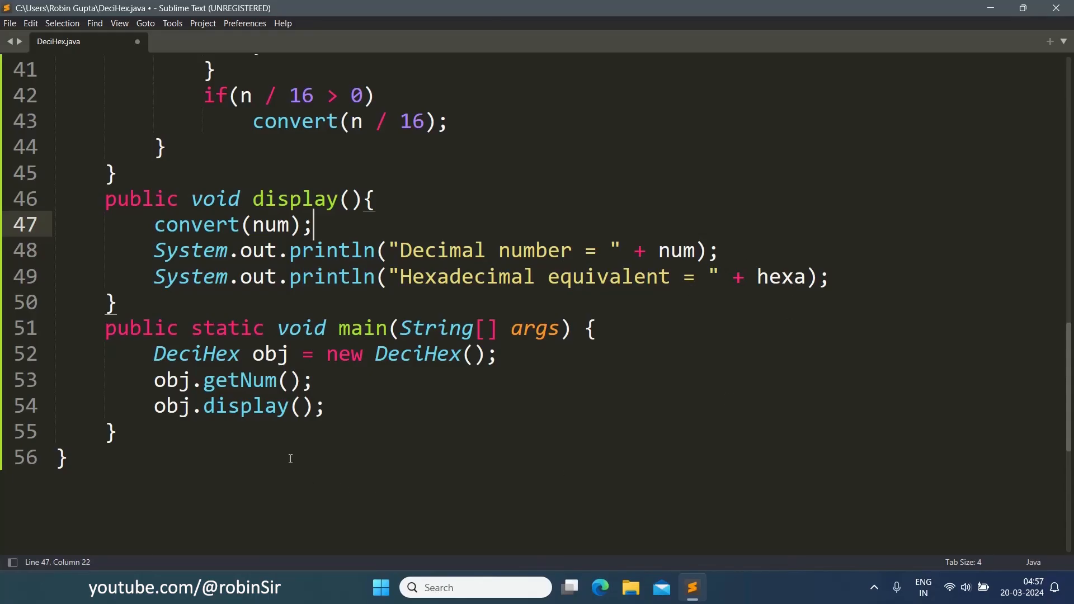
key(ctrl+s)
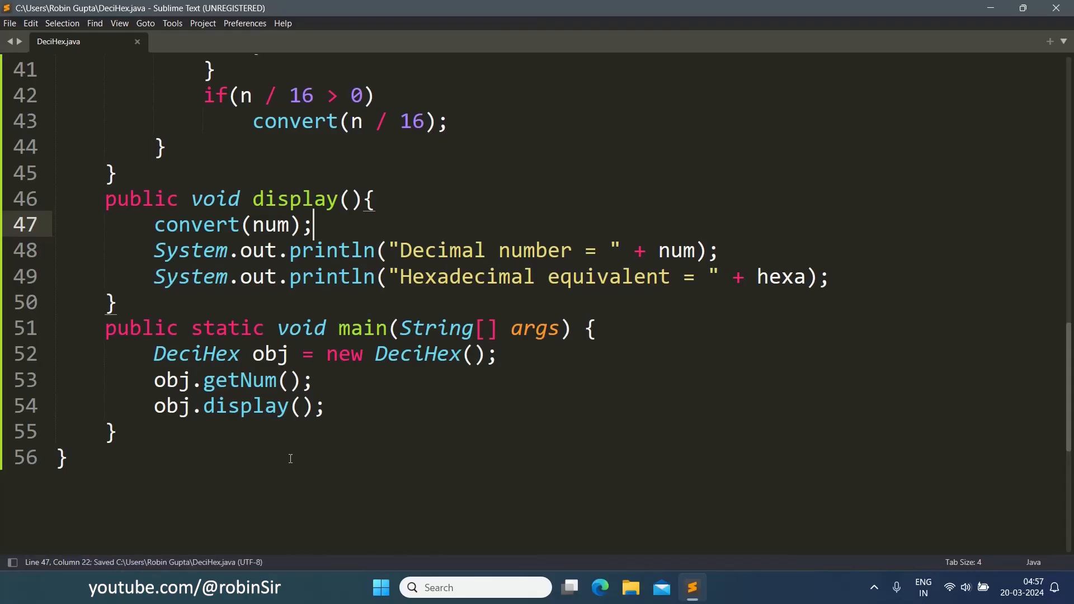
In Command Prompt run java DeciHex.java and enter 25, getting hexadecimal 19
click(706, 588)
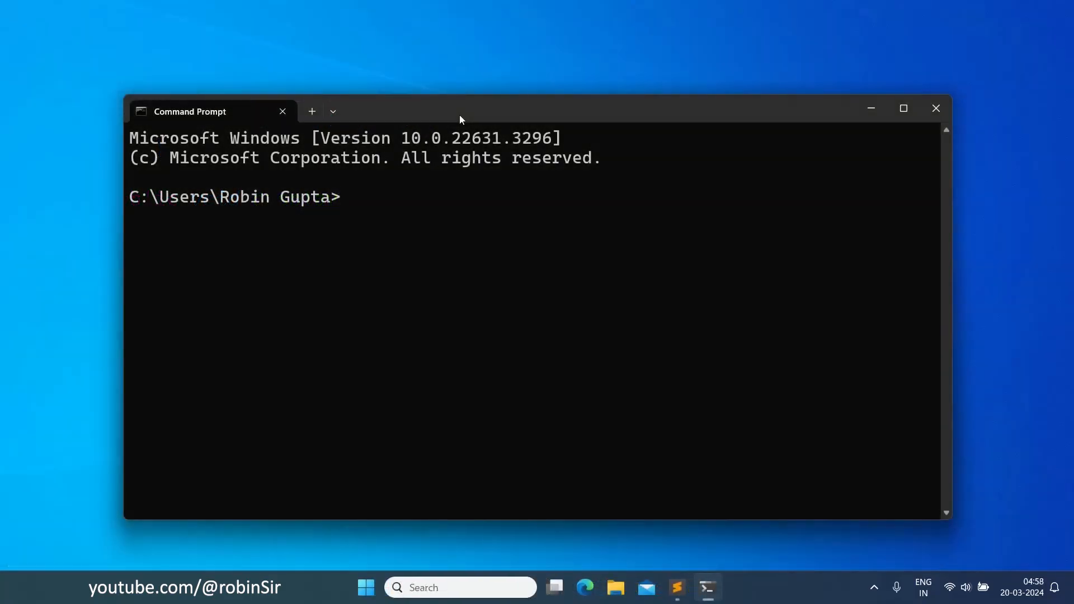
text(java)
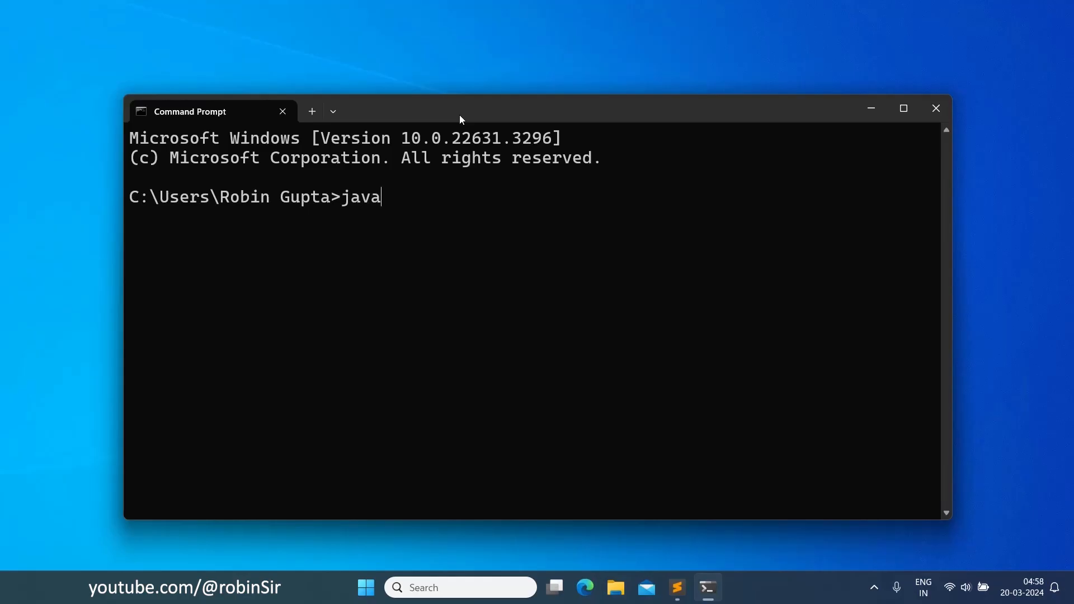
text(DeciHex.java)
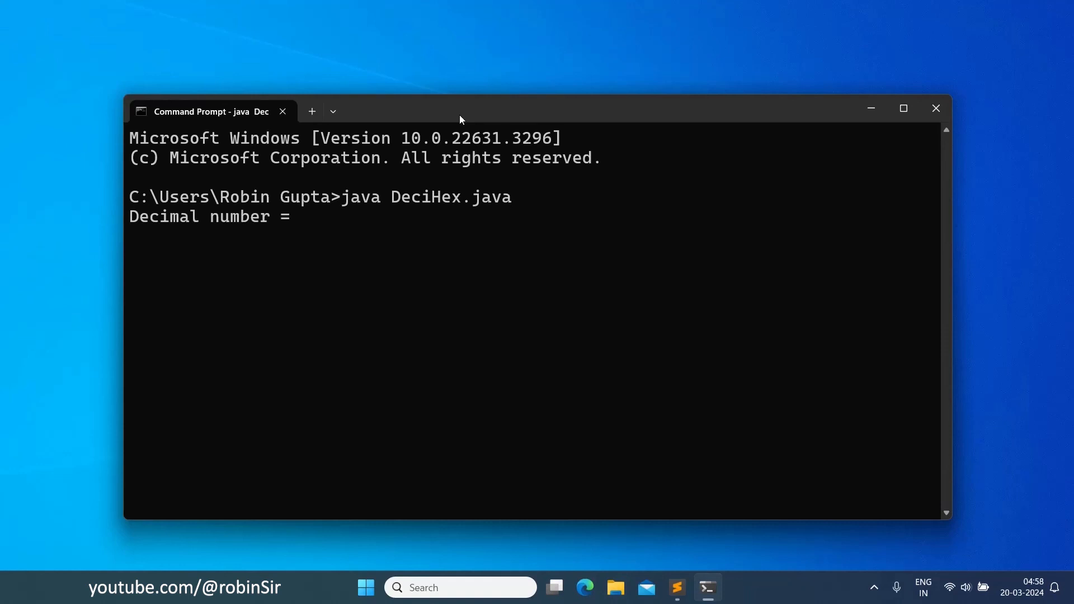
text(25)
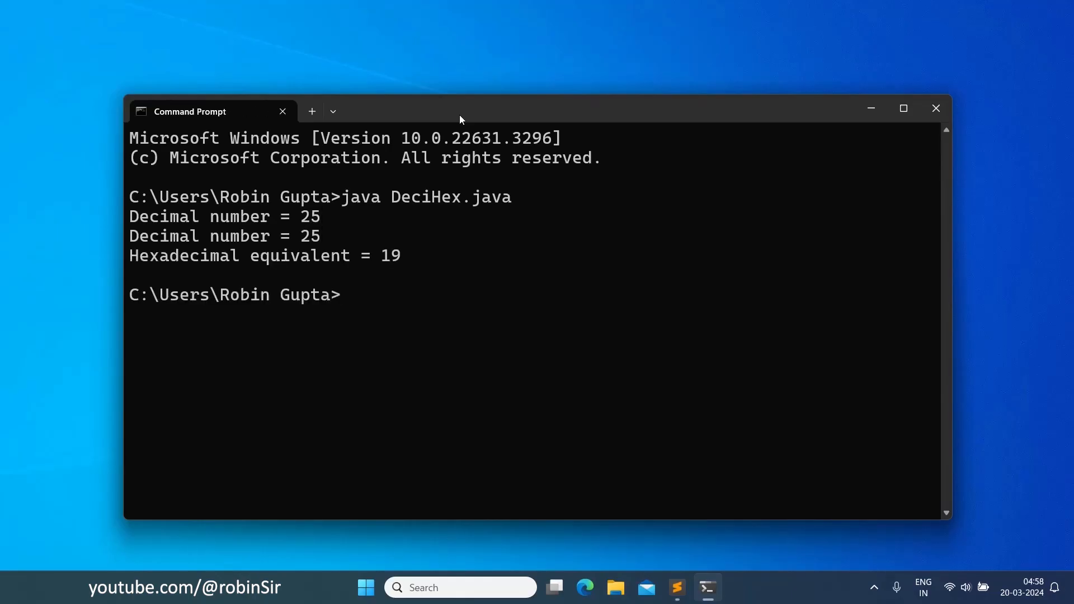
Run java DeciHex.java a second time and enter 28
text(java DeciHex.java)
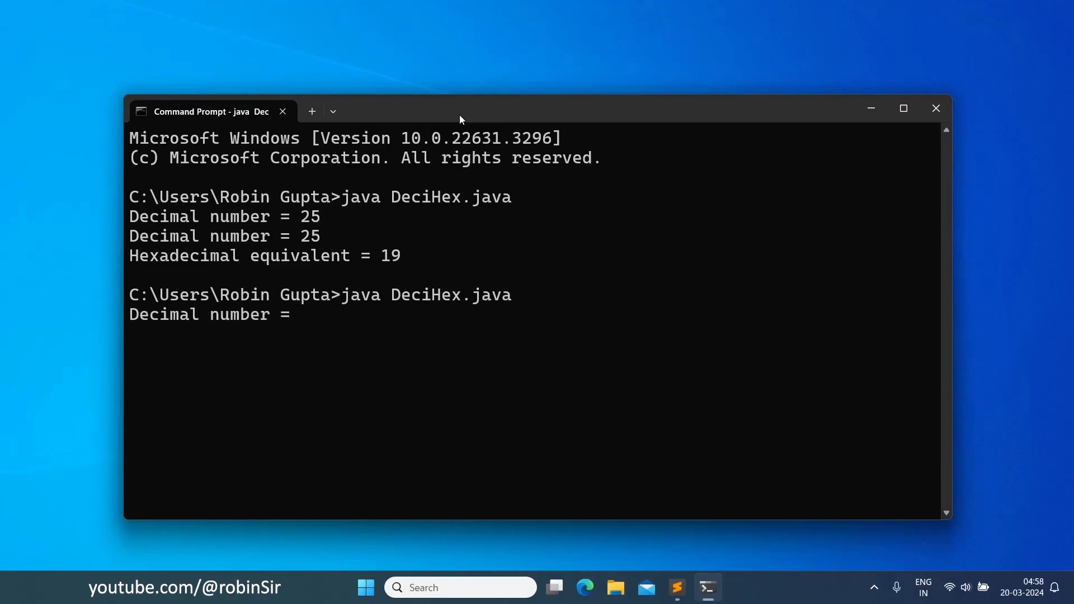
text(28)
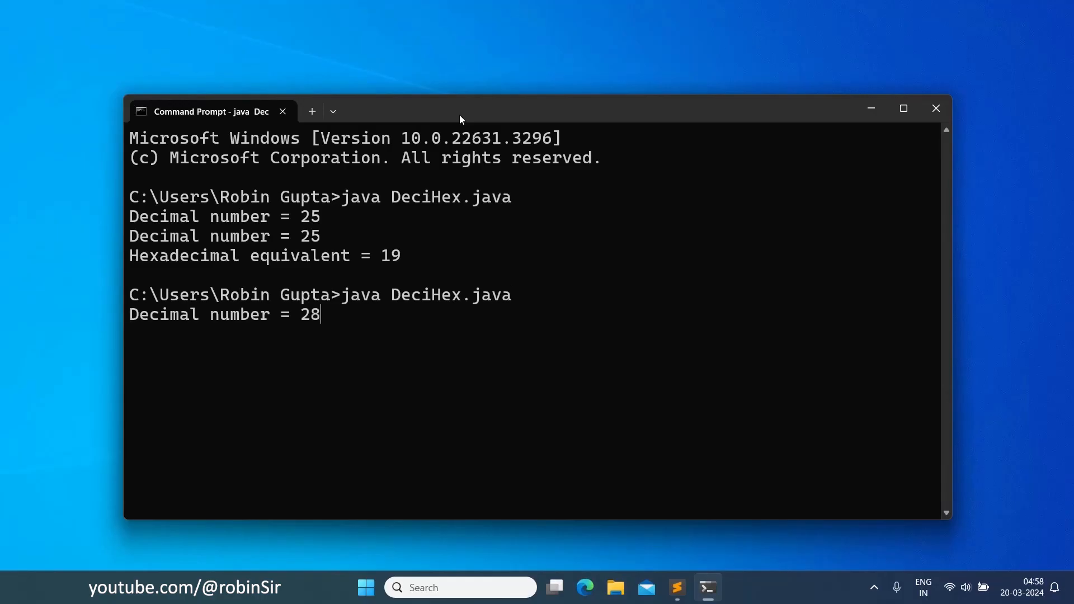